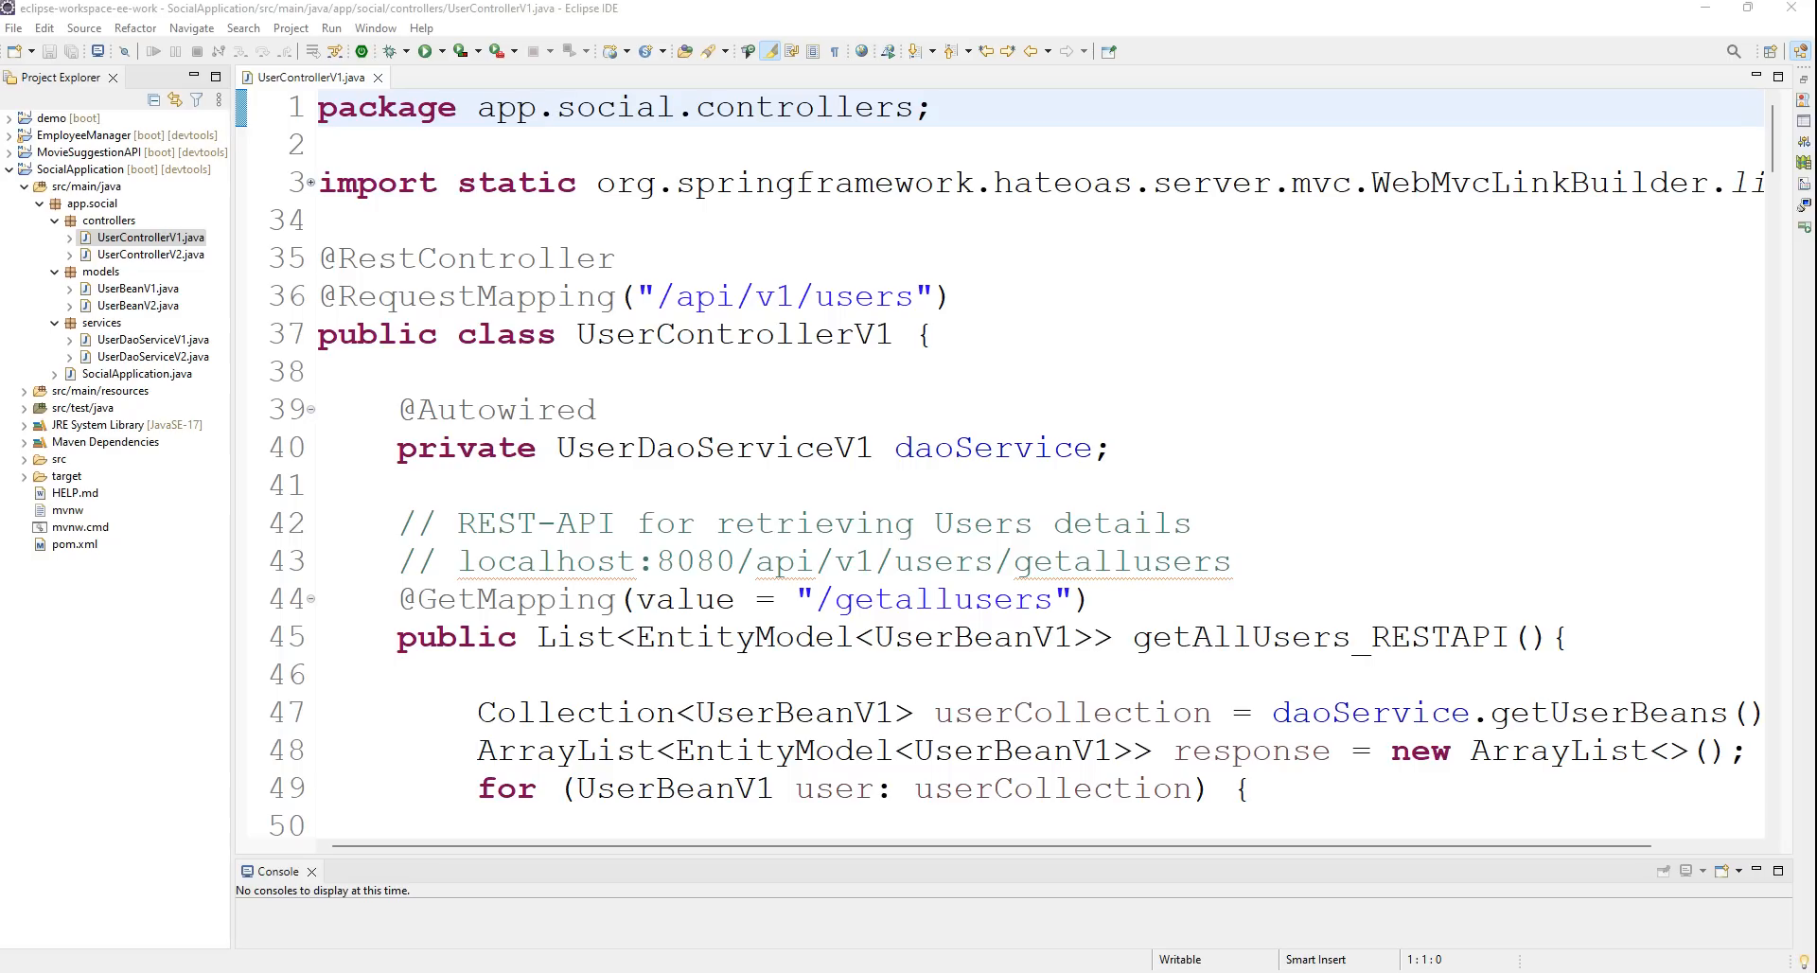
double_click(140, 289)
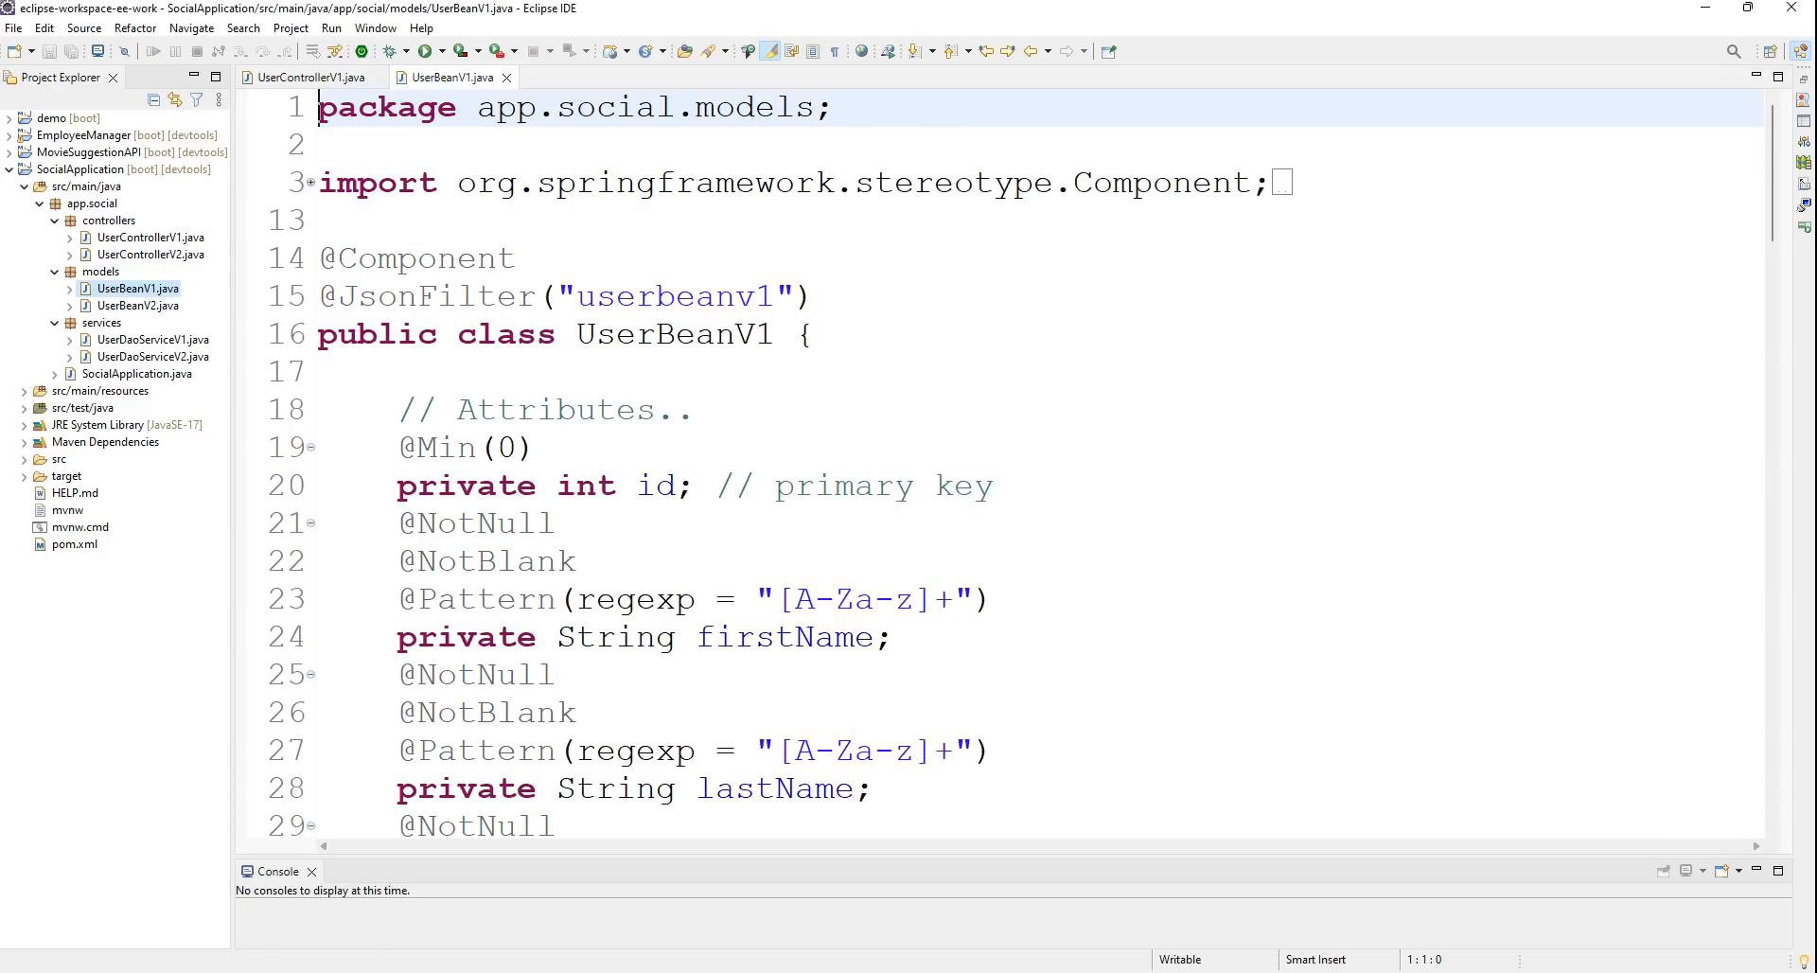
double_click(670, 333)
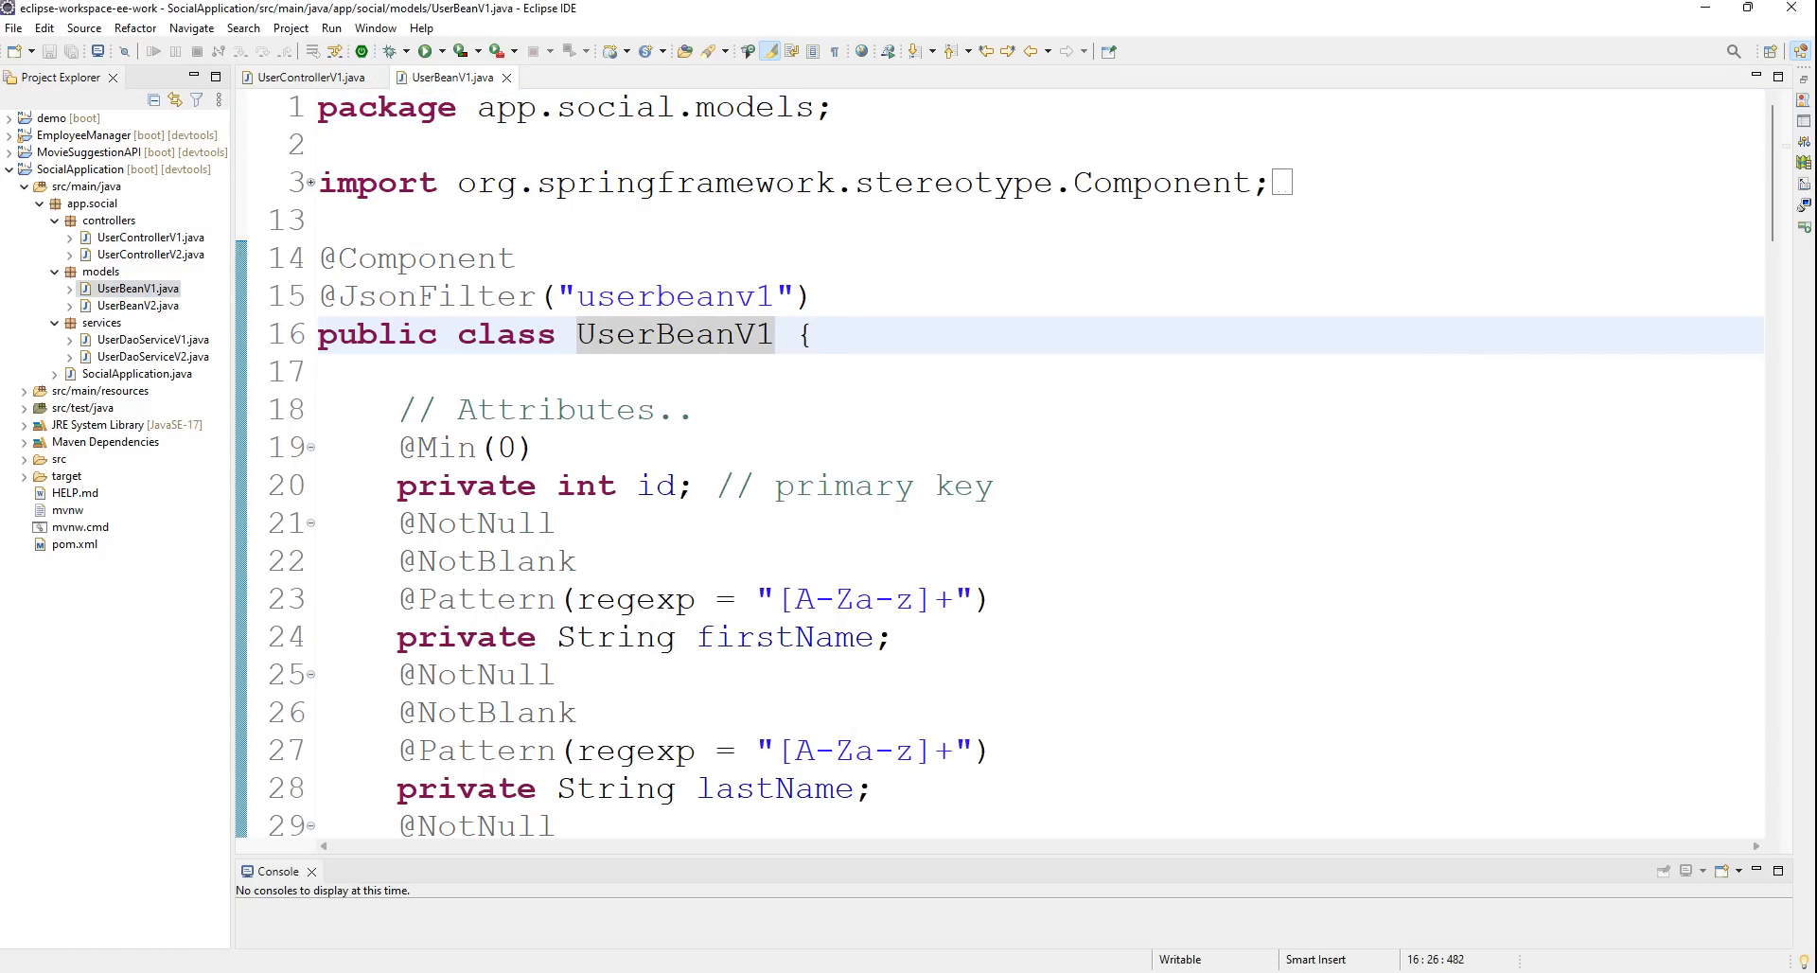
left_click(816, 335)
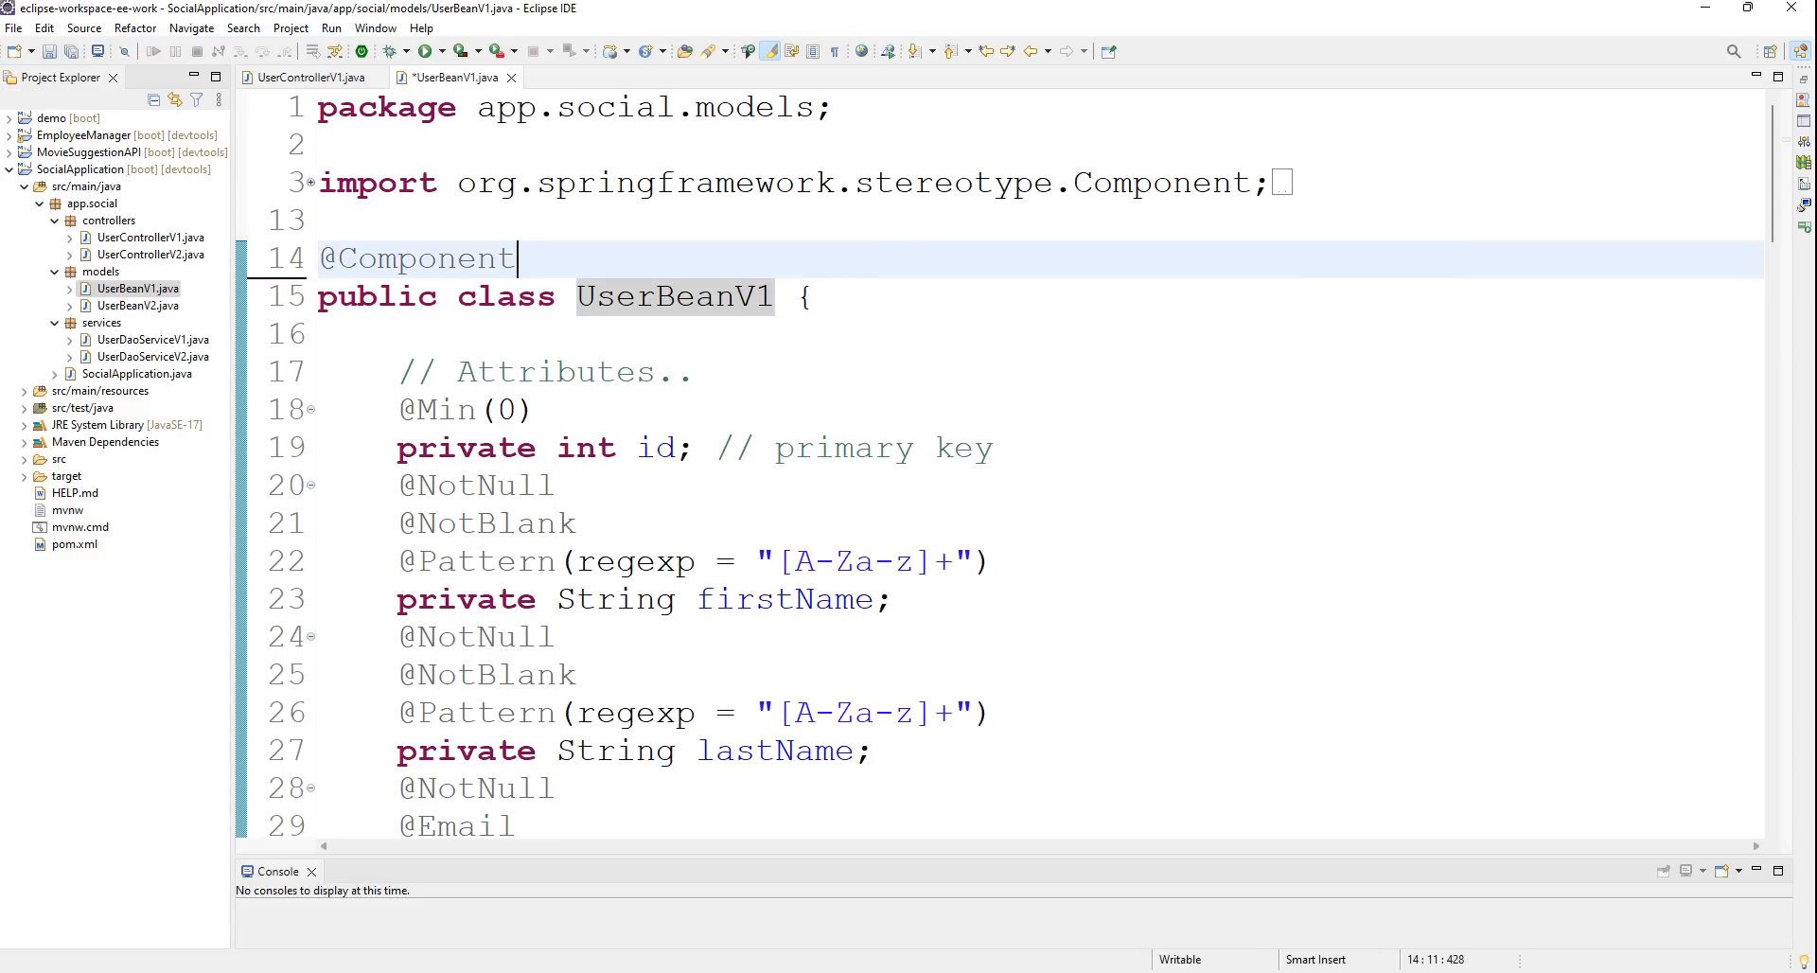
- Remove the SimpleBeanPropertyFilter/MappingJacksonValue code from UserControllerV1 and return the model directly
left_click(305, 77)
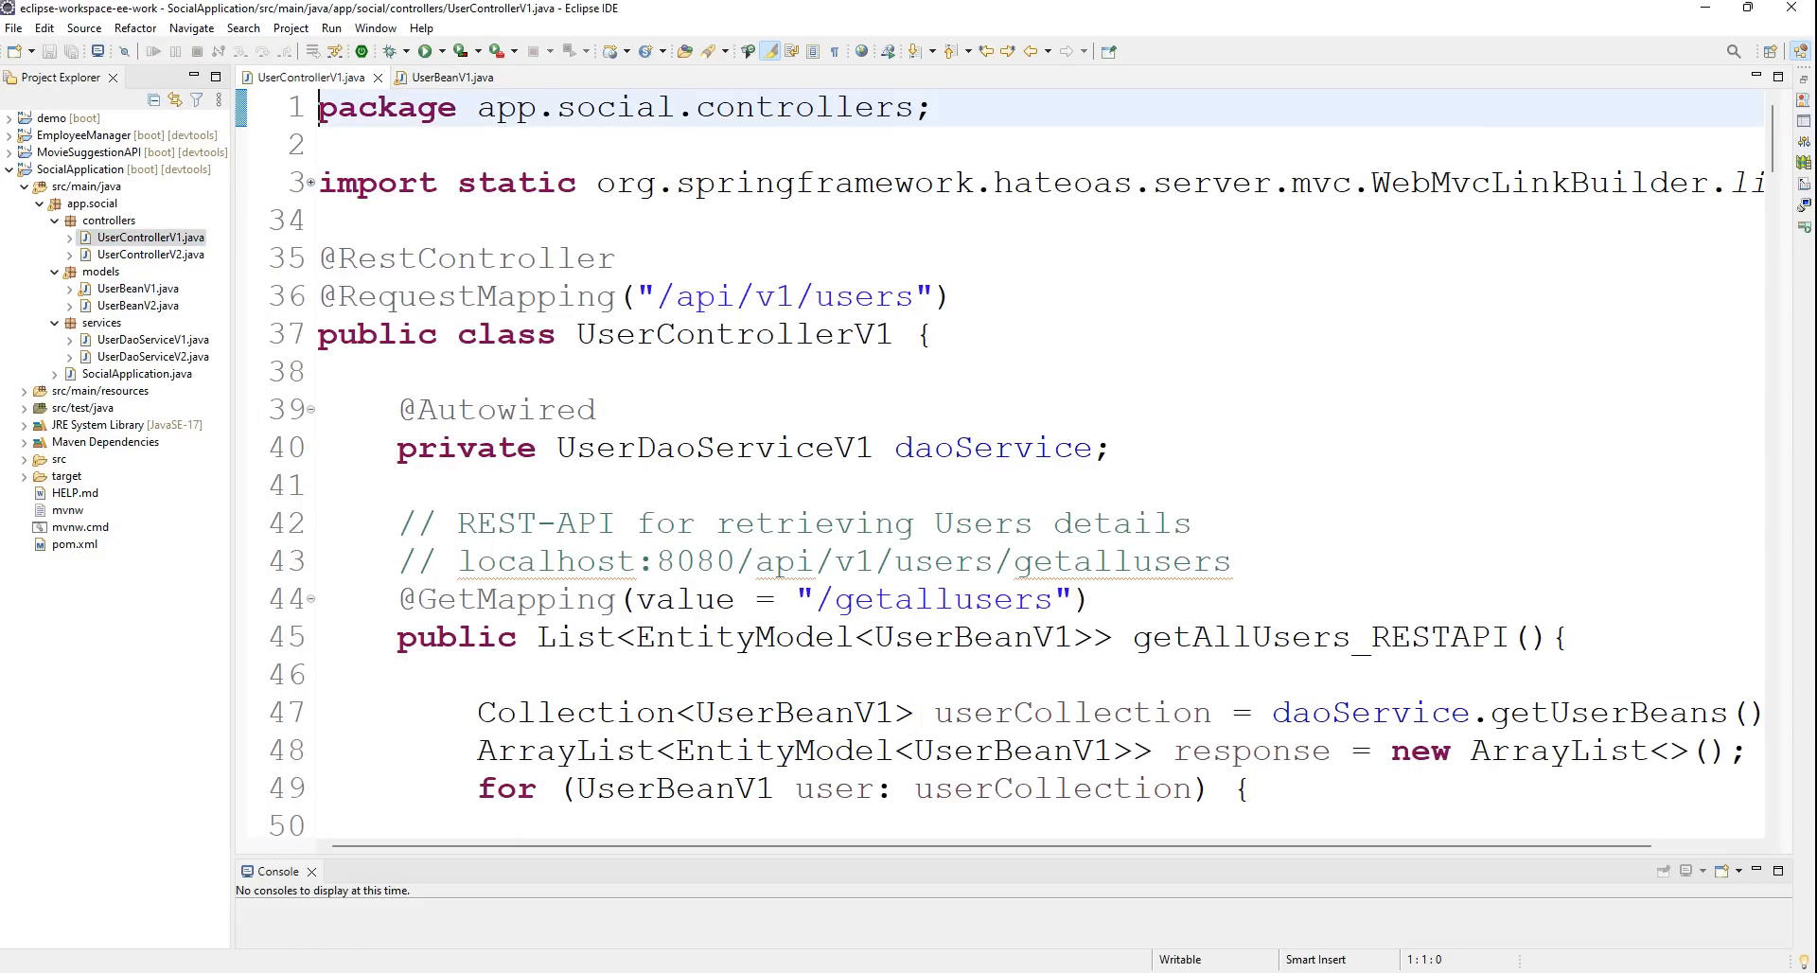
scroll("down", 3)
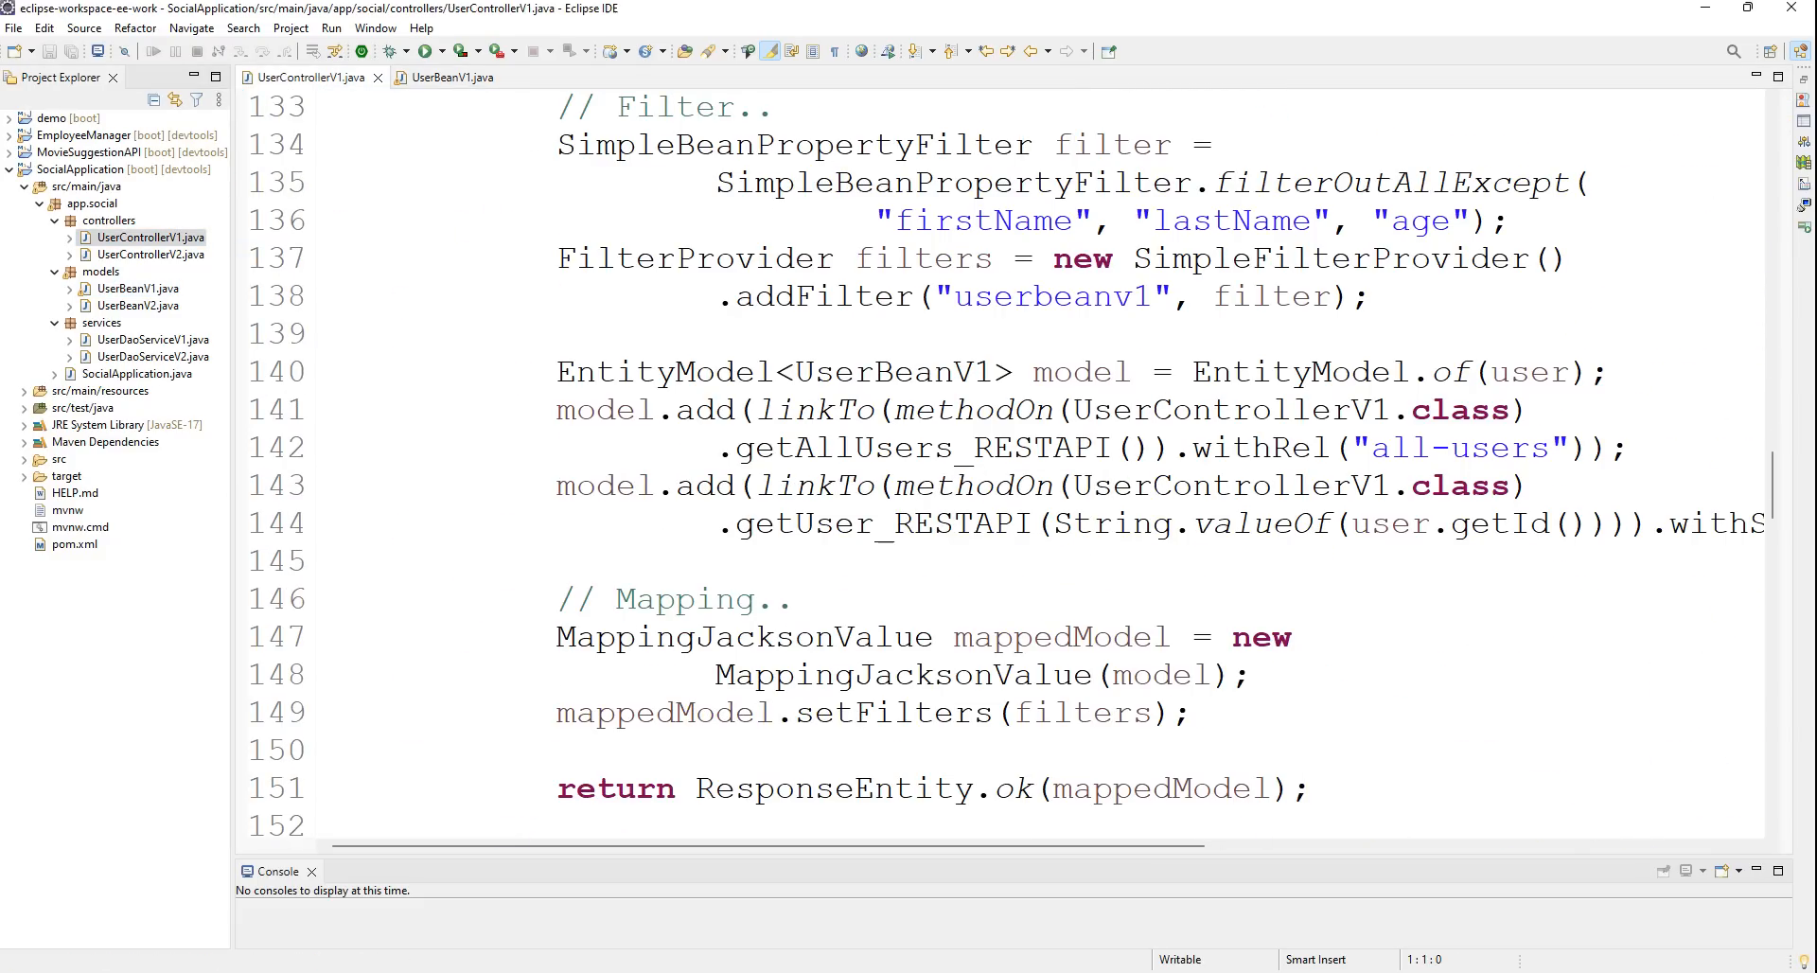
scroll("up", 3)
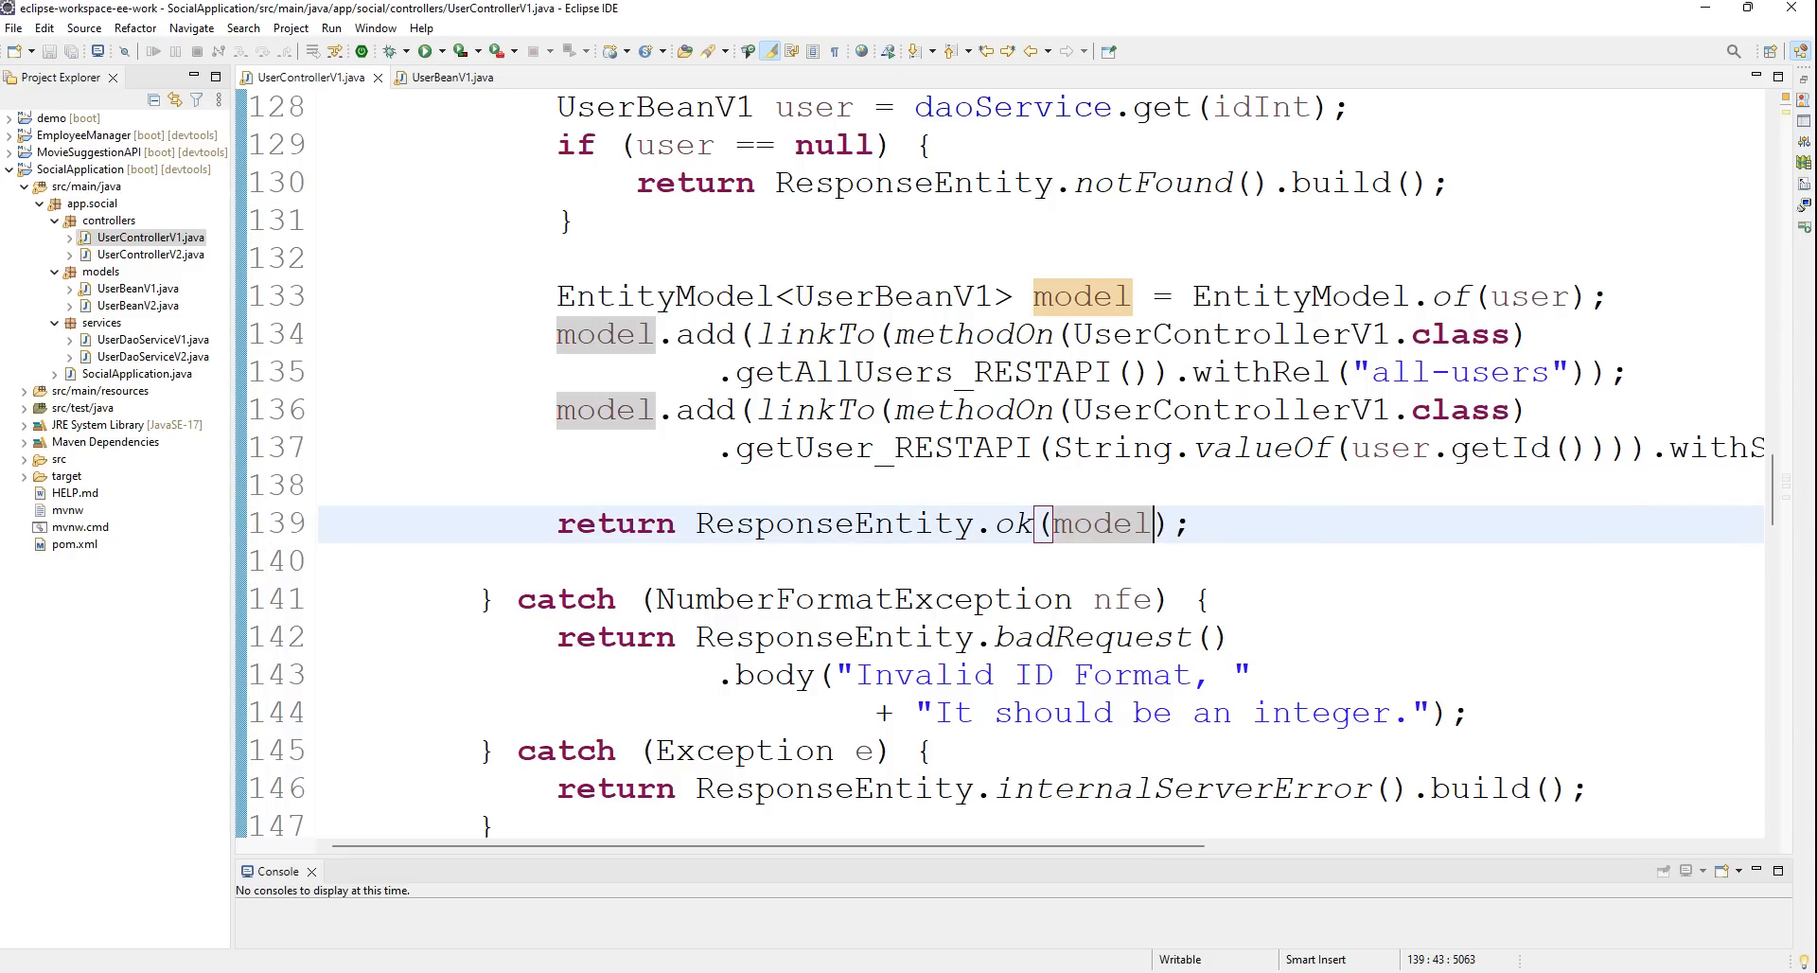
left_click(451, 77)
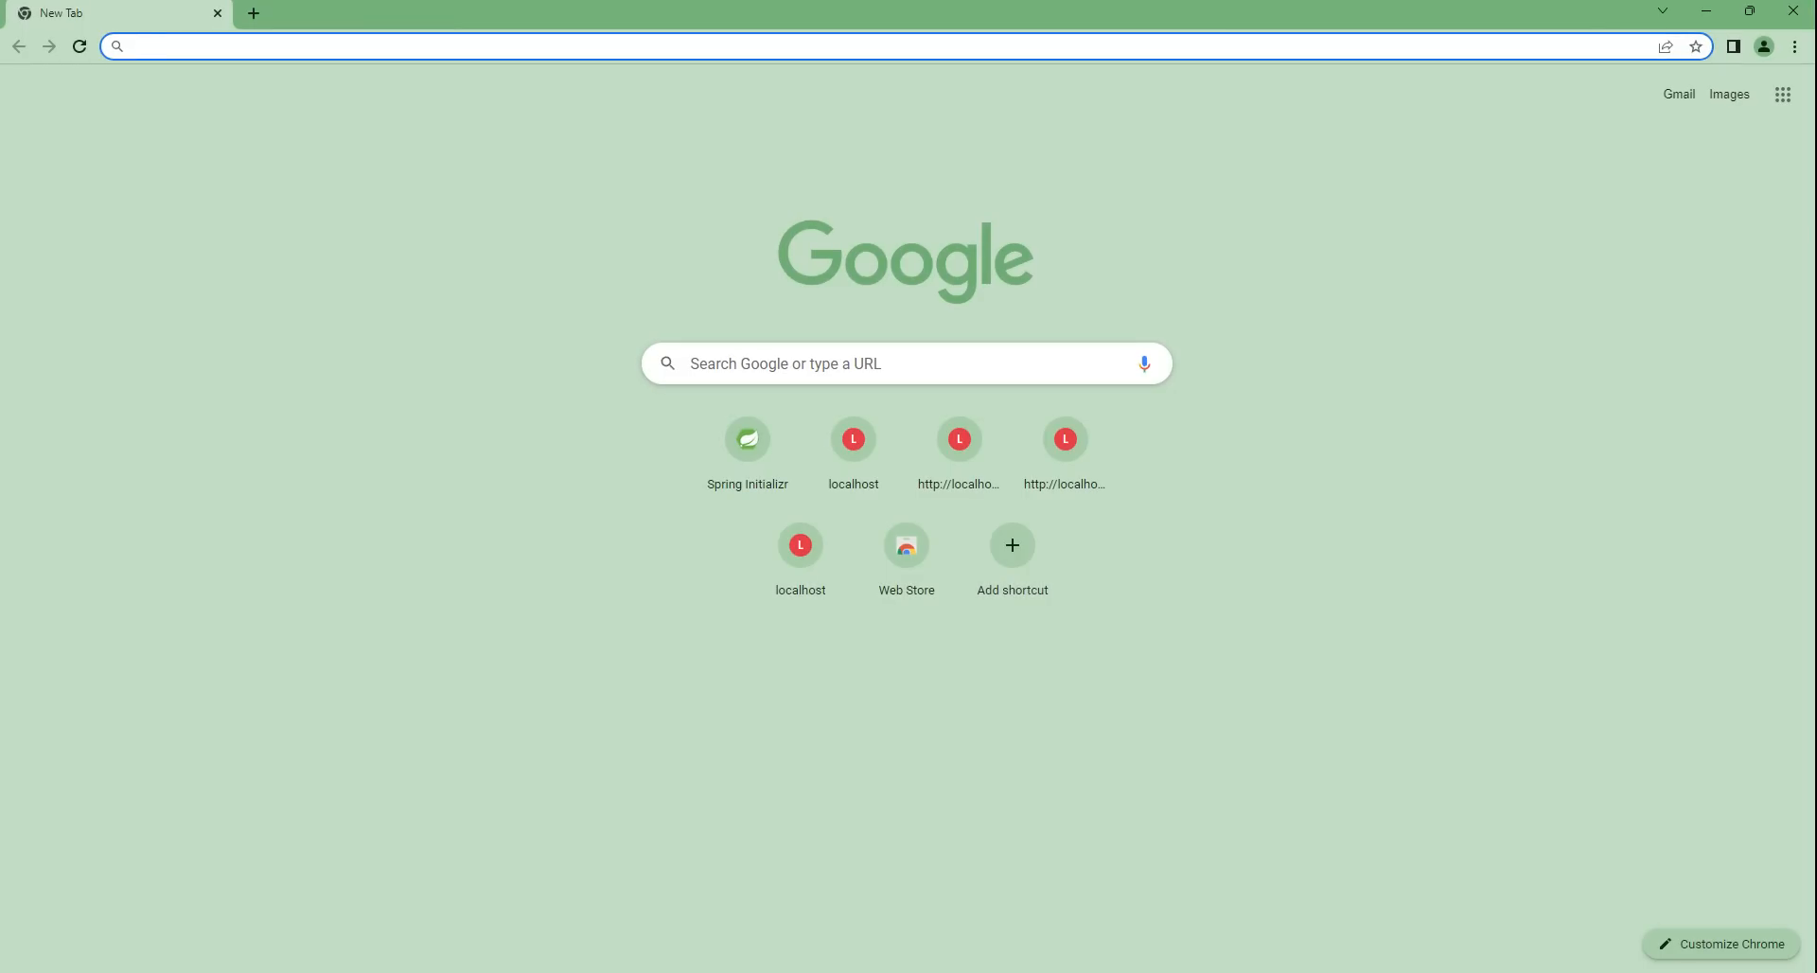
- On Spring Initializr, search dependencies for 'jpa' to add Spring Data JPA and H2
left_click(747, 439)
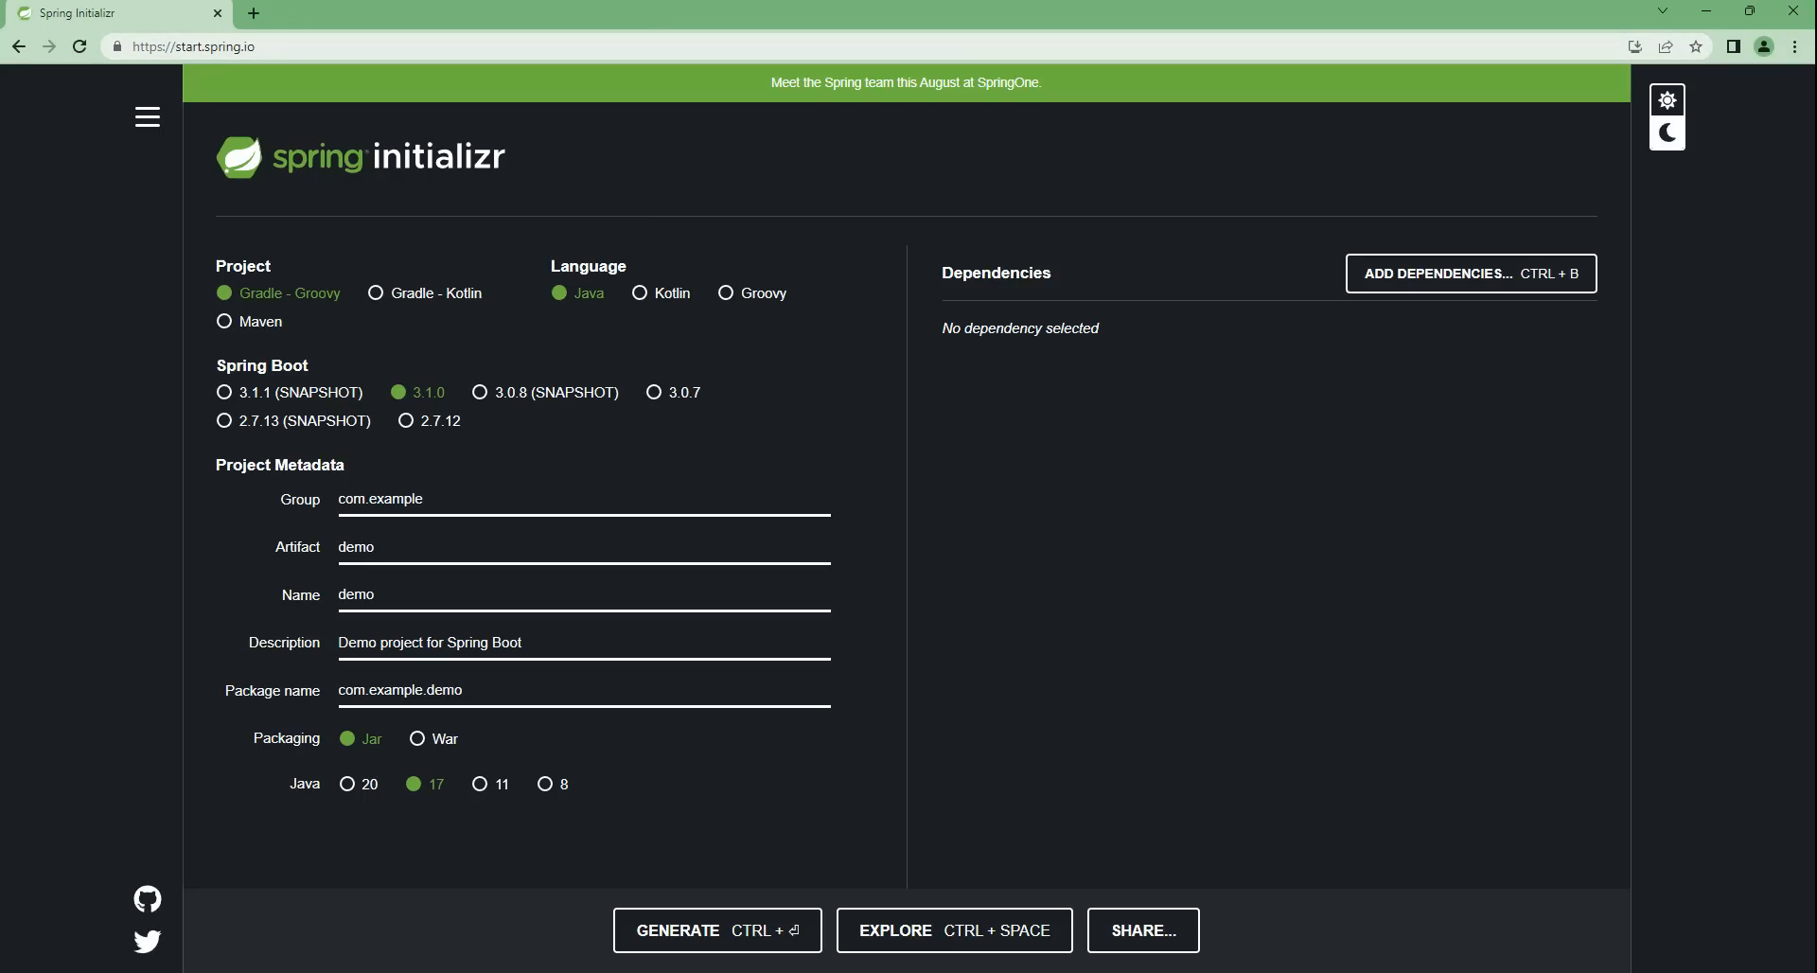
left_click(1470, 273)
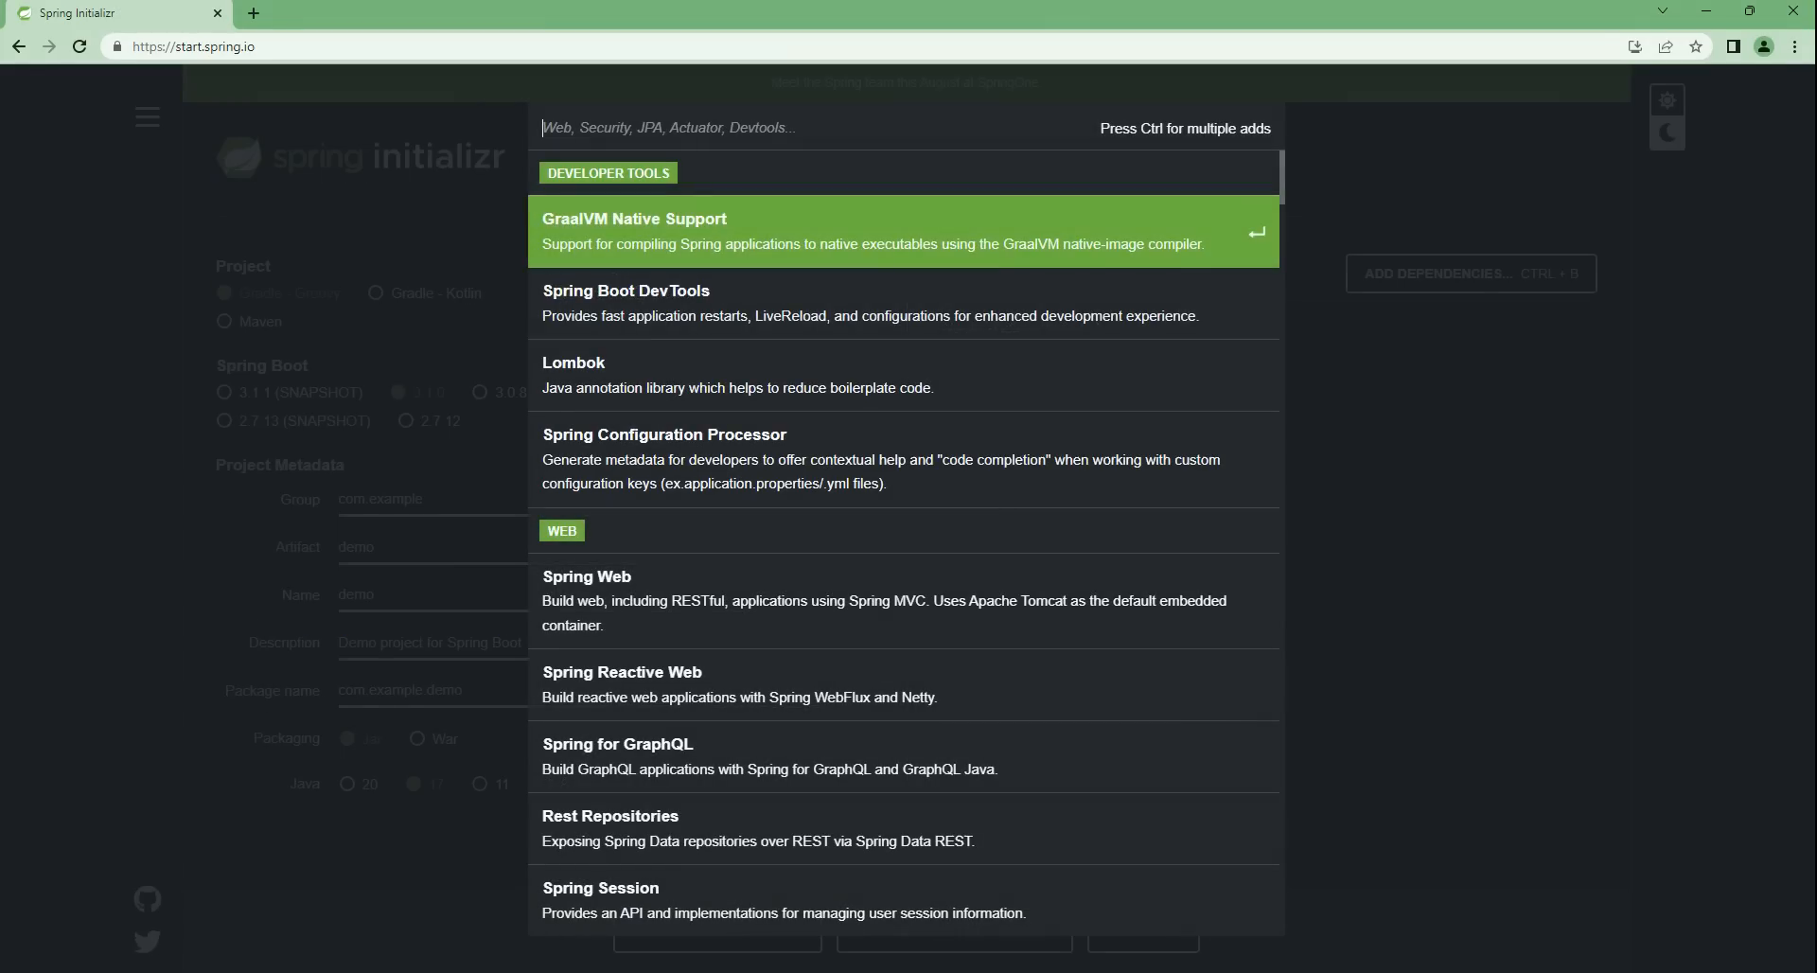
type("jpa")
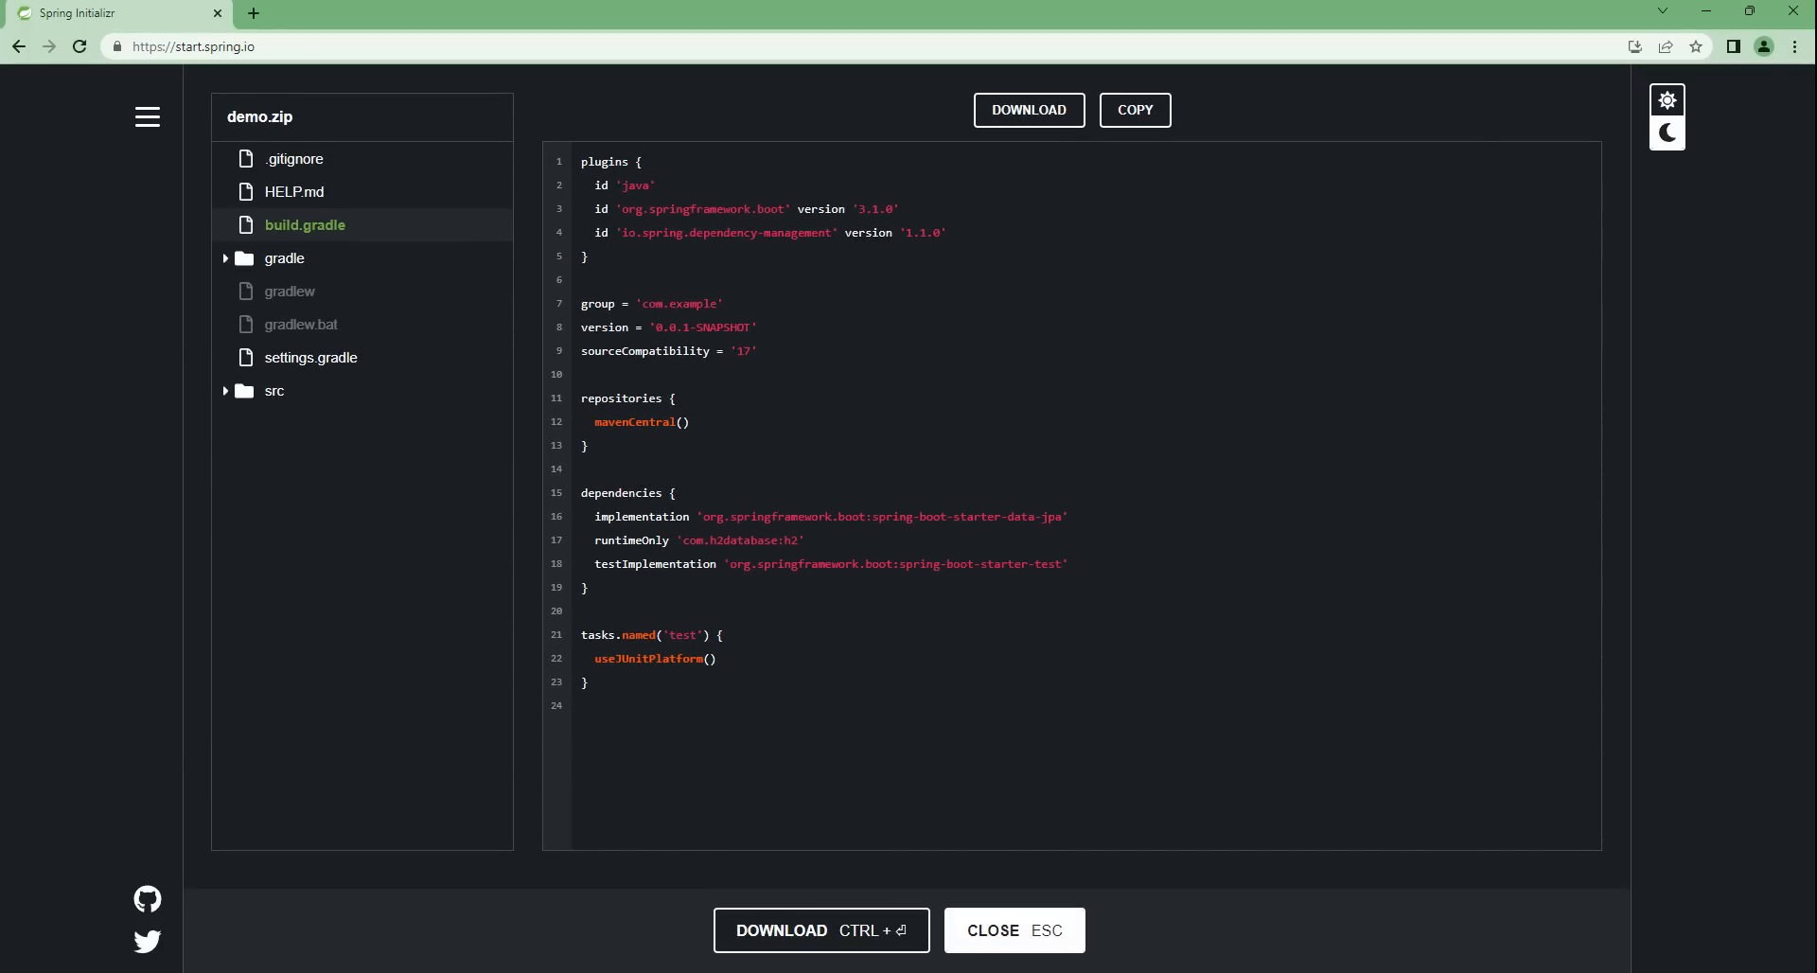
- Explore the generated Maven project and select the JPA and H2 entries in pom.xml
left_click(991, 930)
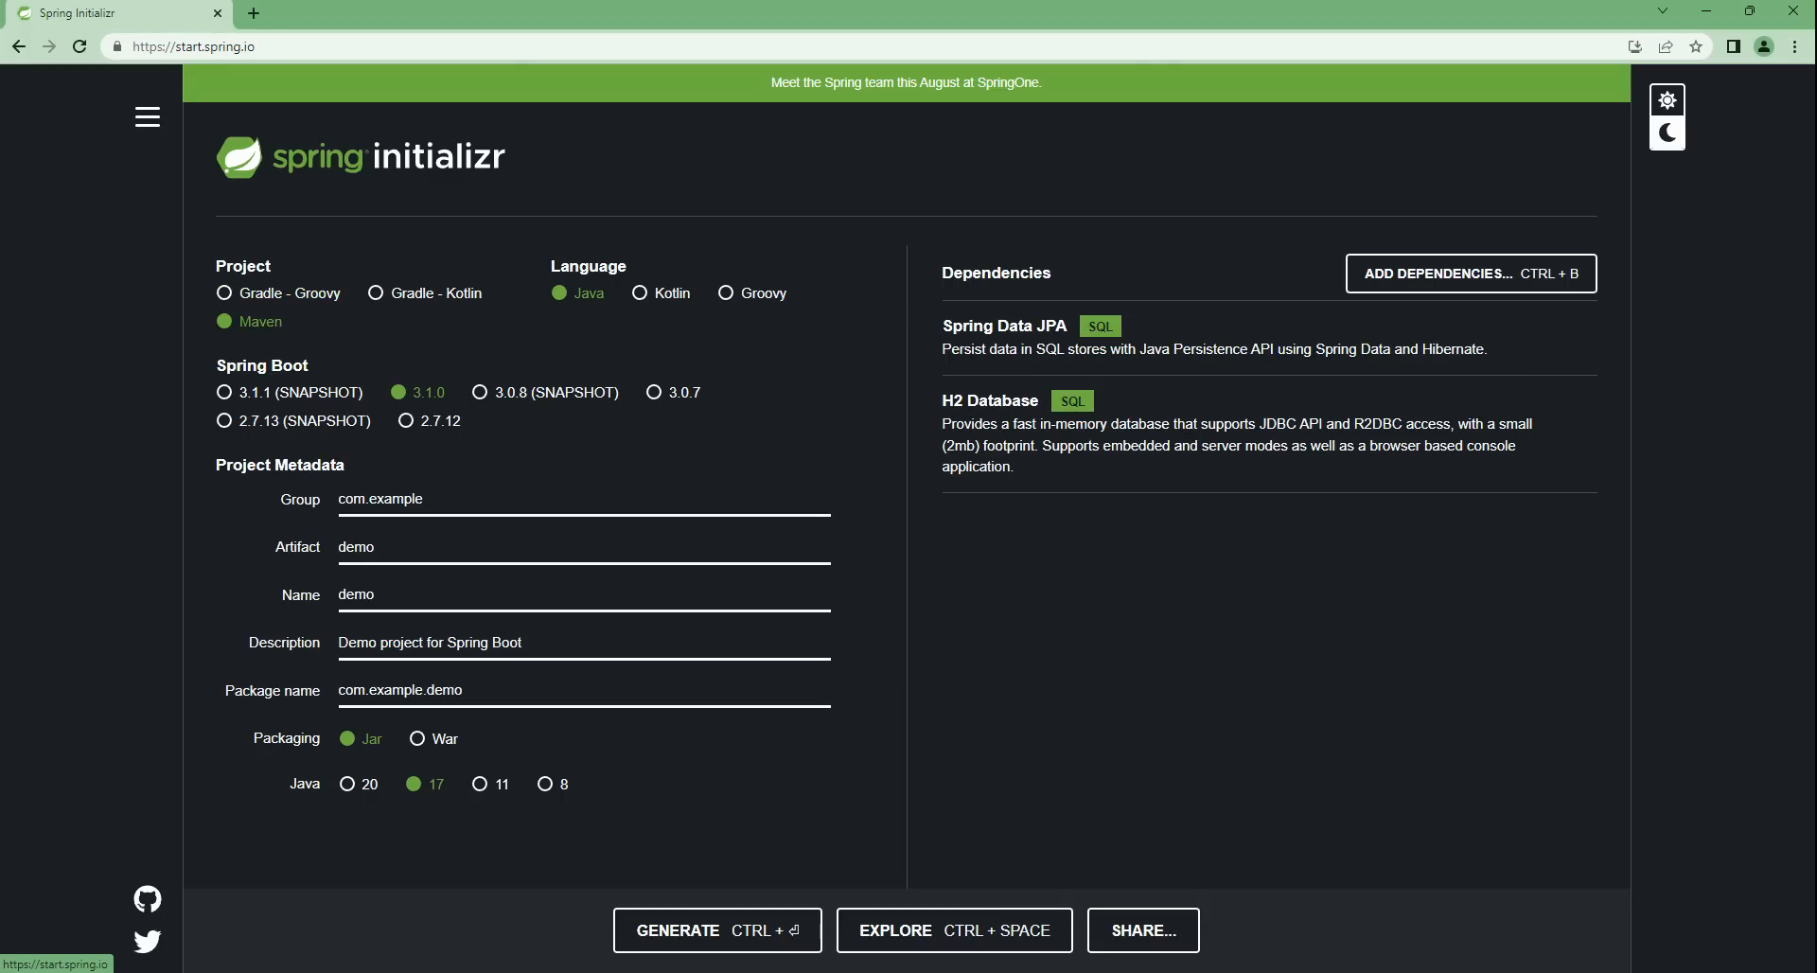
left_click(953, 928)
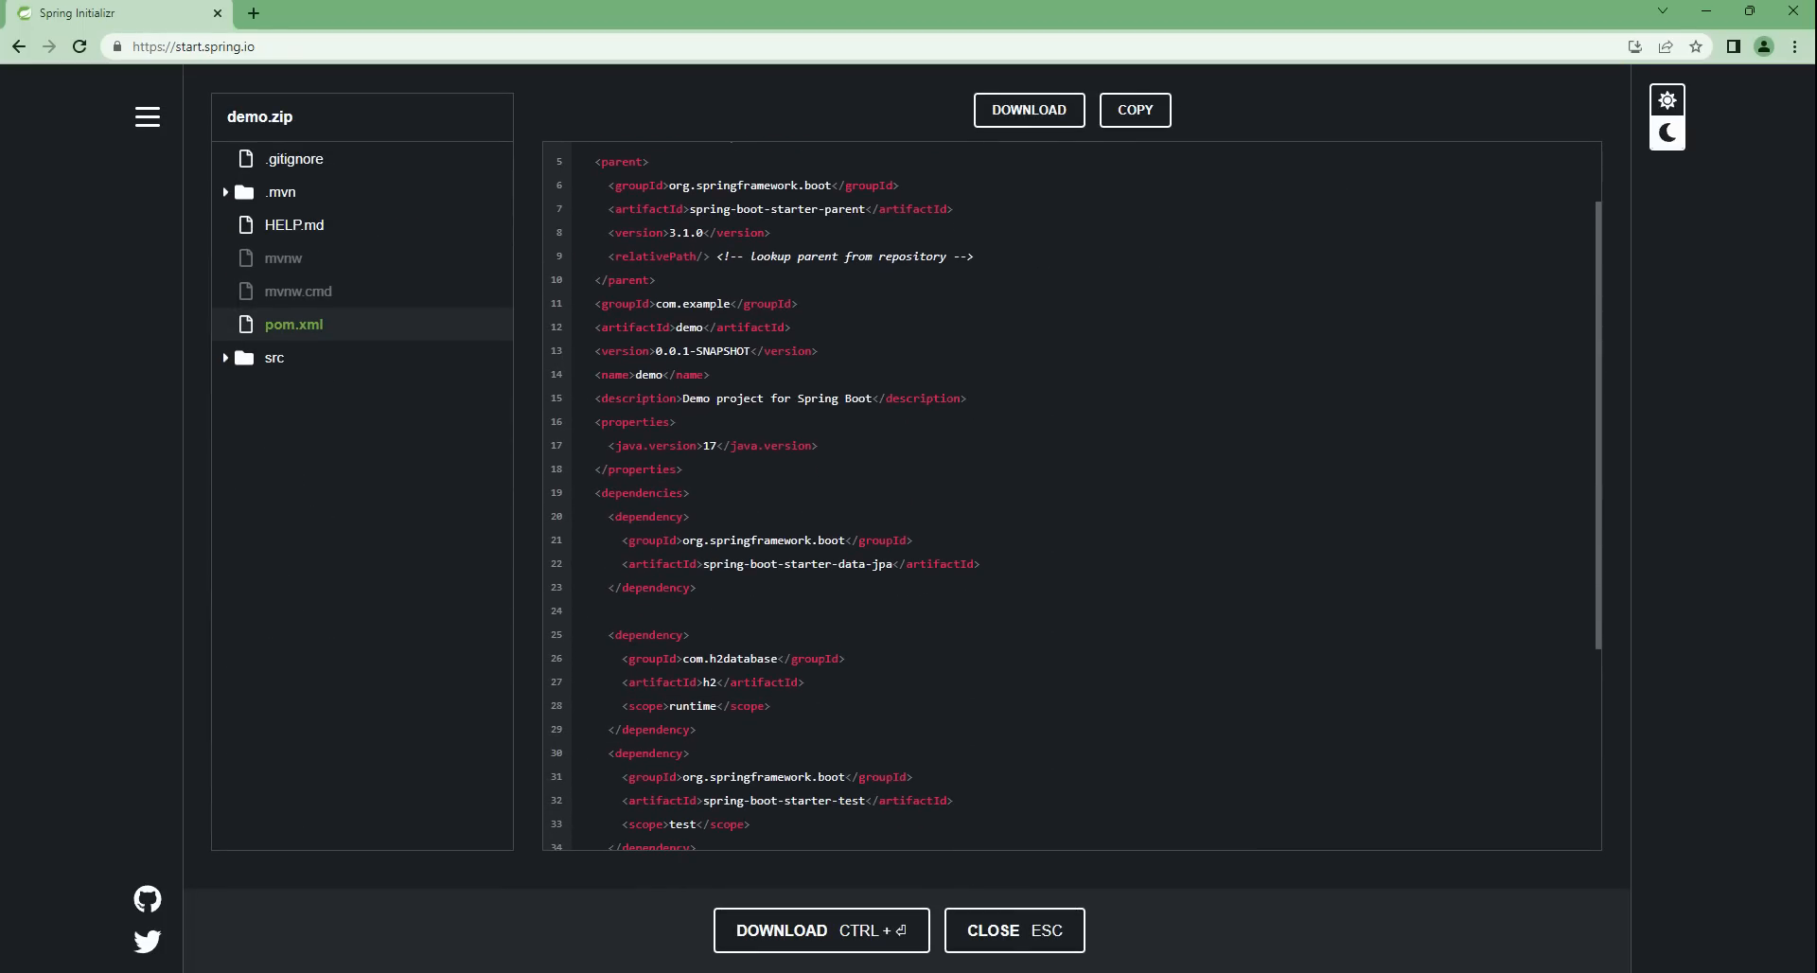
scroll("down", 3)
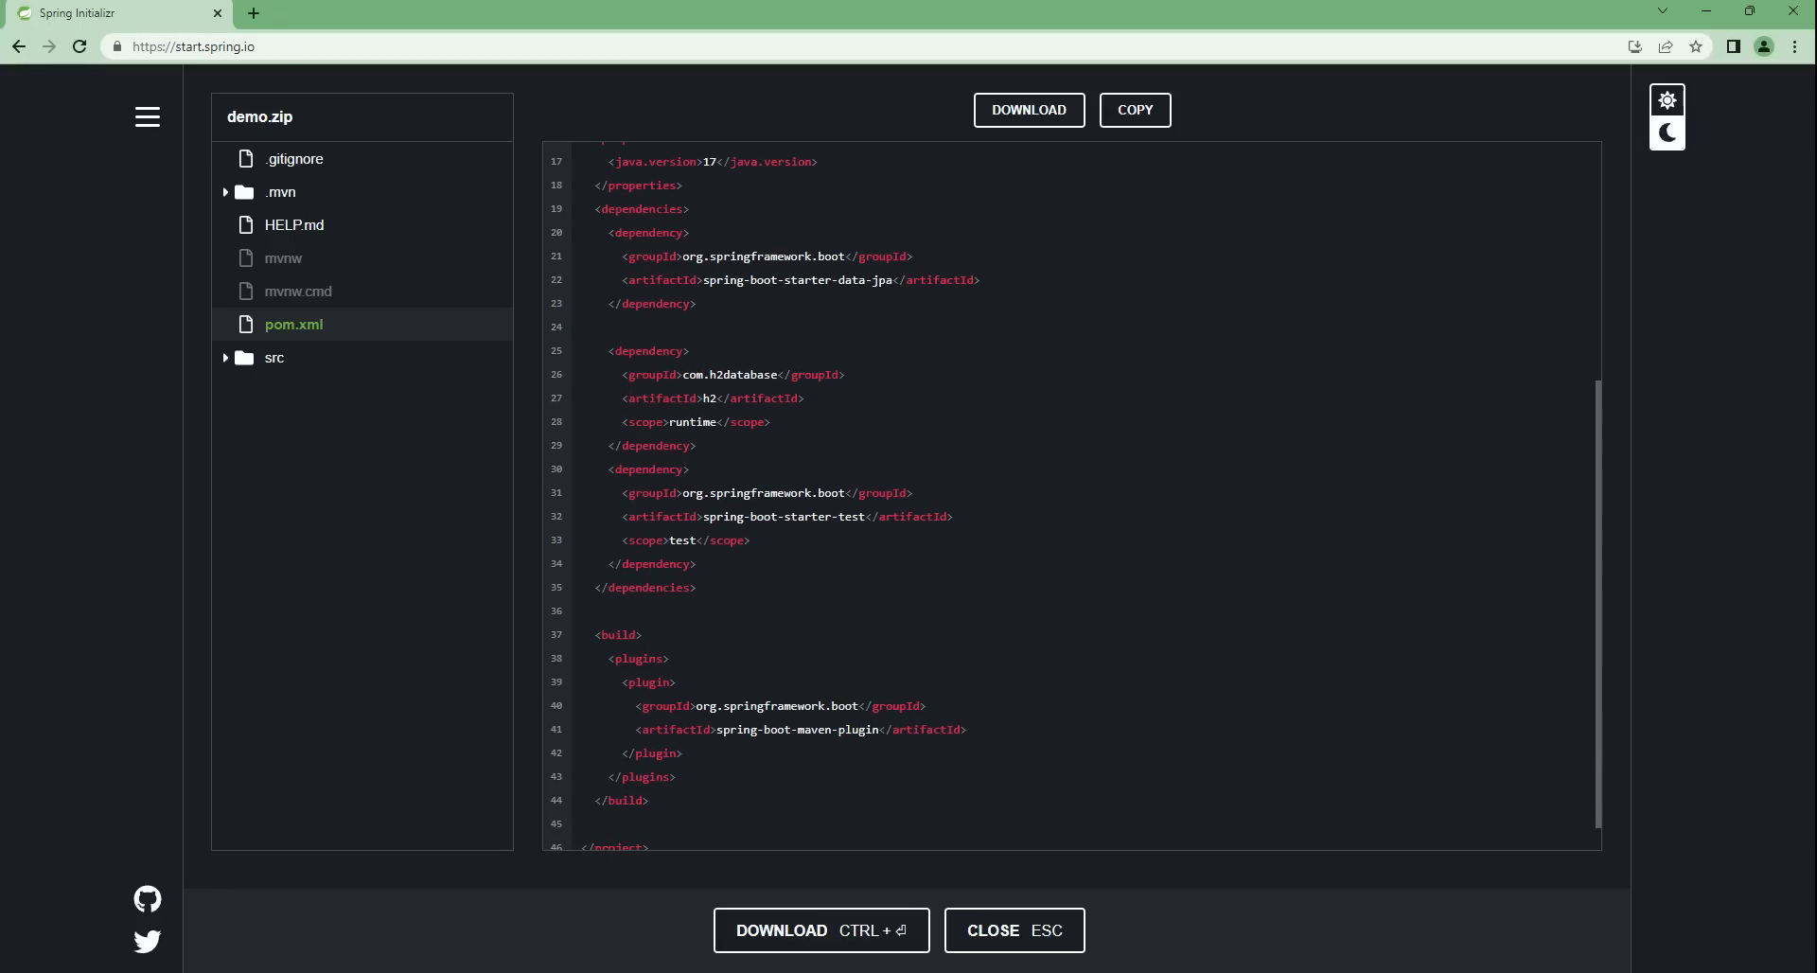
left_click_drag(609, 232, 696, 445)
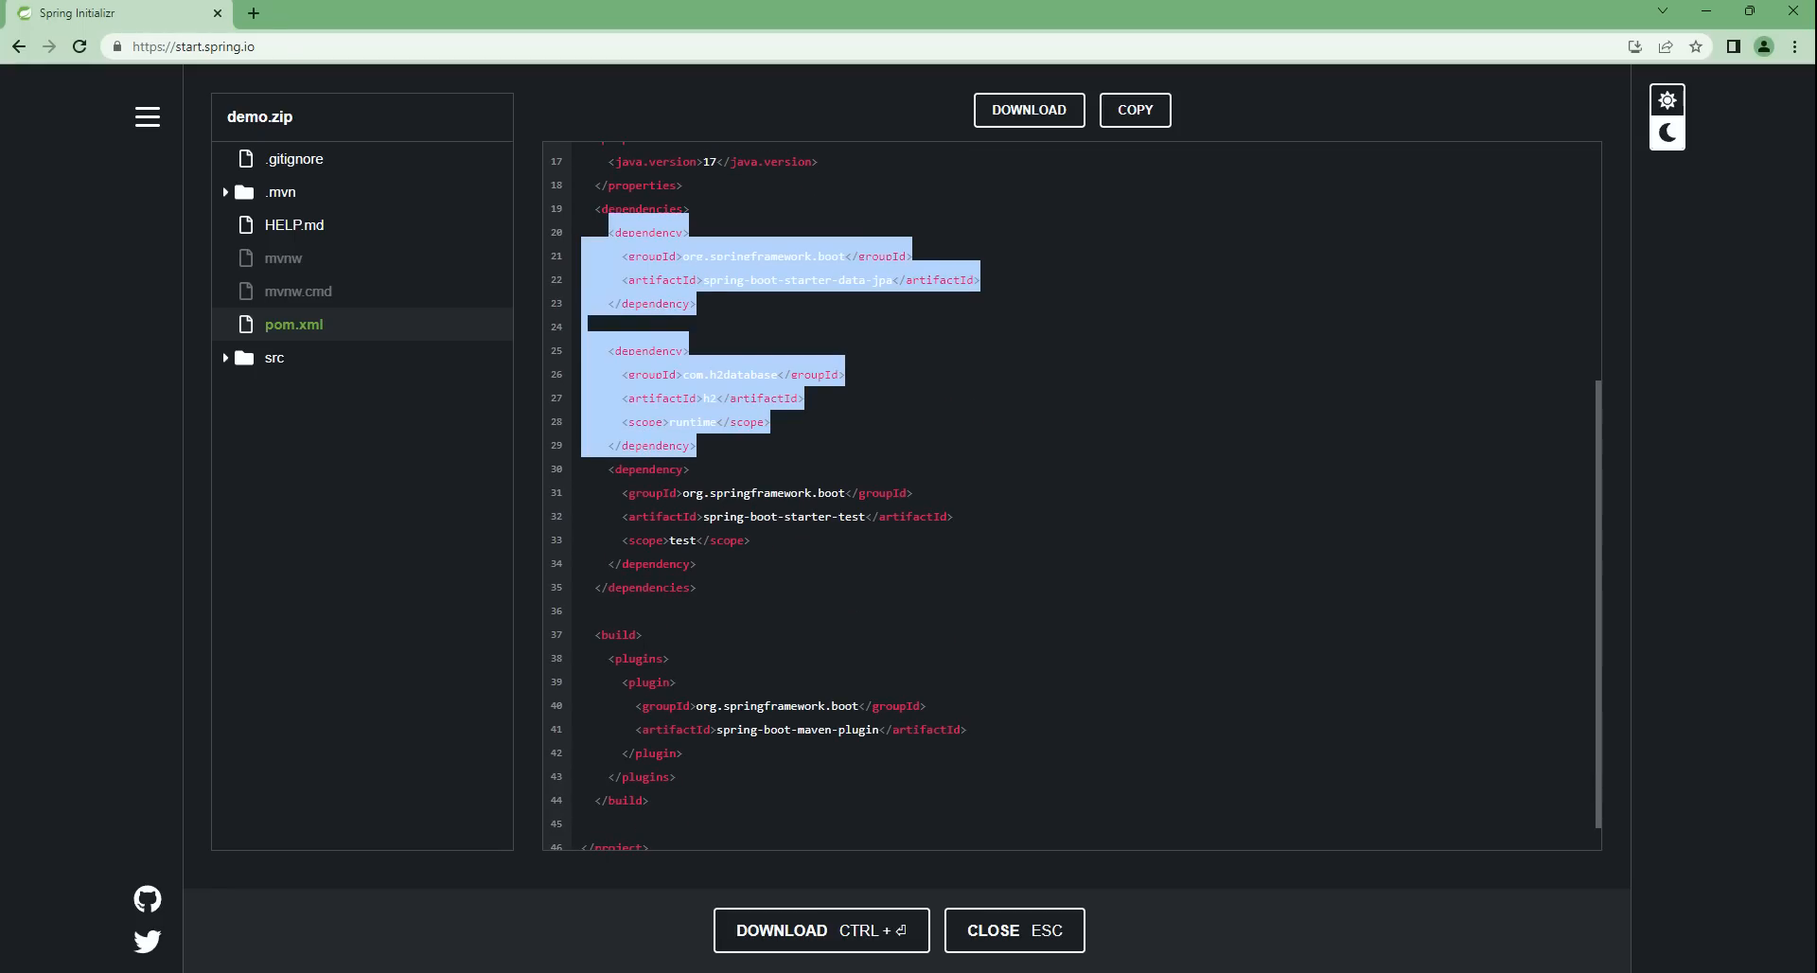
mouse_move(1013, 931)
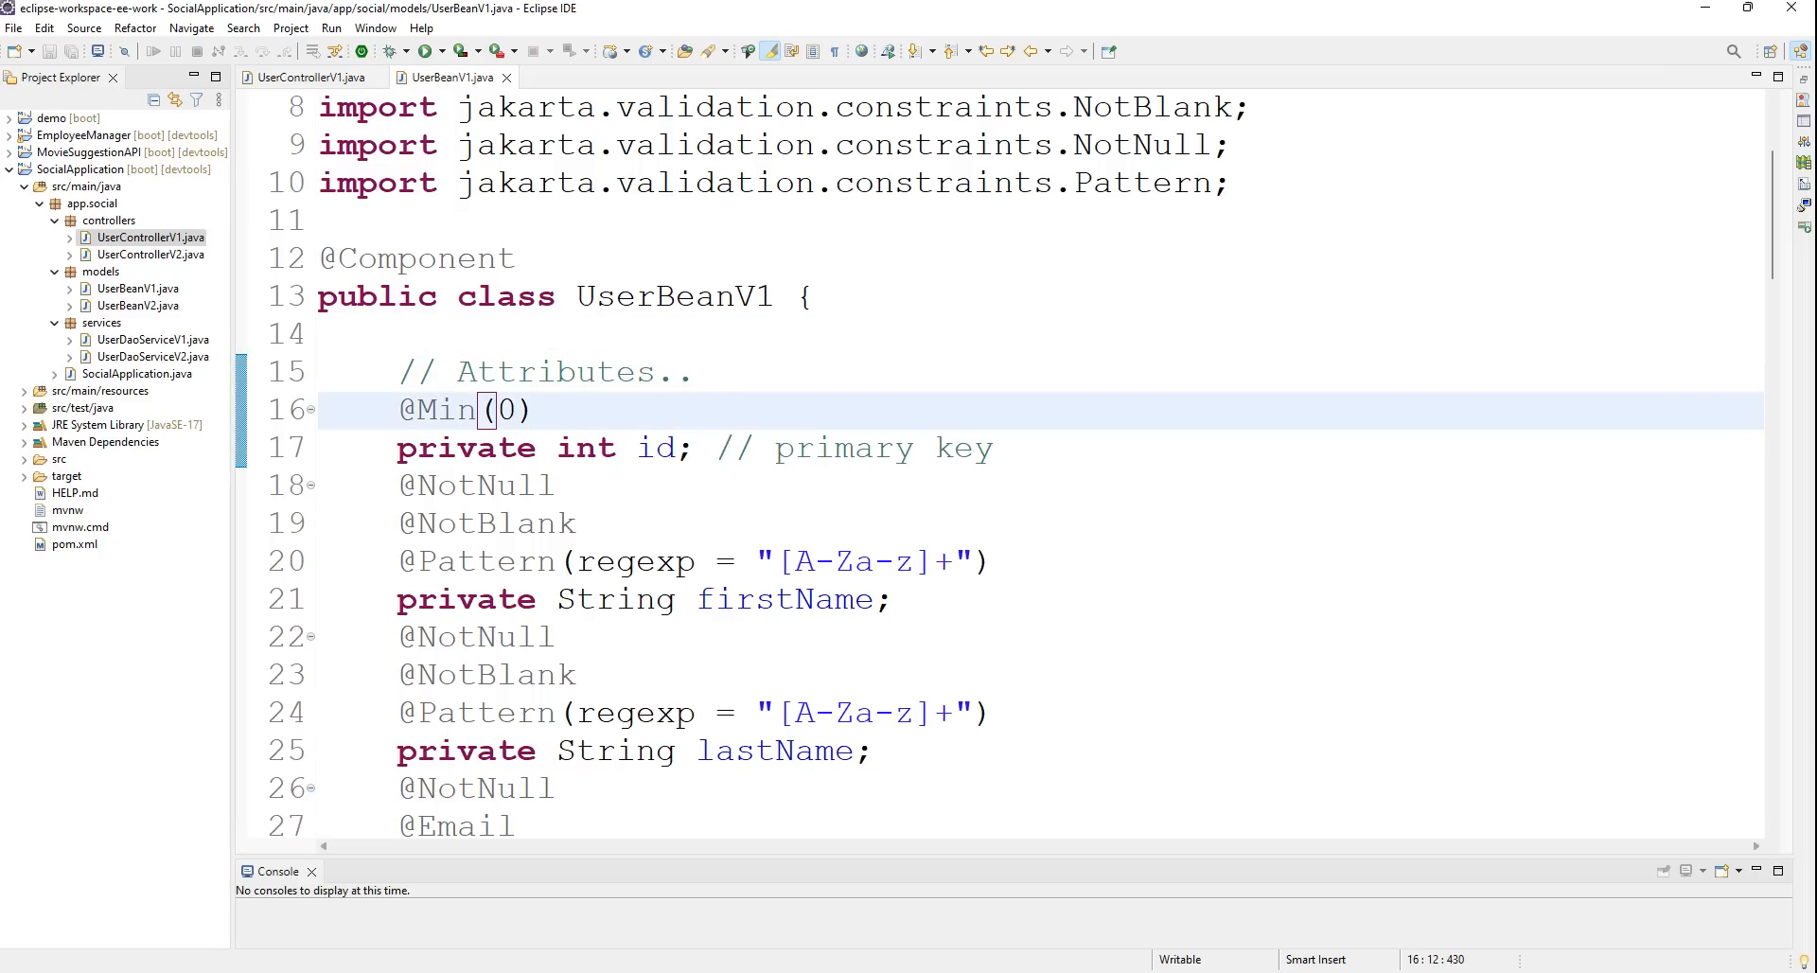
- Open the SocialApplication pom.xml and scroll through its dependencies
double_click(74, 543)
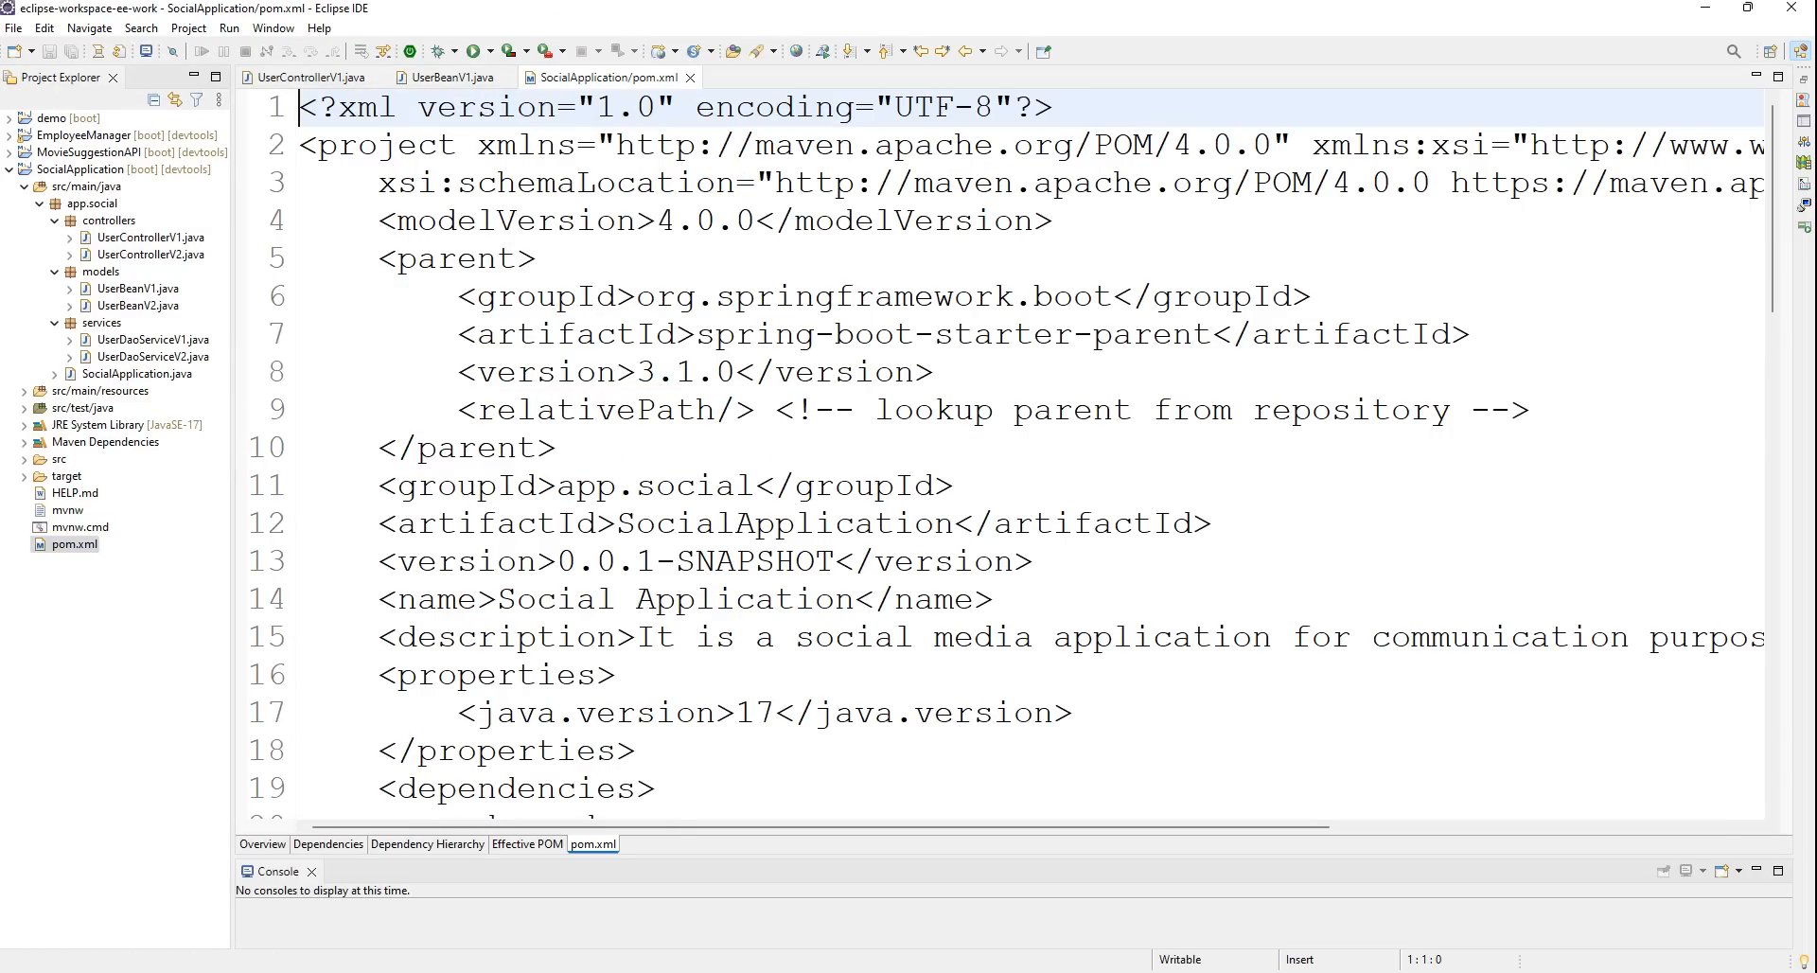
scroll("down", 3)
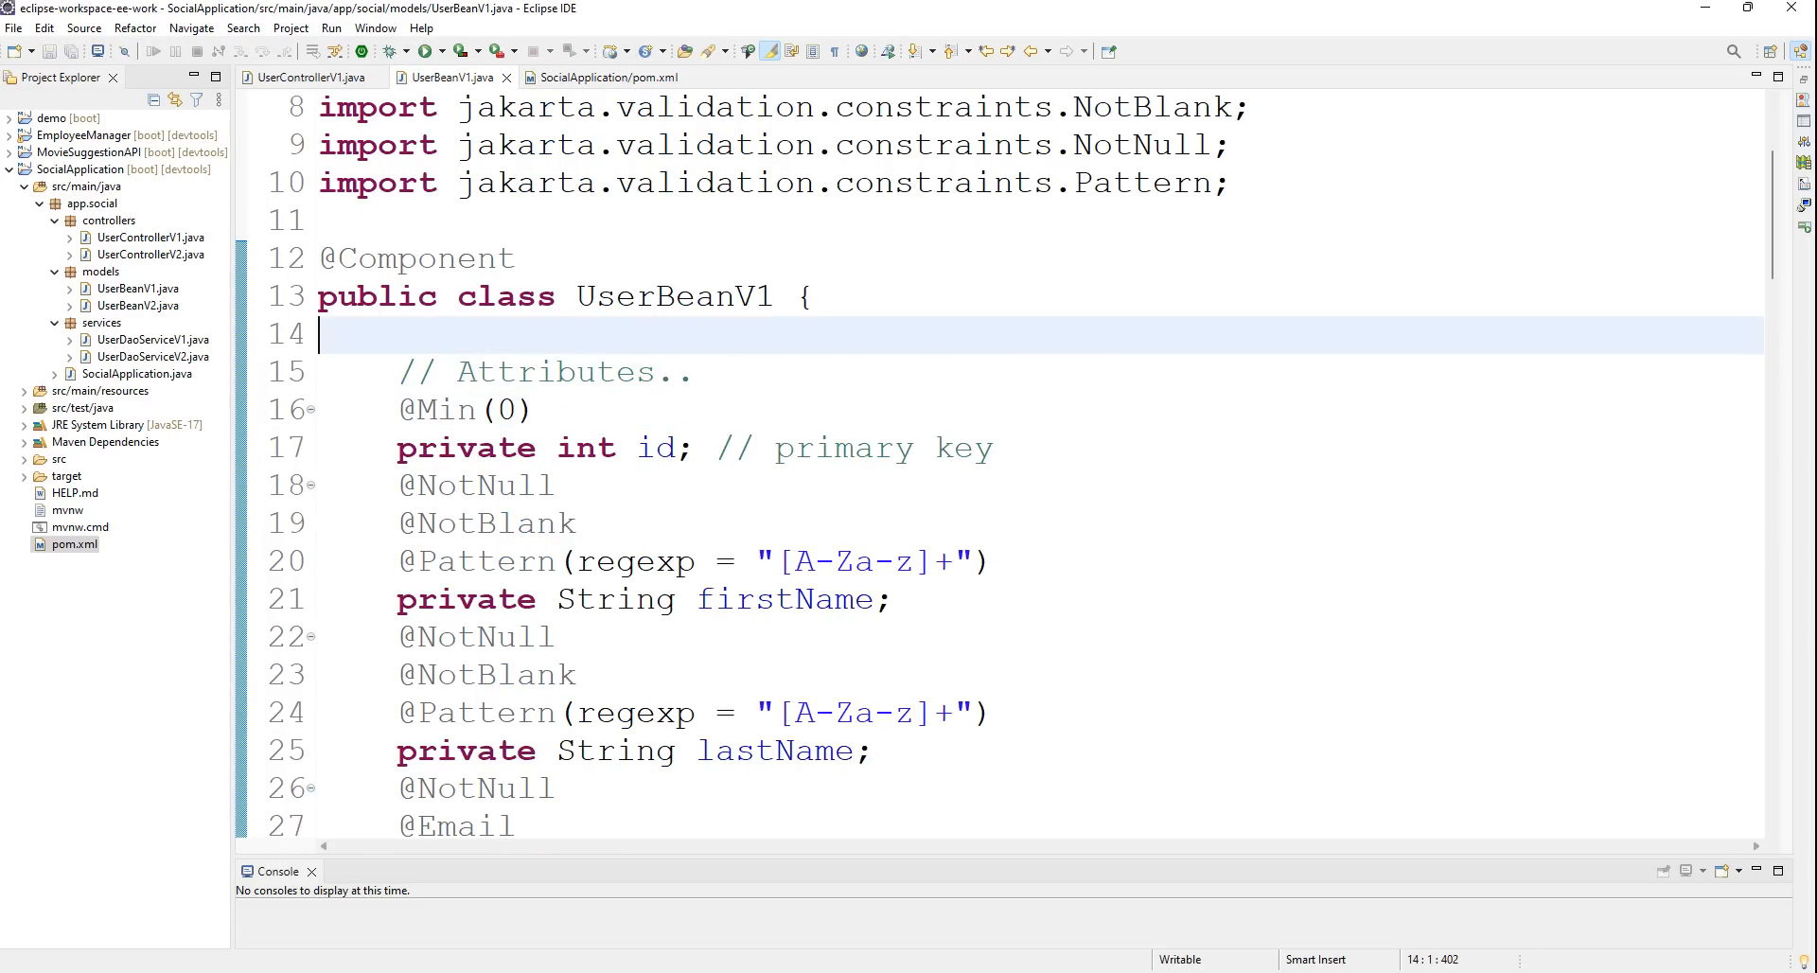
scroll("down", 3)
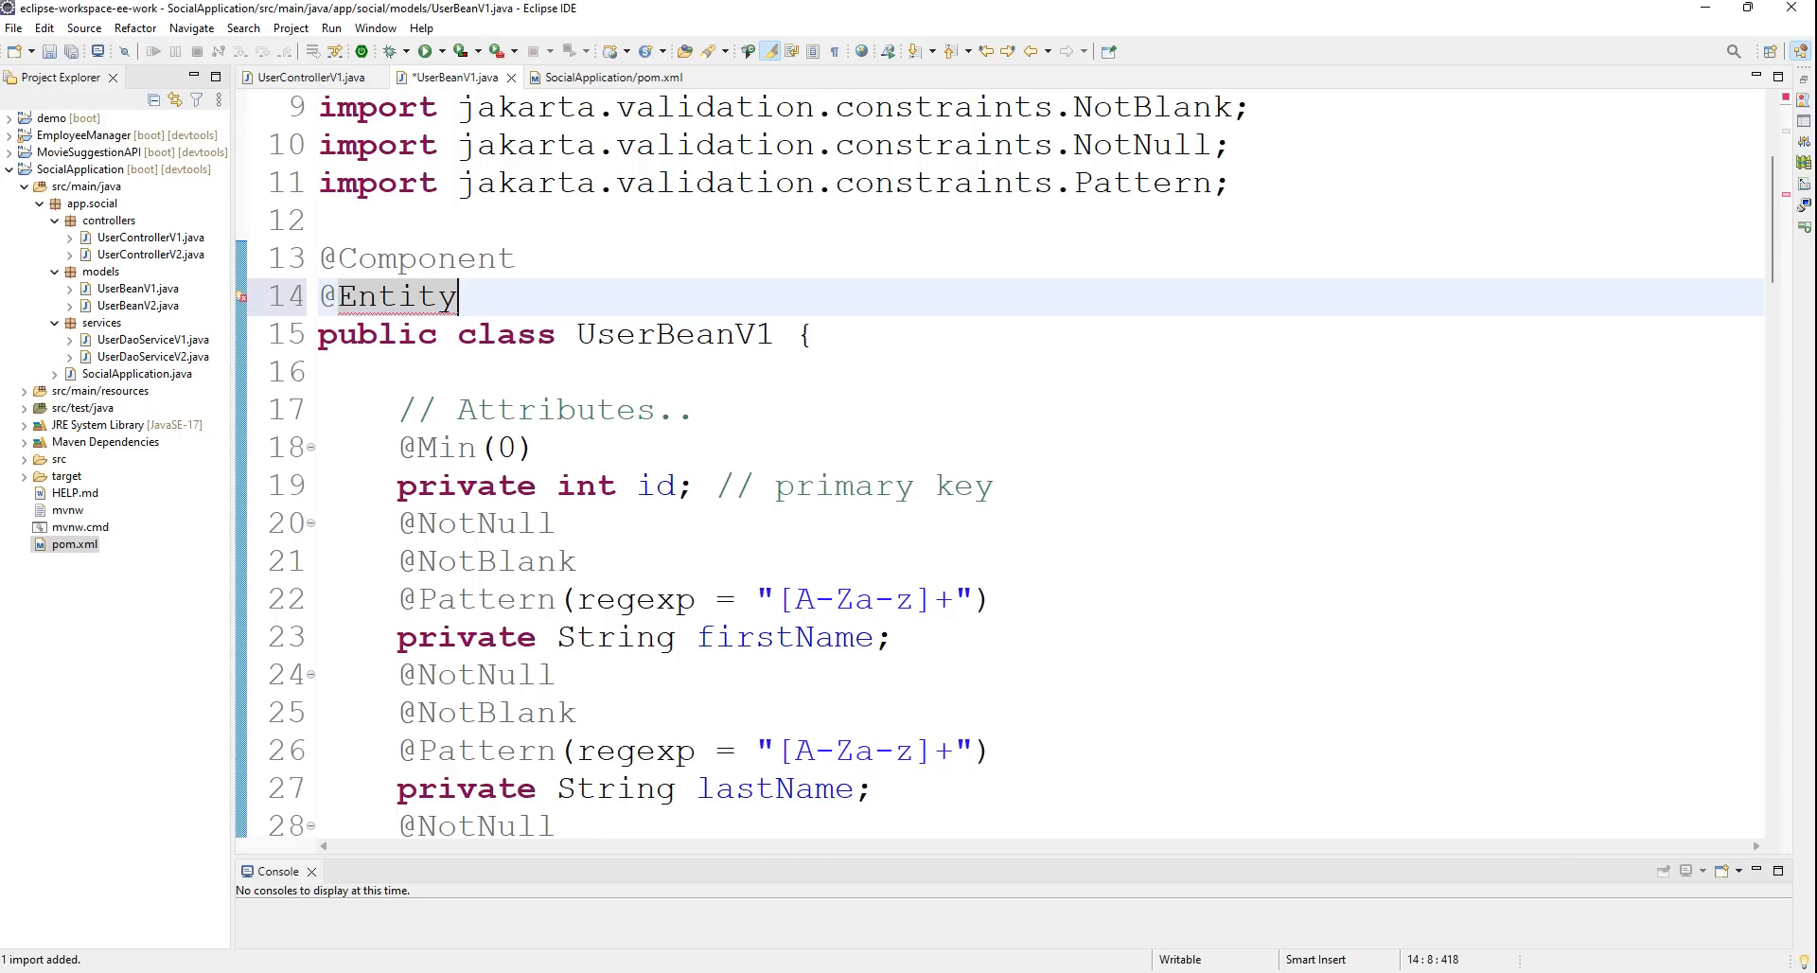
type("(name)")
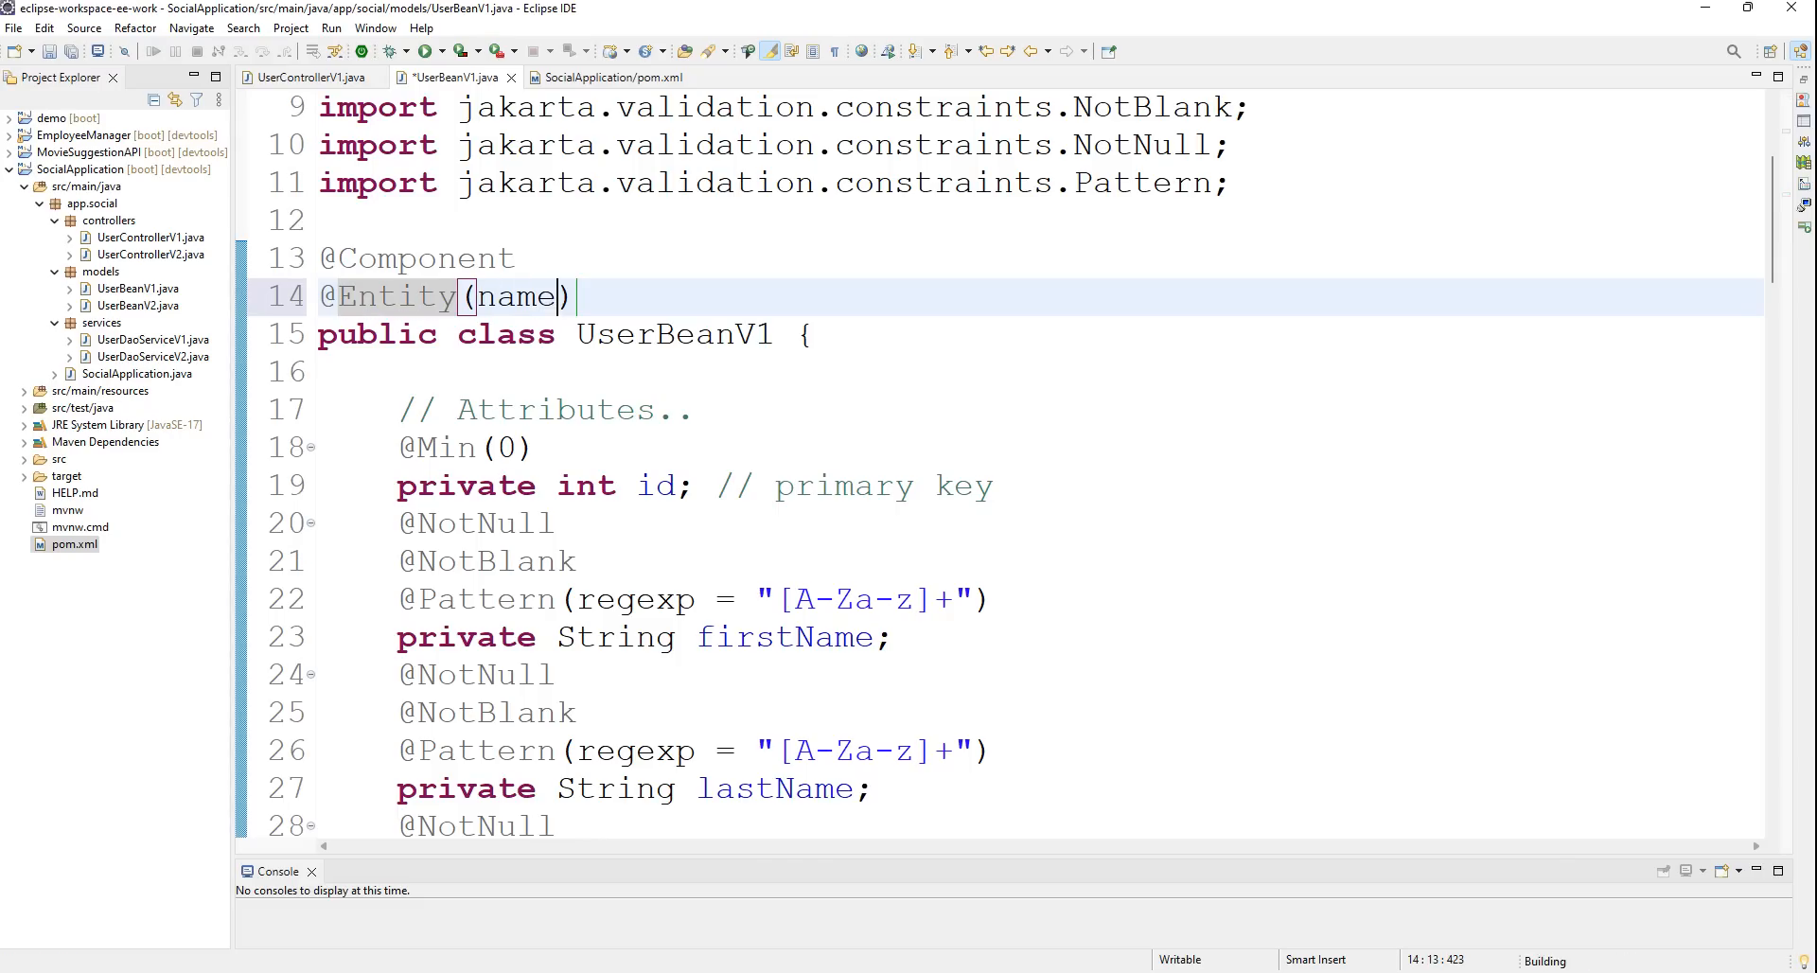
type("=\"some\"")
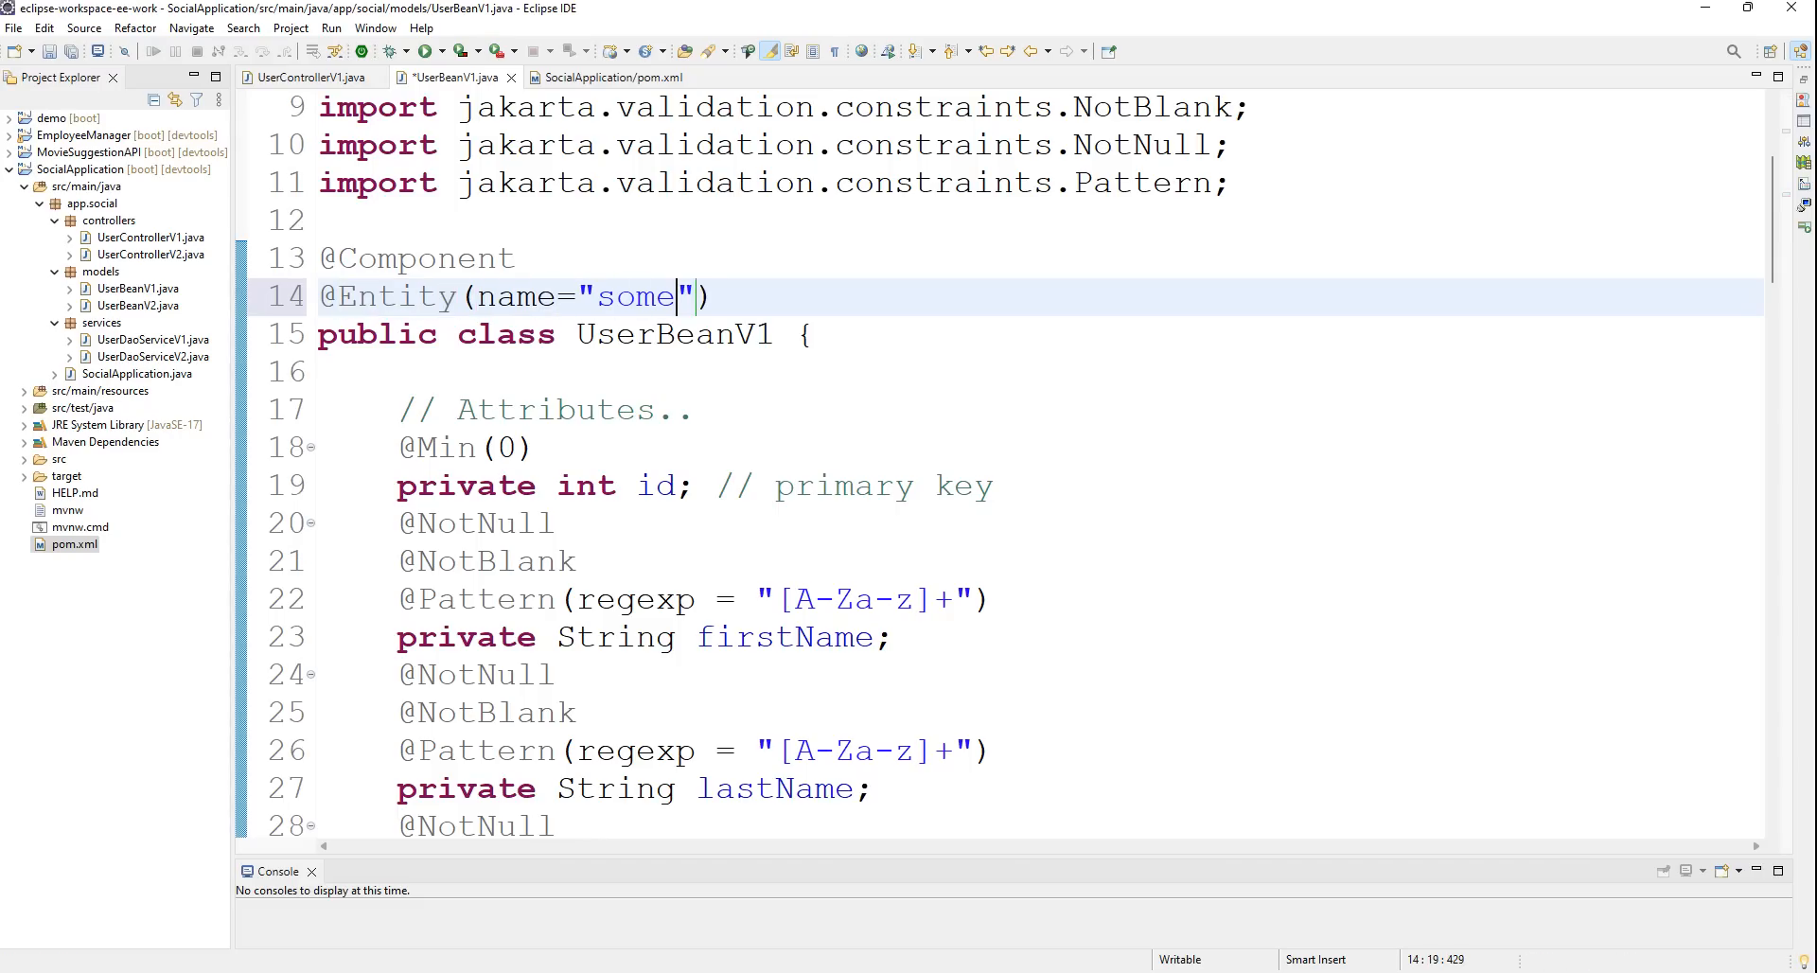
type("ta")
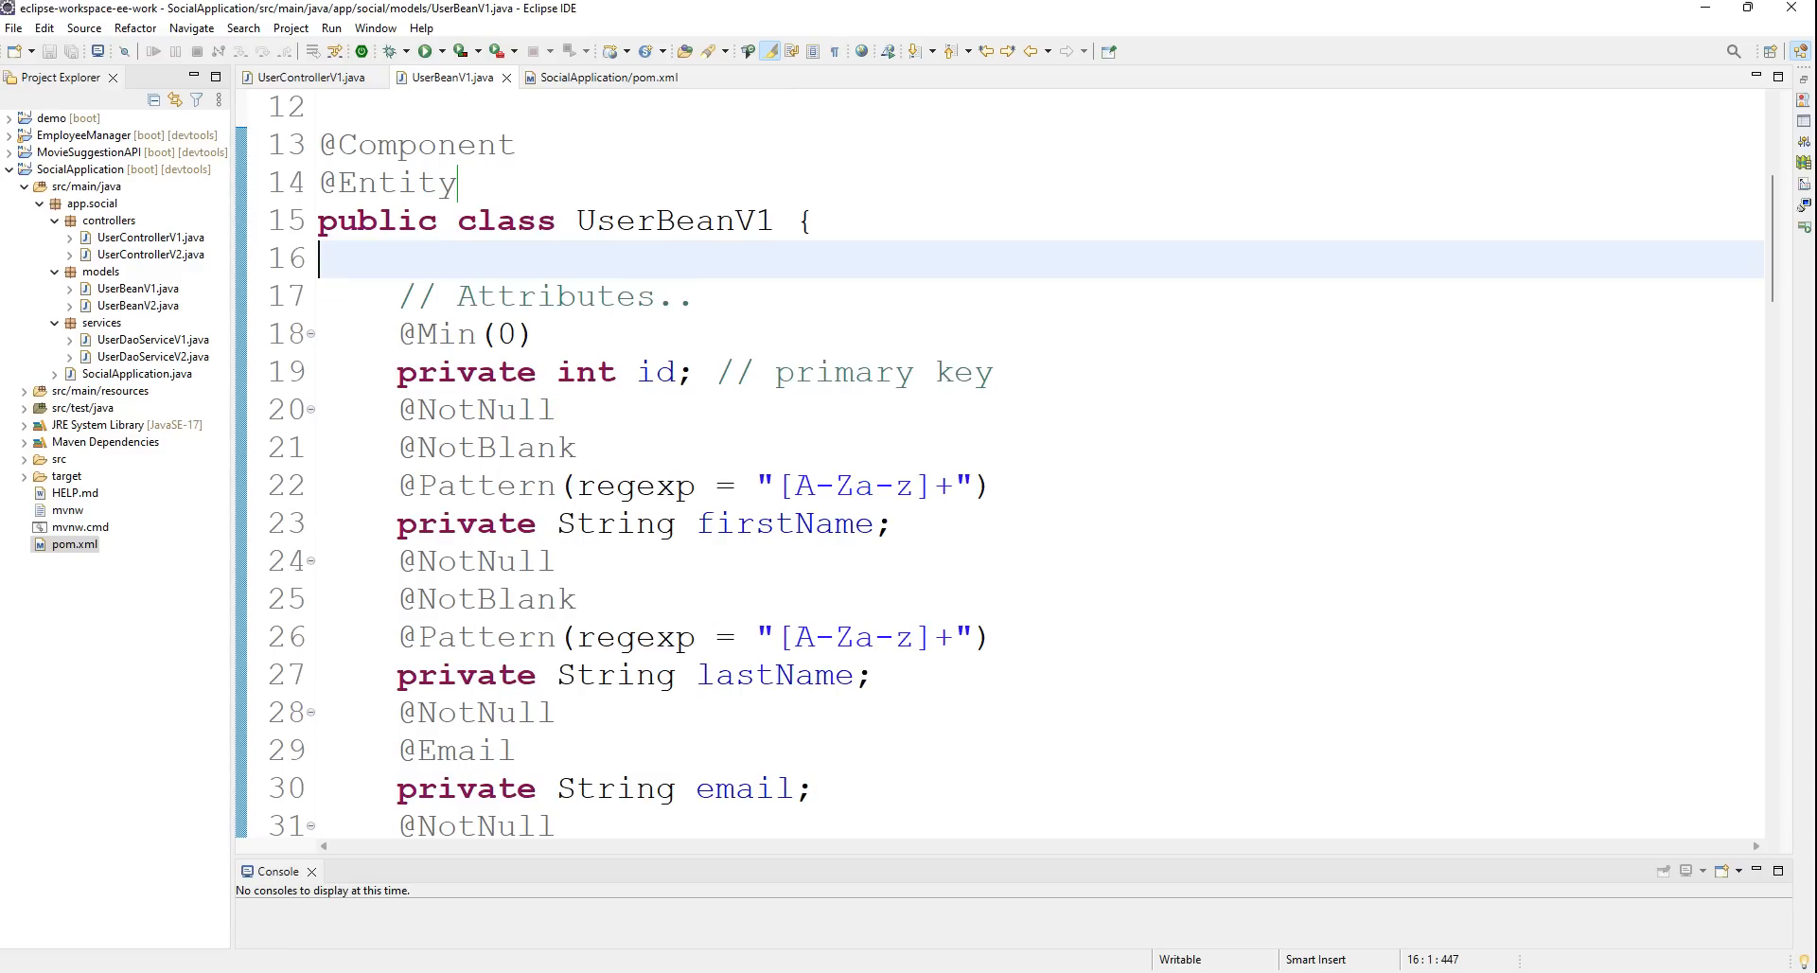
left_click(533, 333)
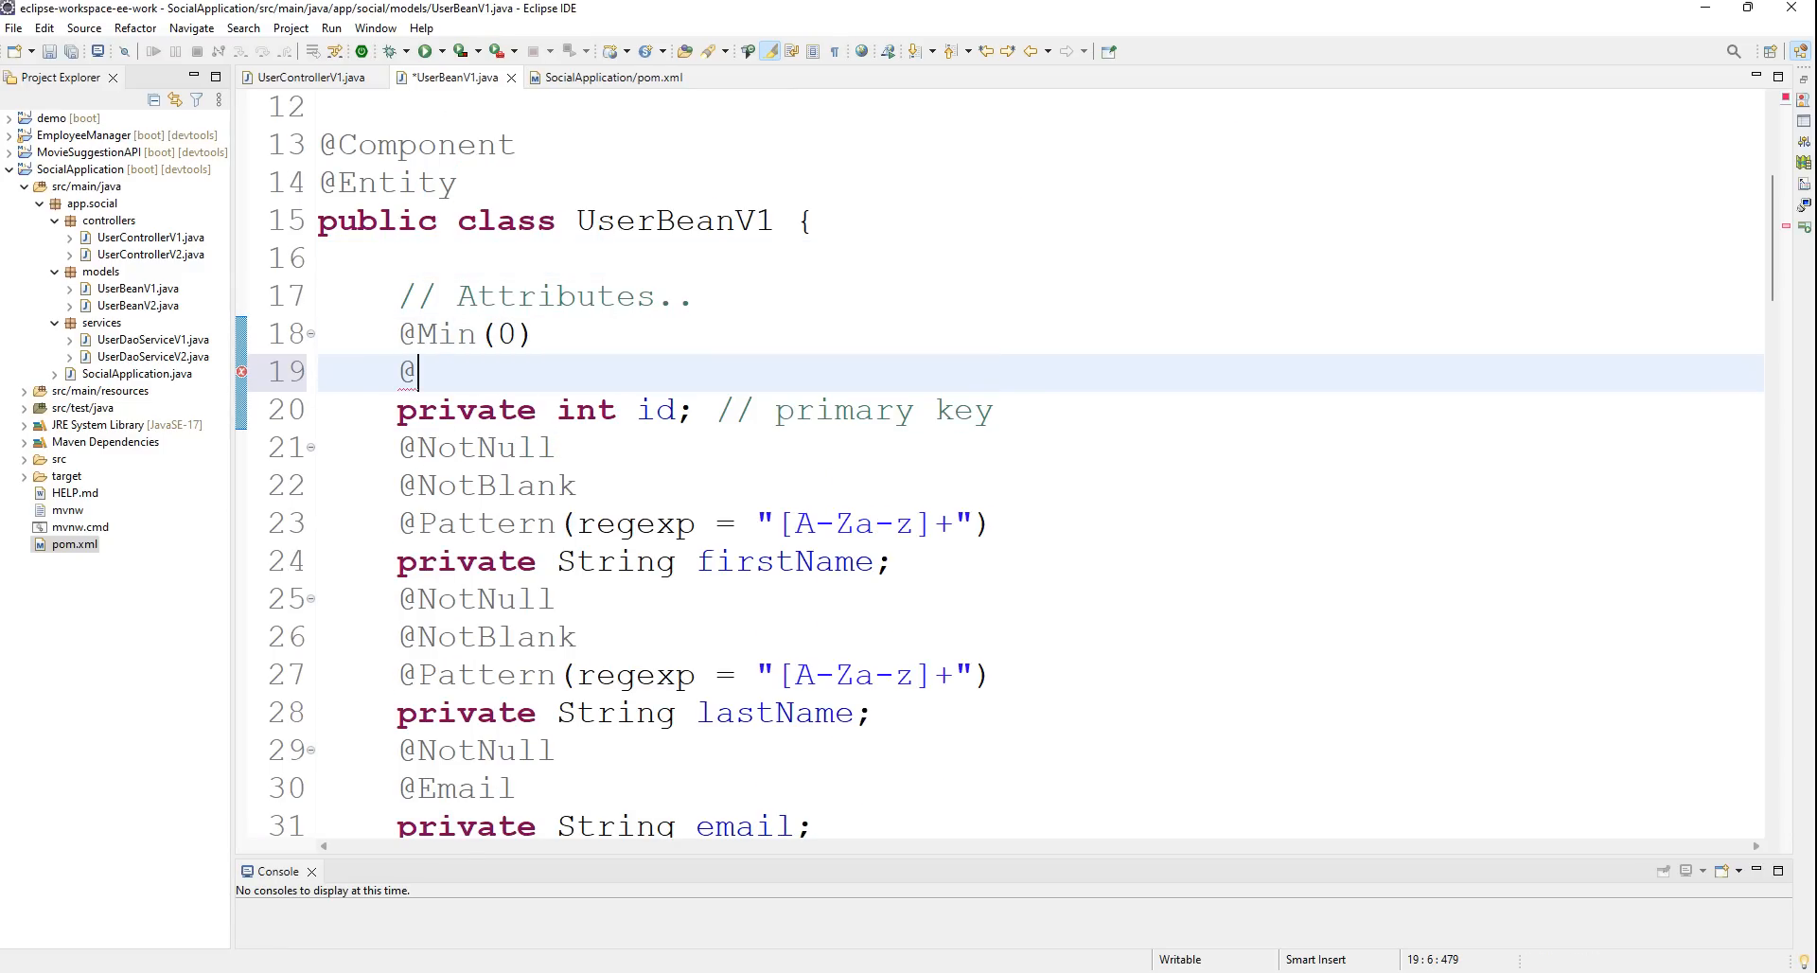
type("Id")
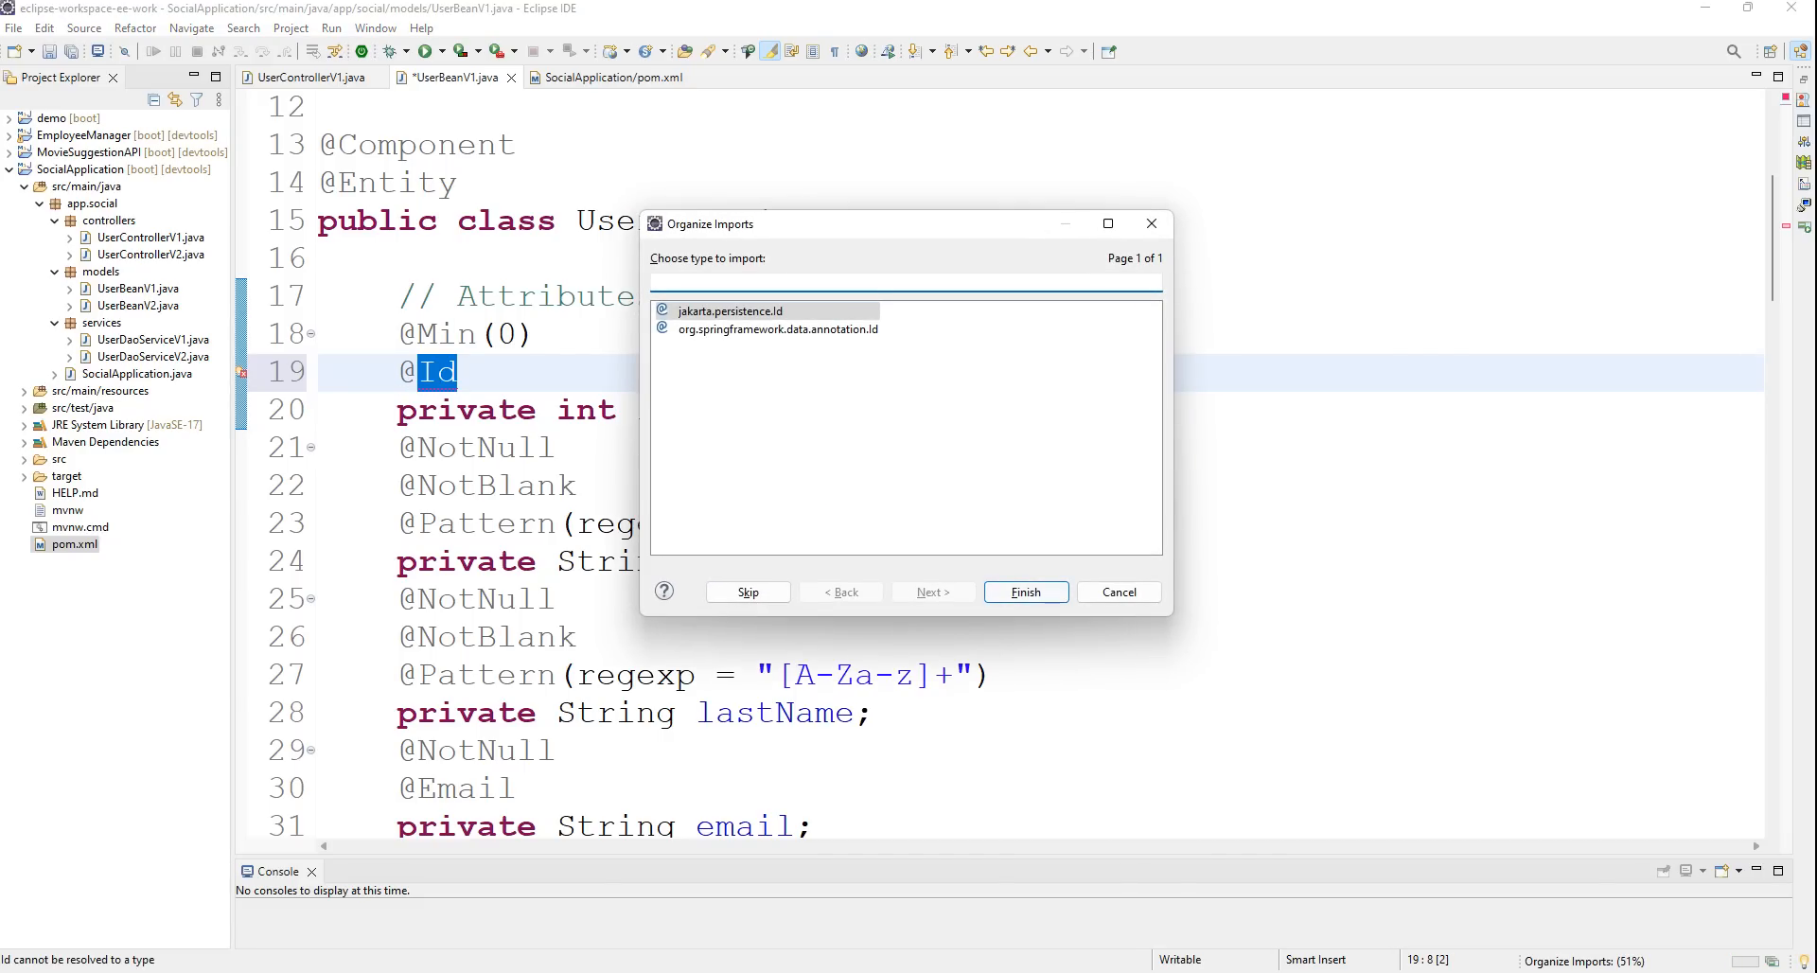
left_click(1023, 591)
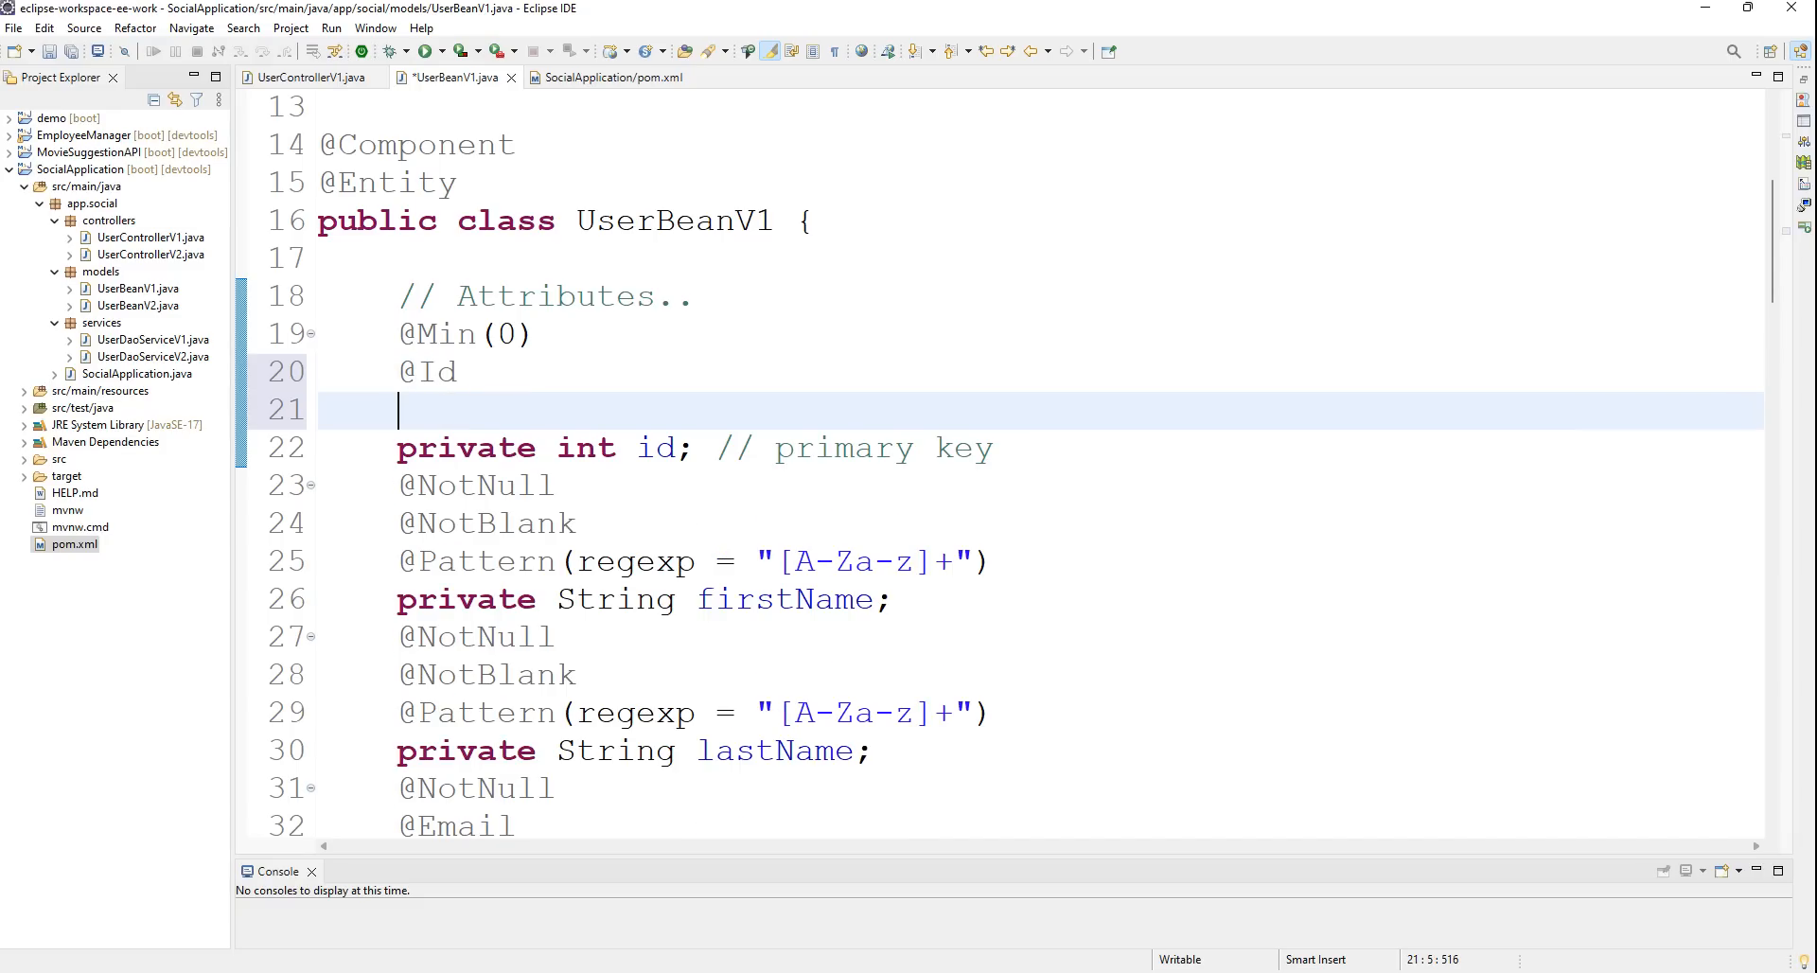
type("@Generate")
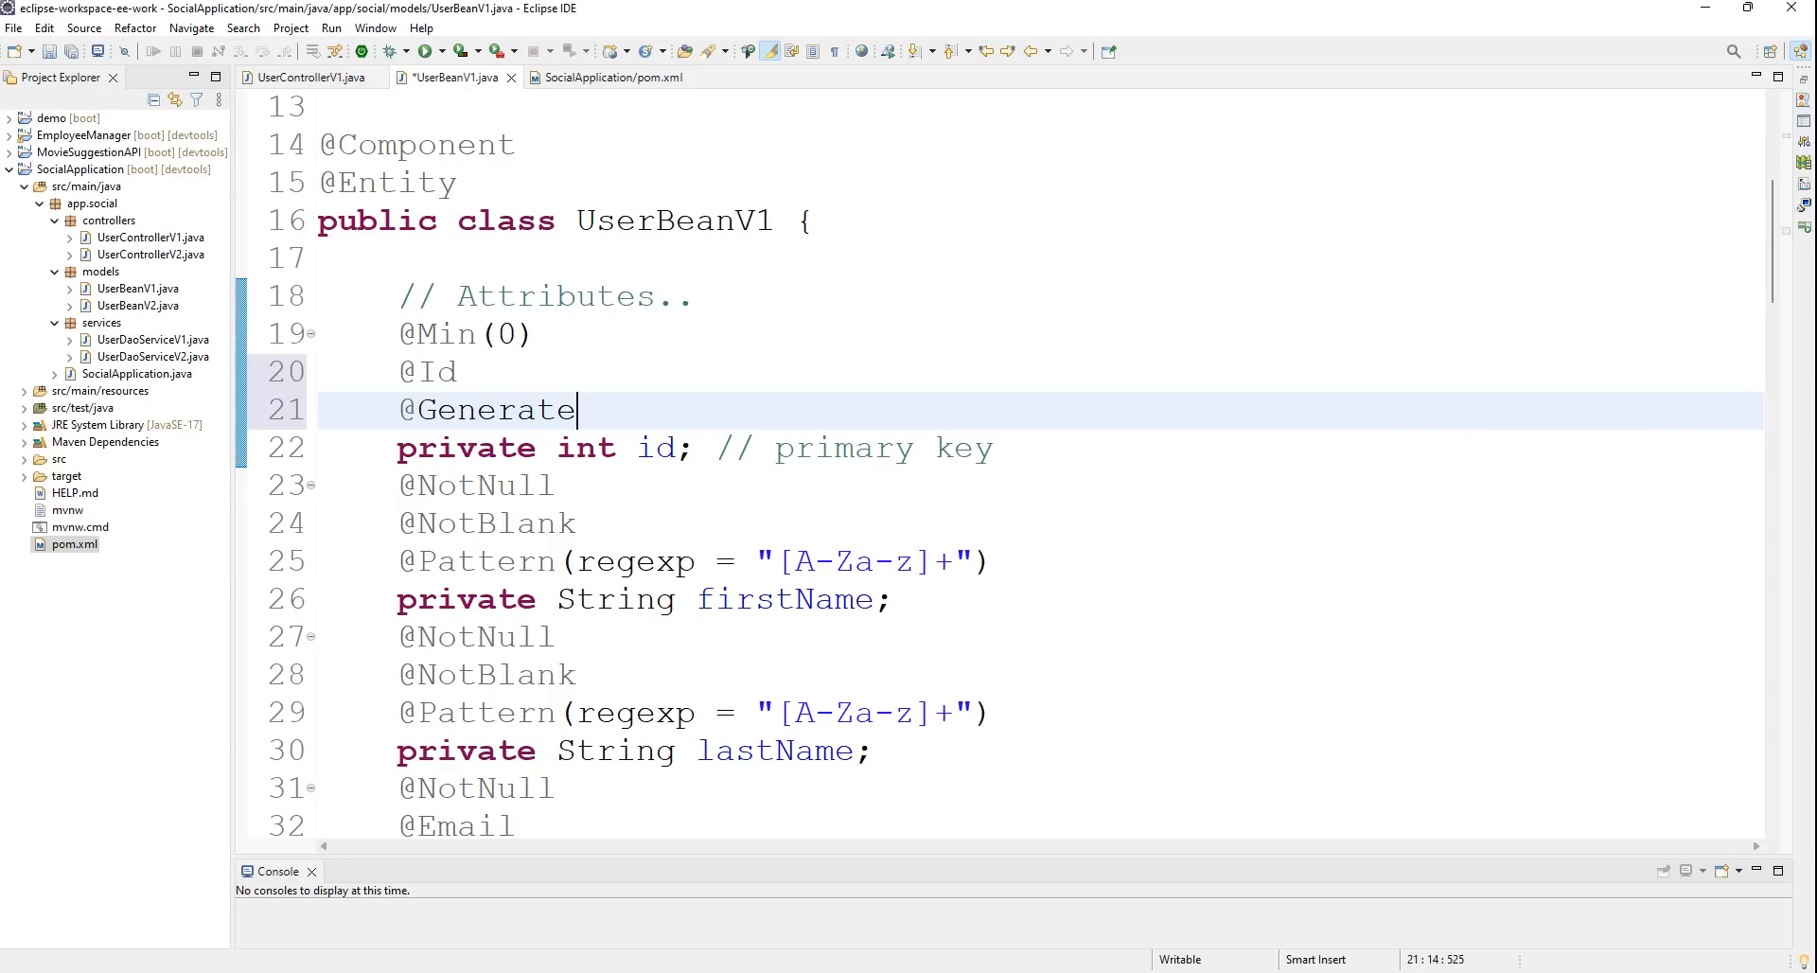
type("d")
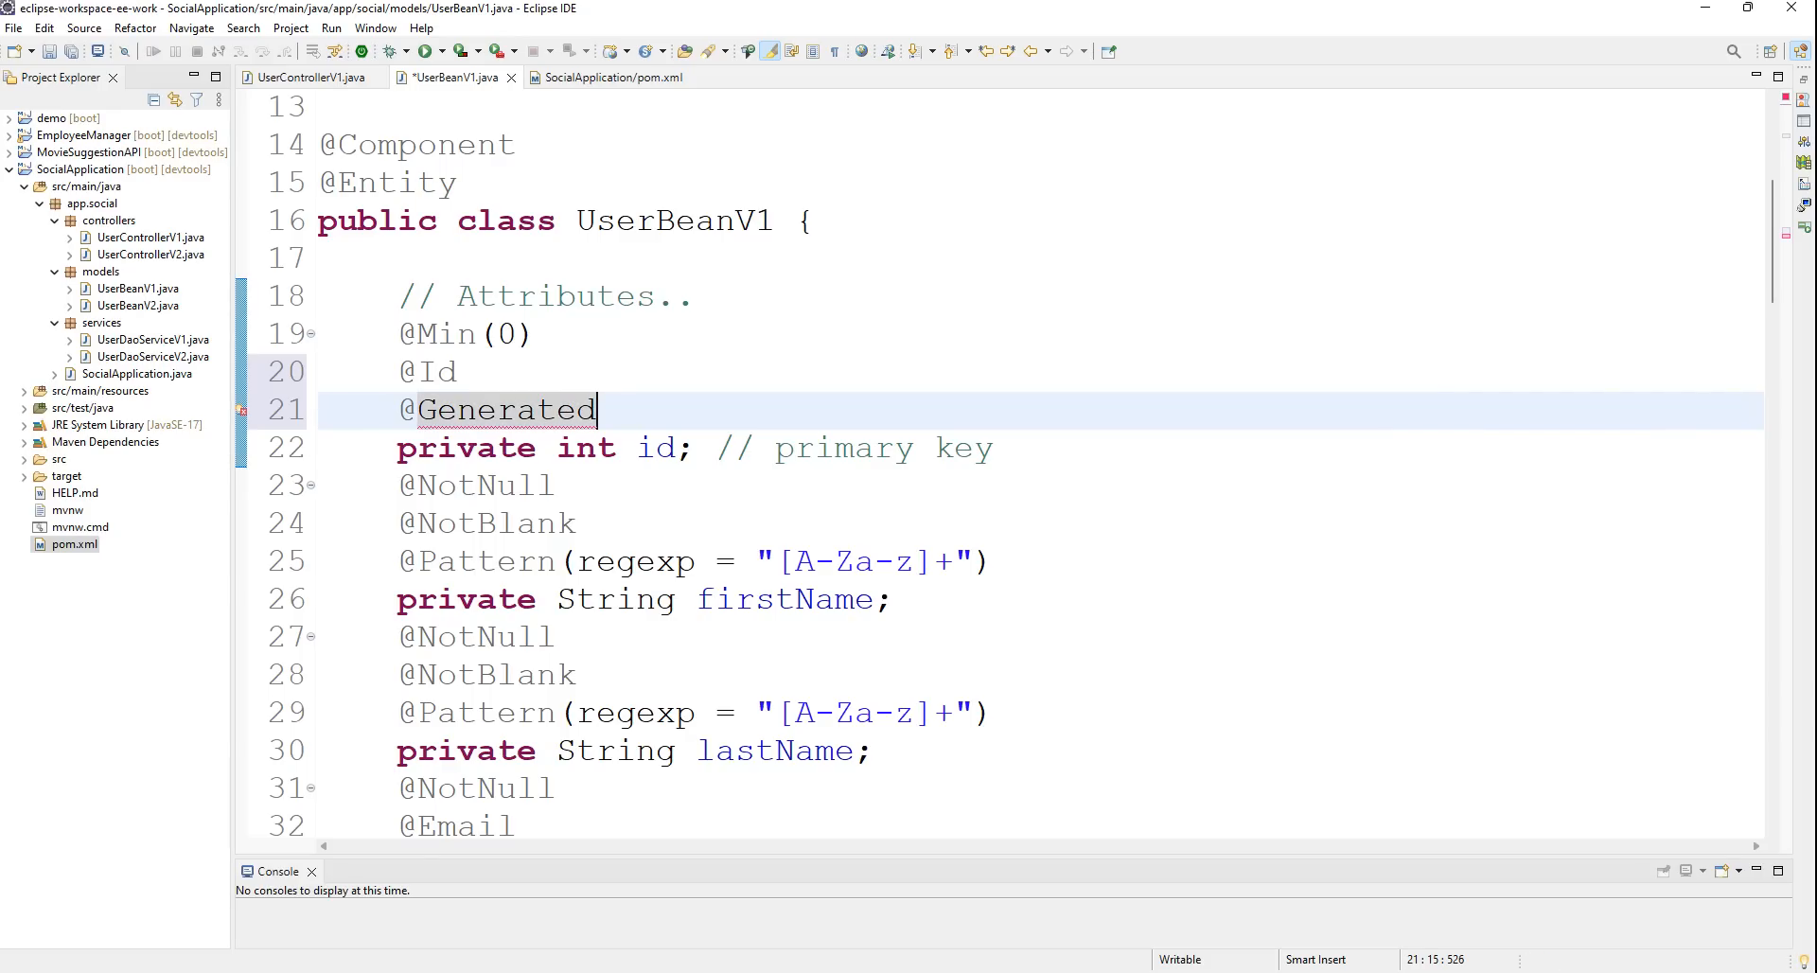
type("Value()")
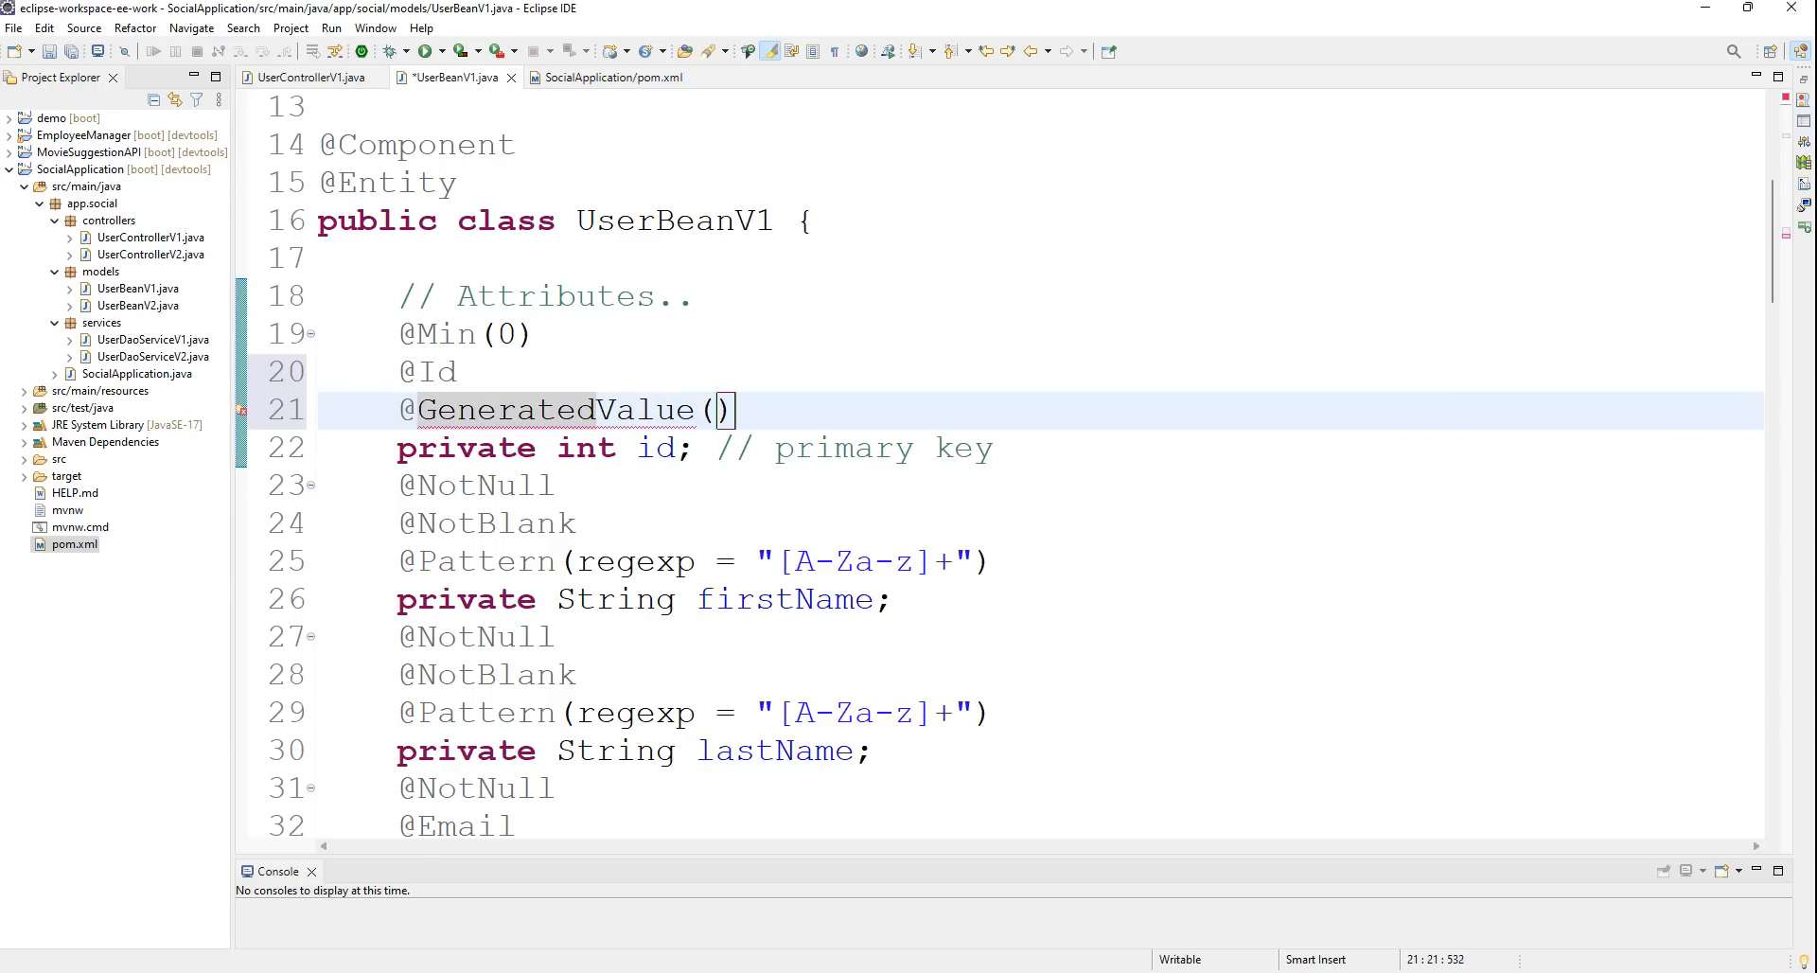
type("strategy")
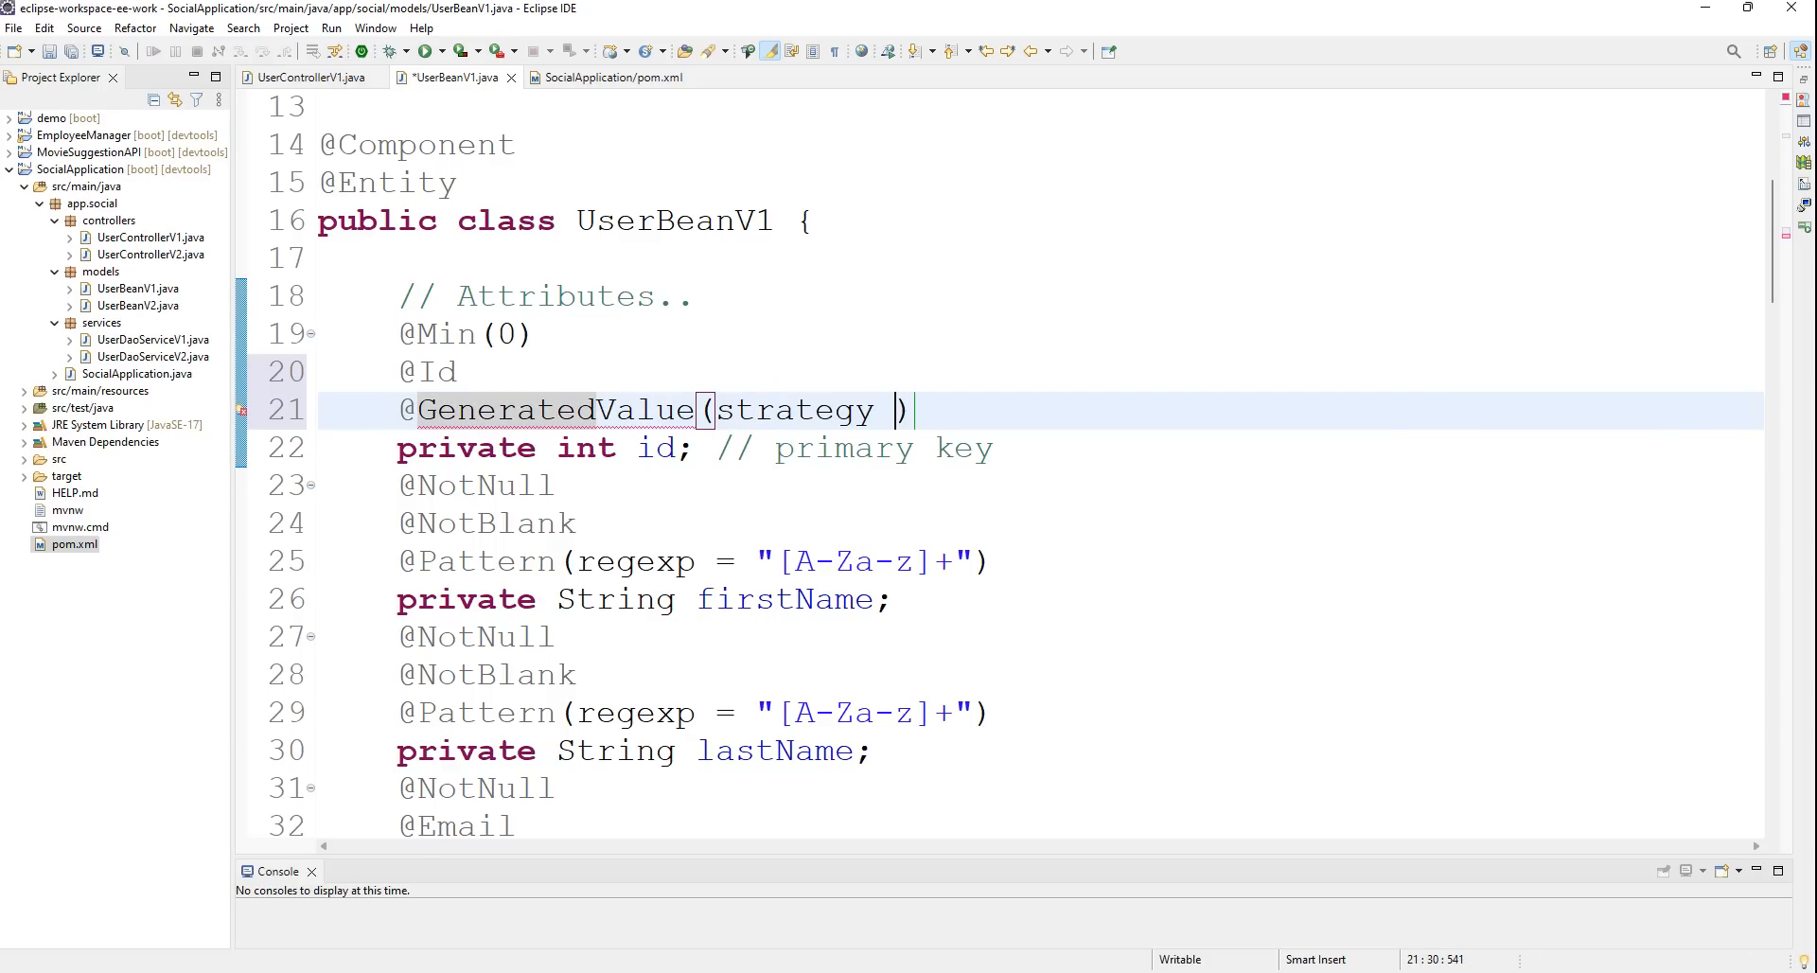
type("= GenerationTyp")
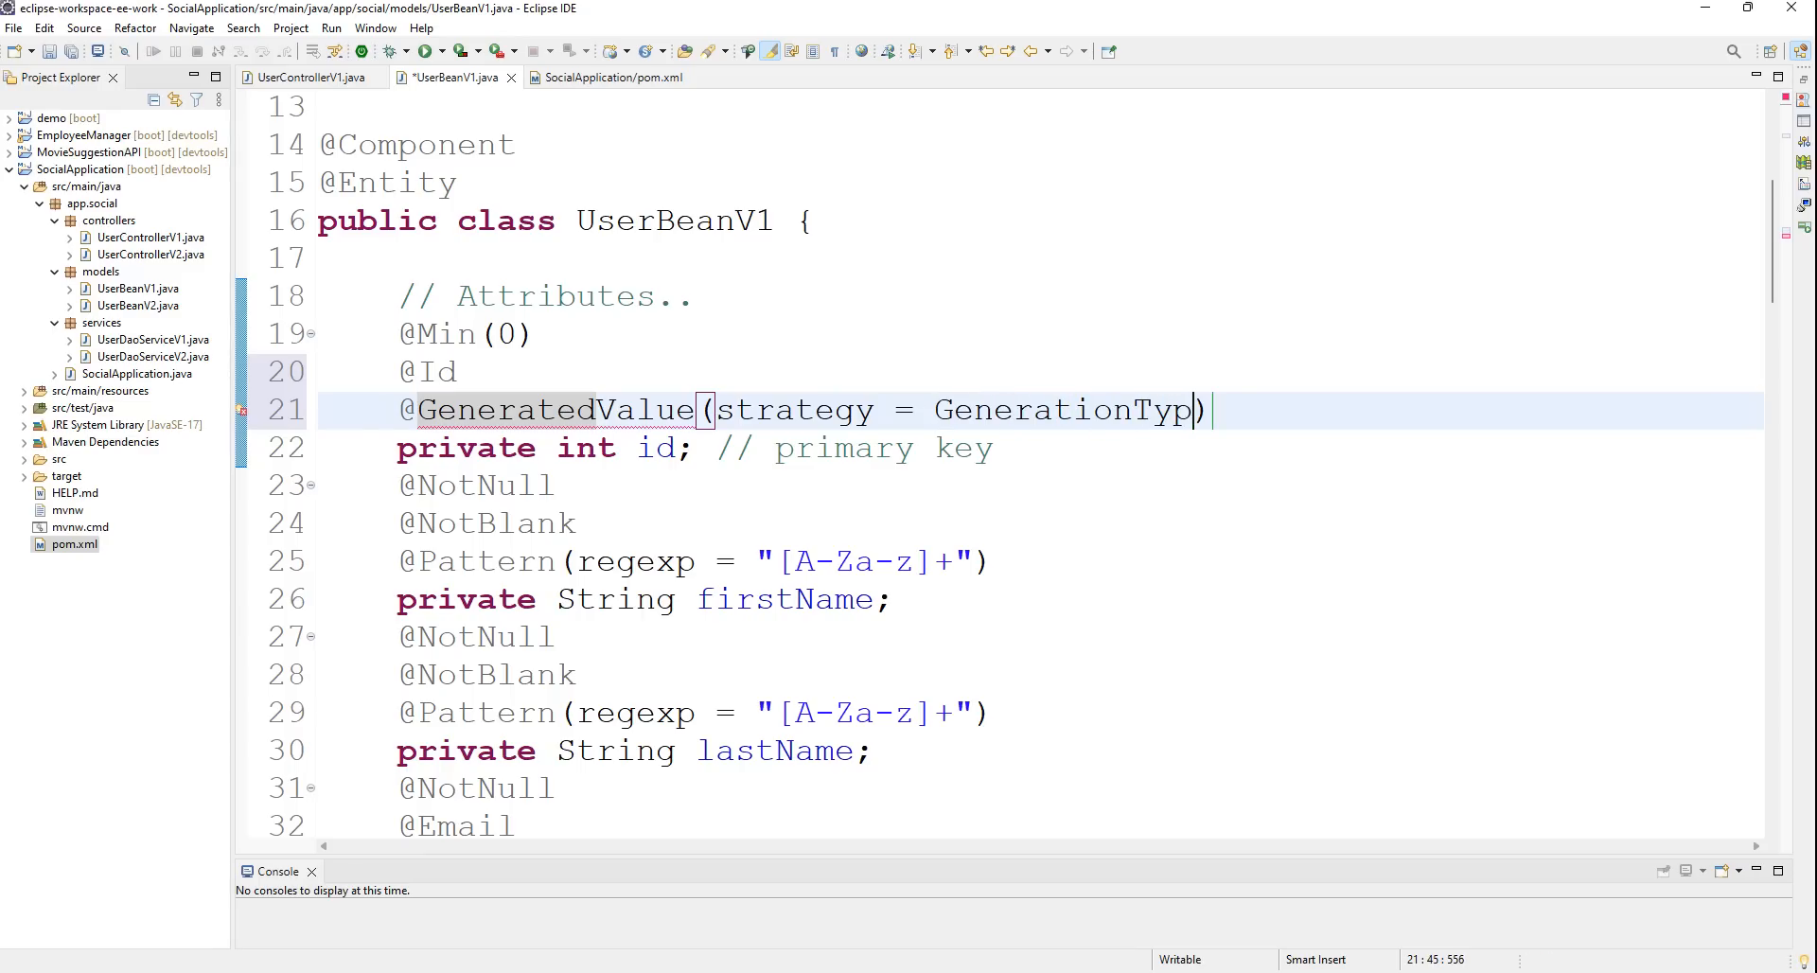
type(".IDENTITY")
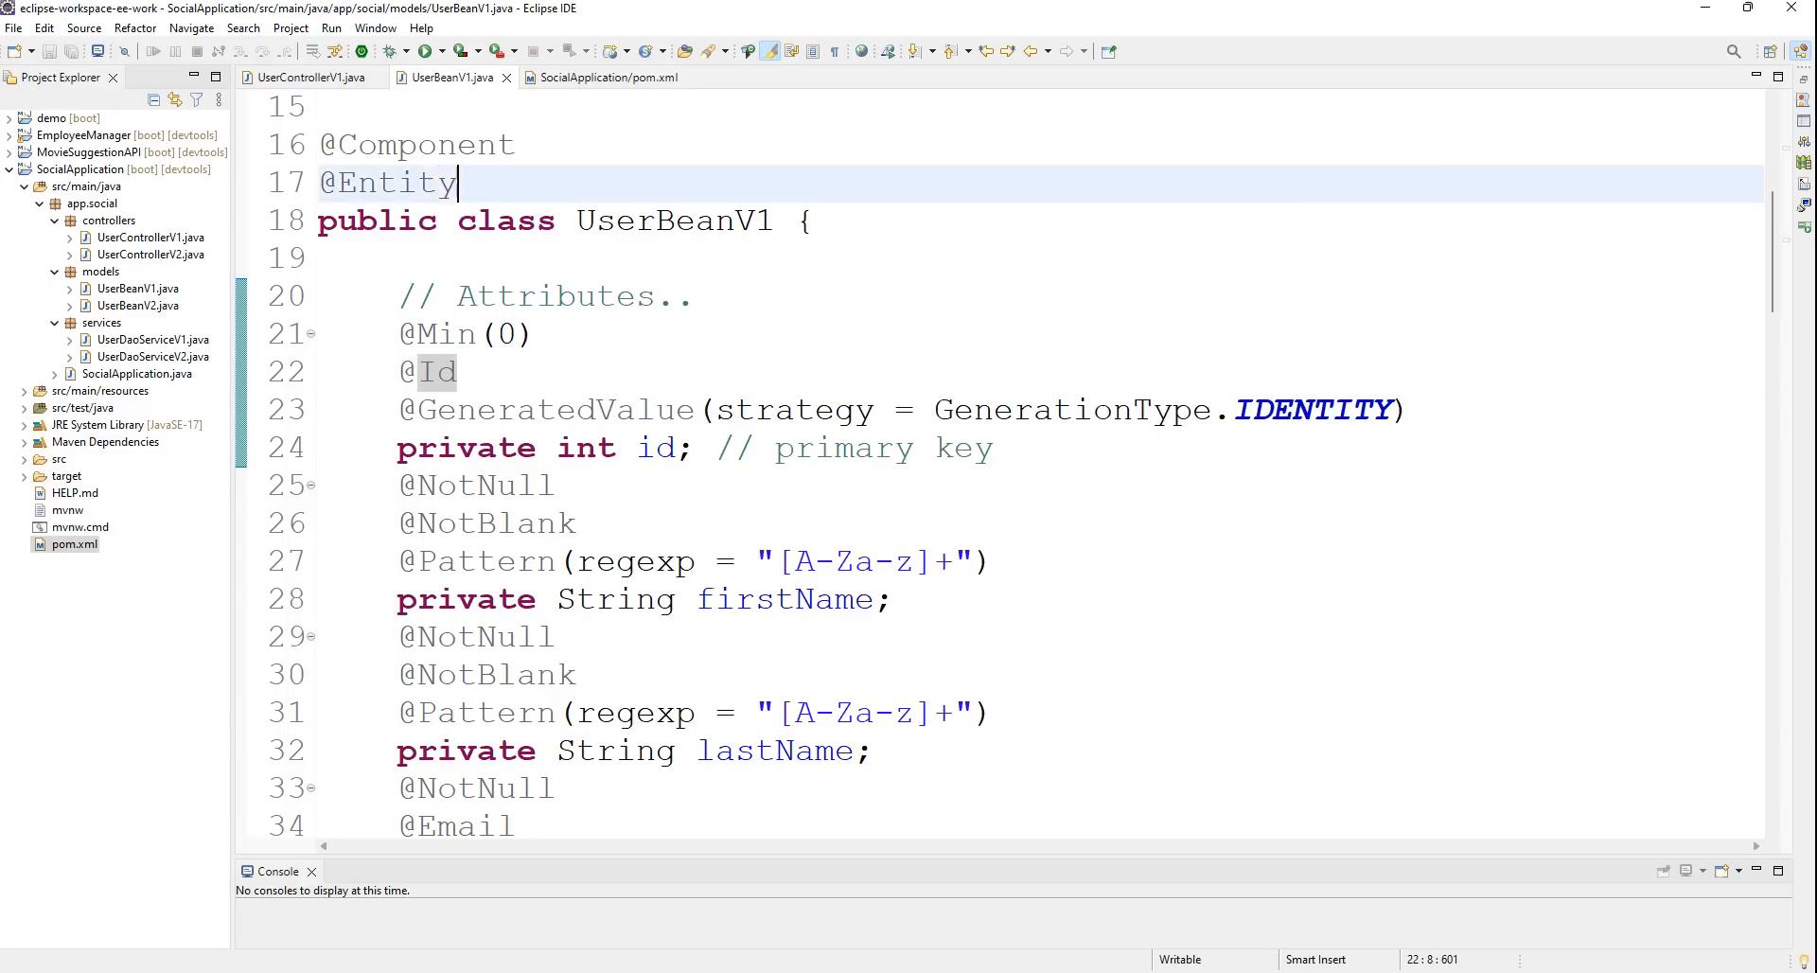
- Review the id field annotations and move the cursor to the email field line
double_click(679, 221)
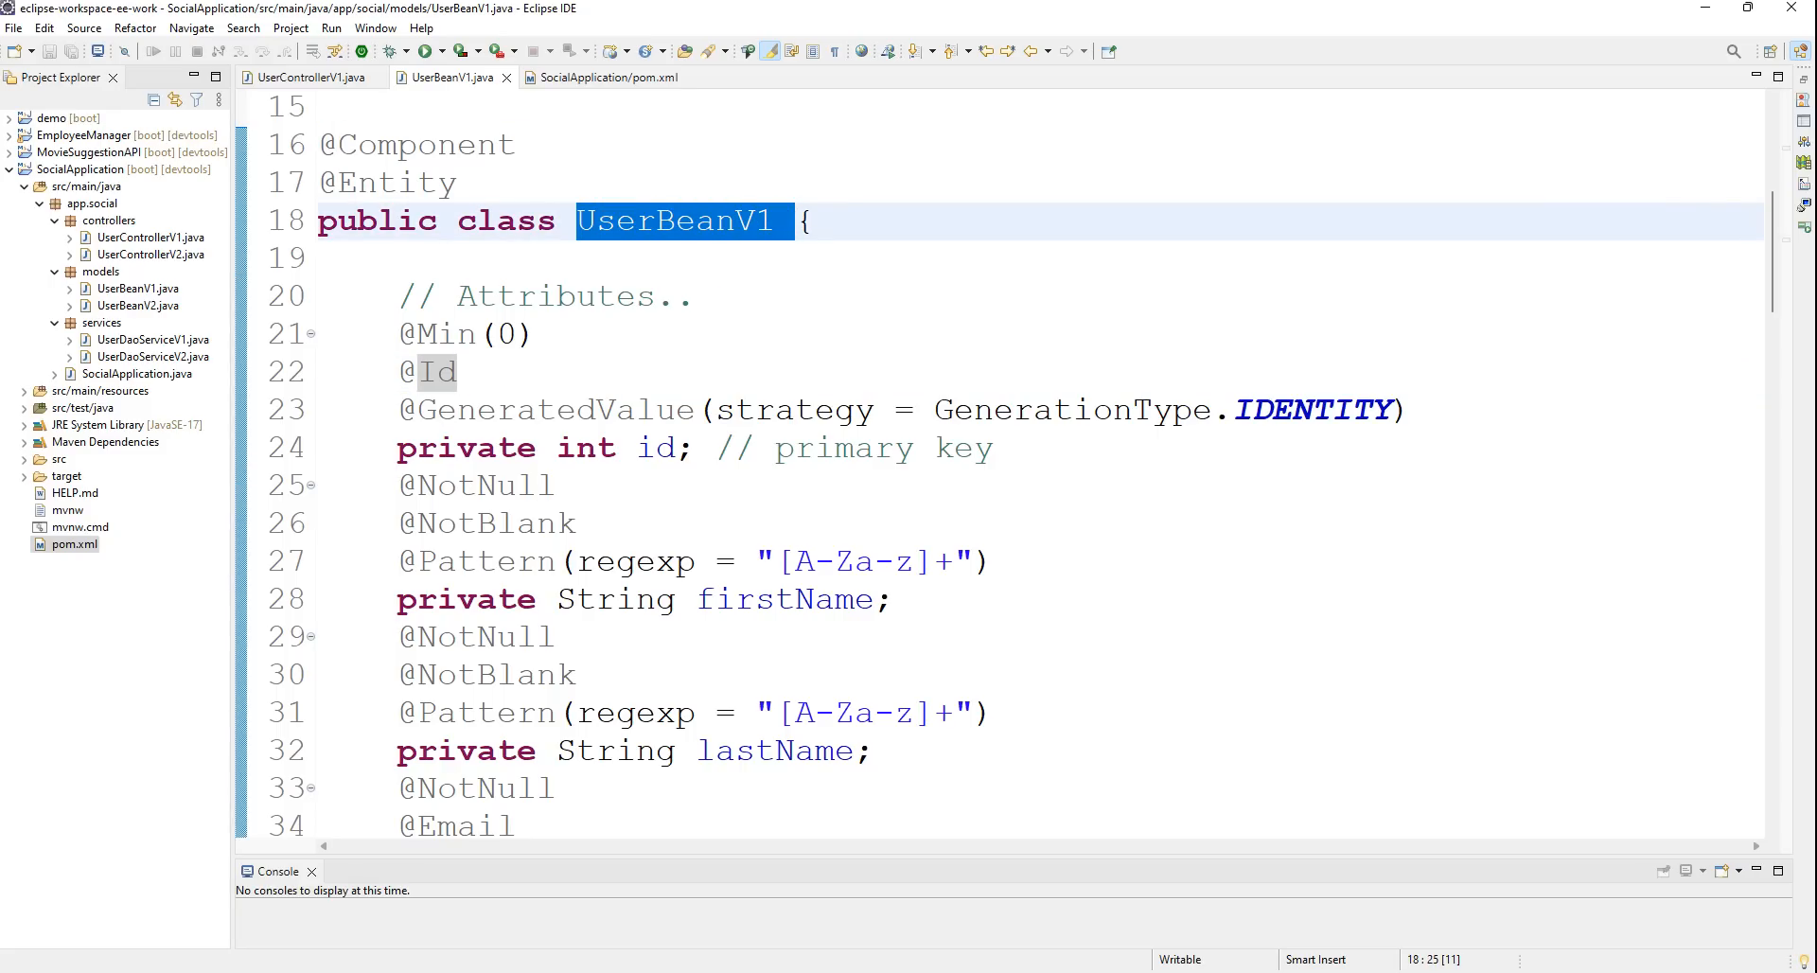
left_click(1411, 409)
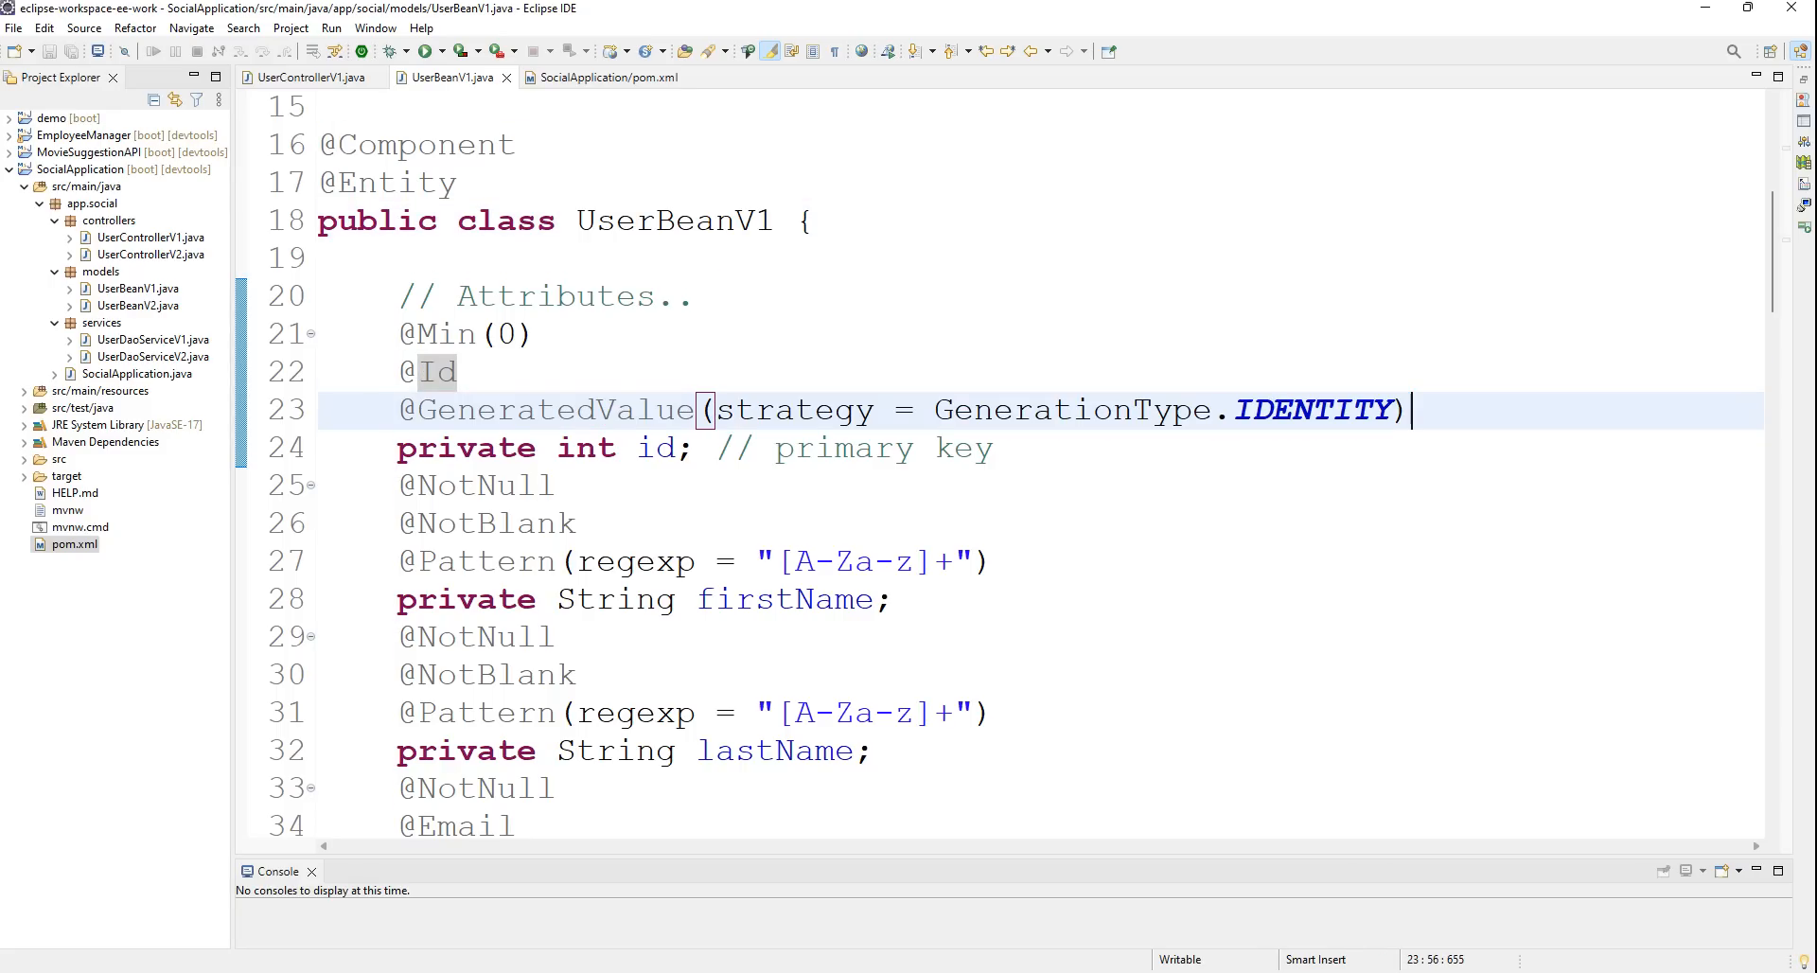
left_click(455, 372)
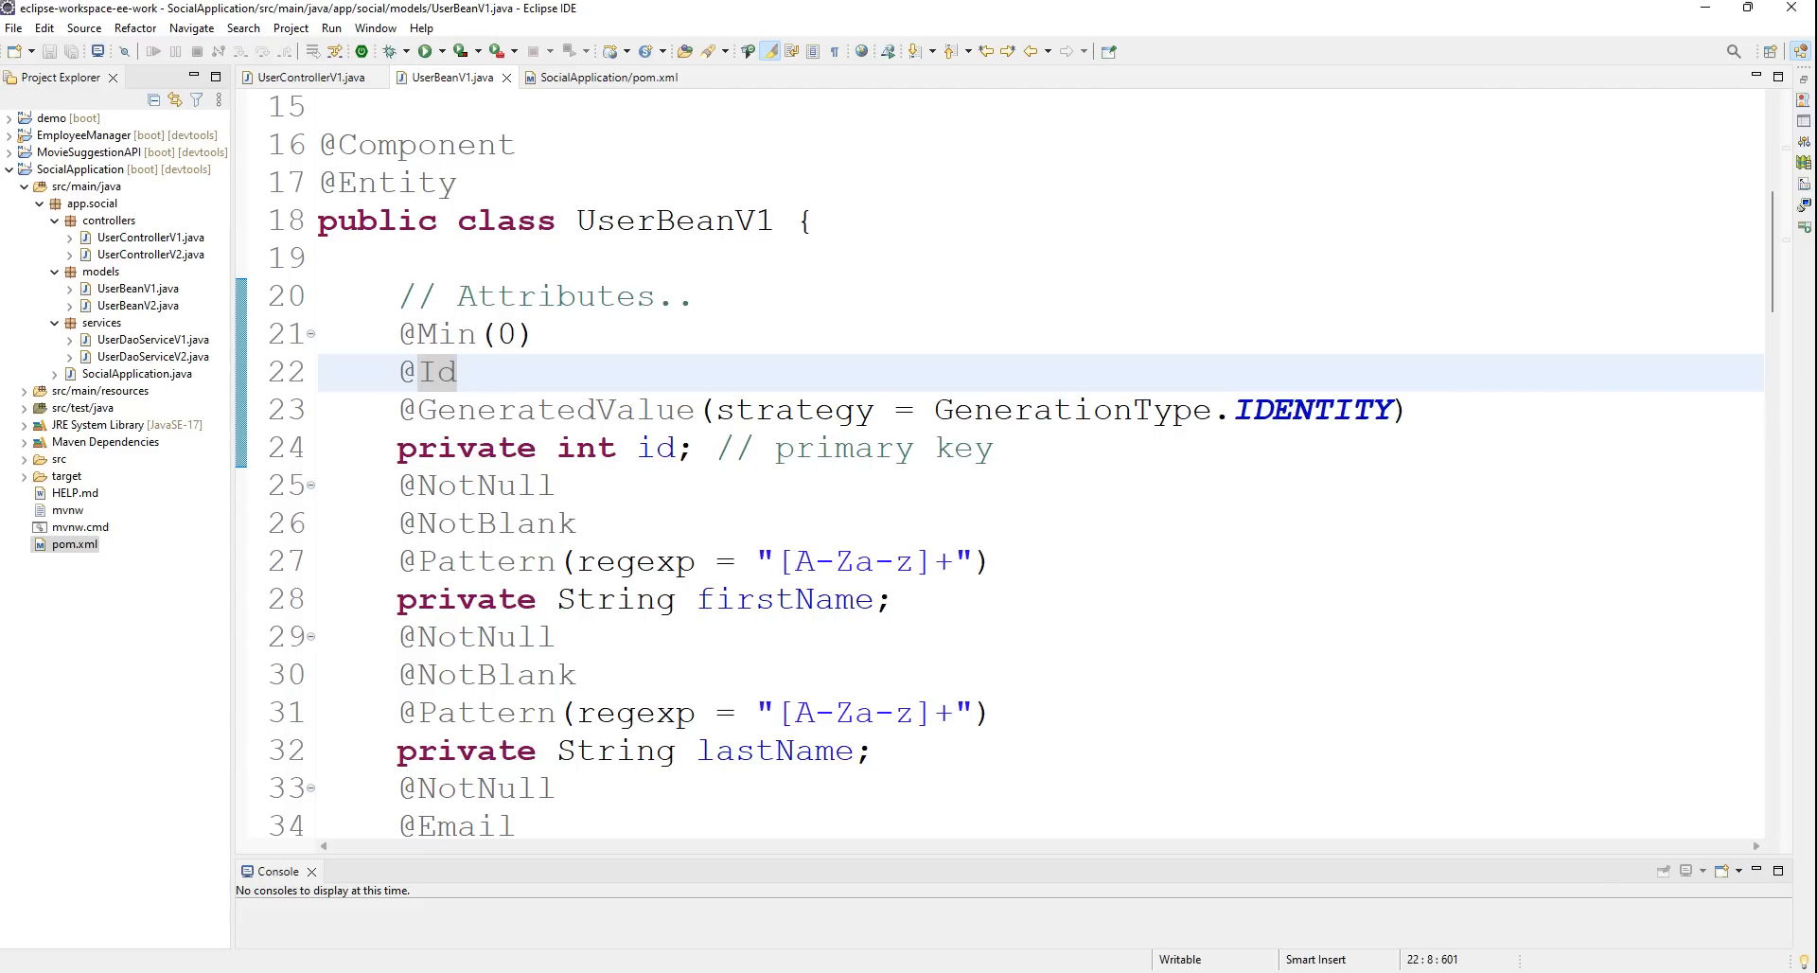
scroll("down", 3)
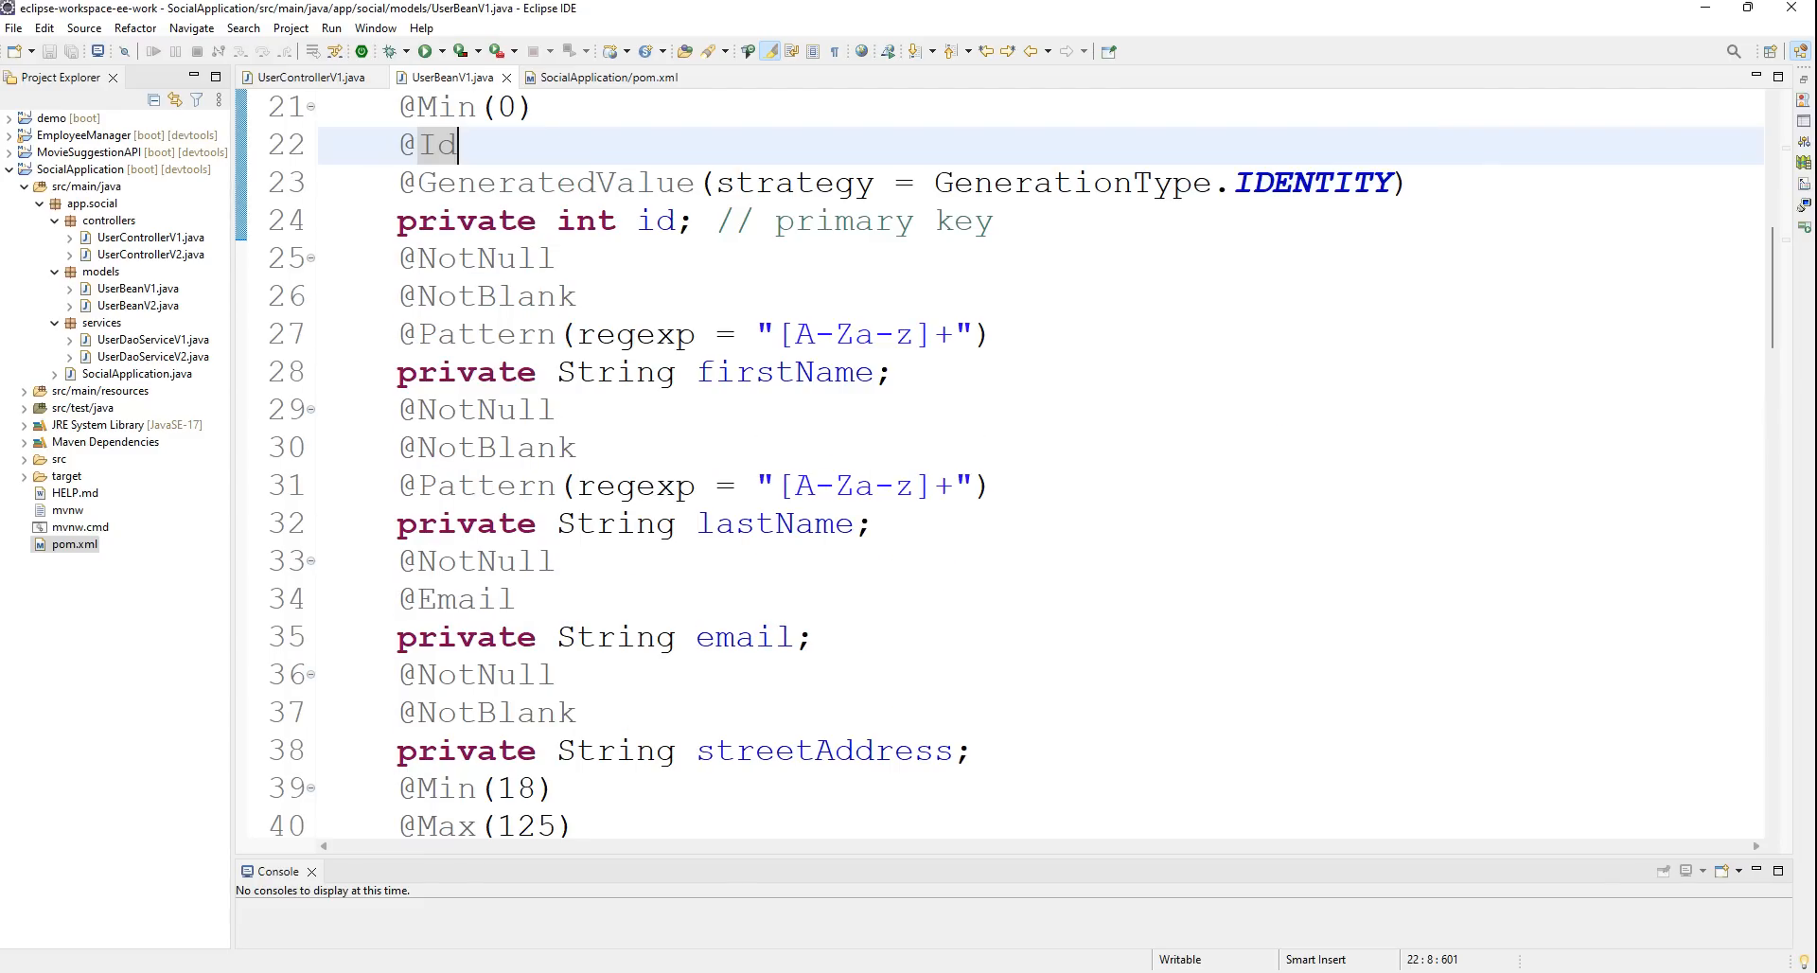
left_click(776, 522)
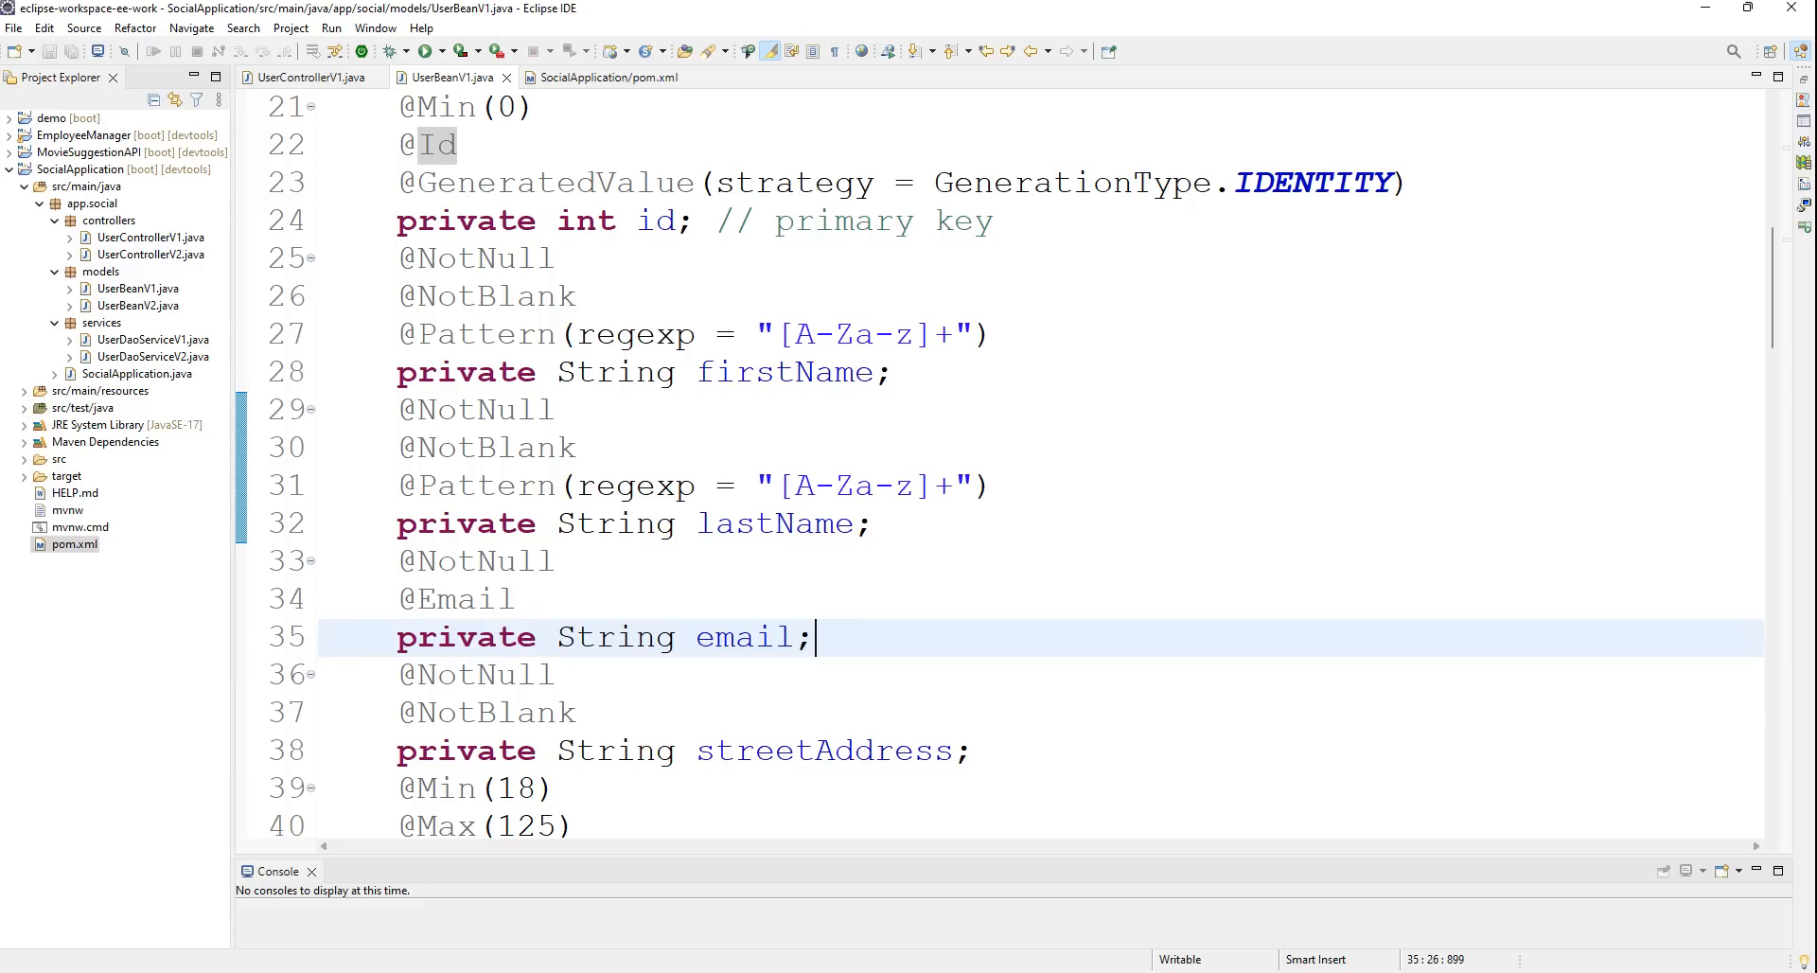
scroll("down", 3)
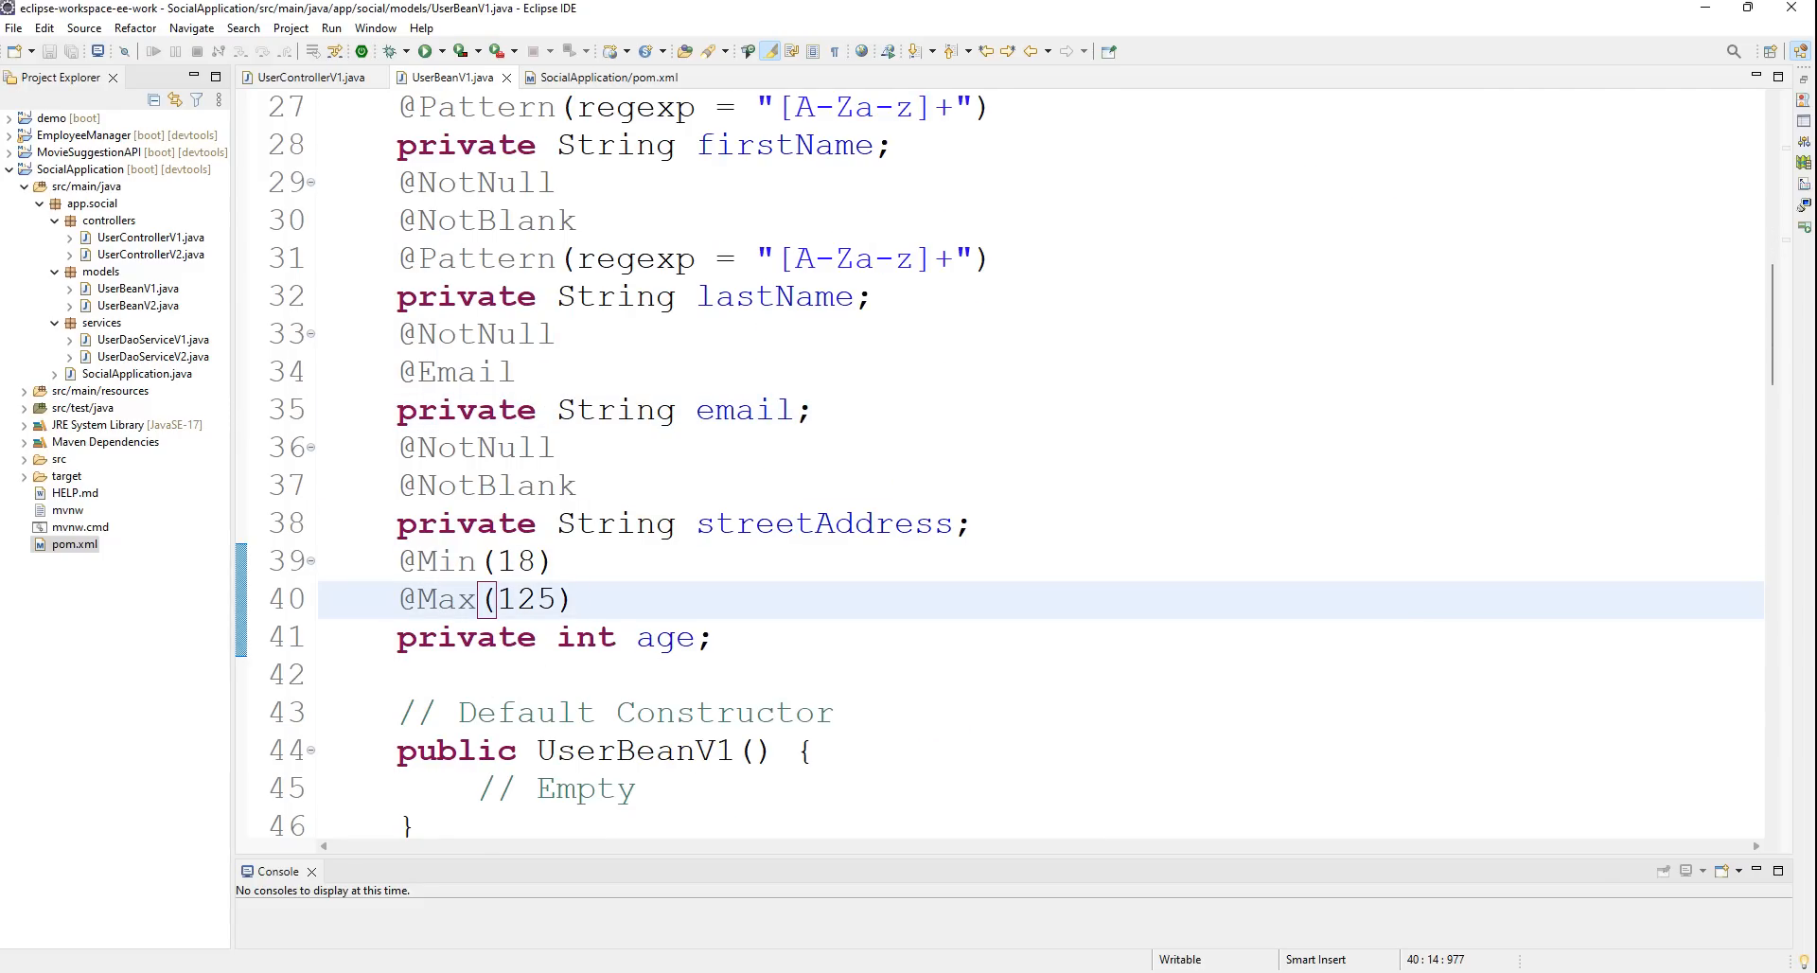
scroll("up", 3)
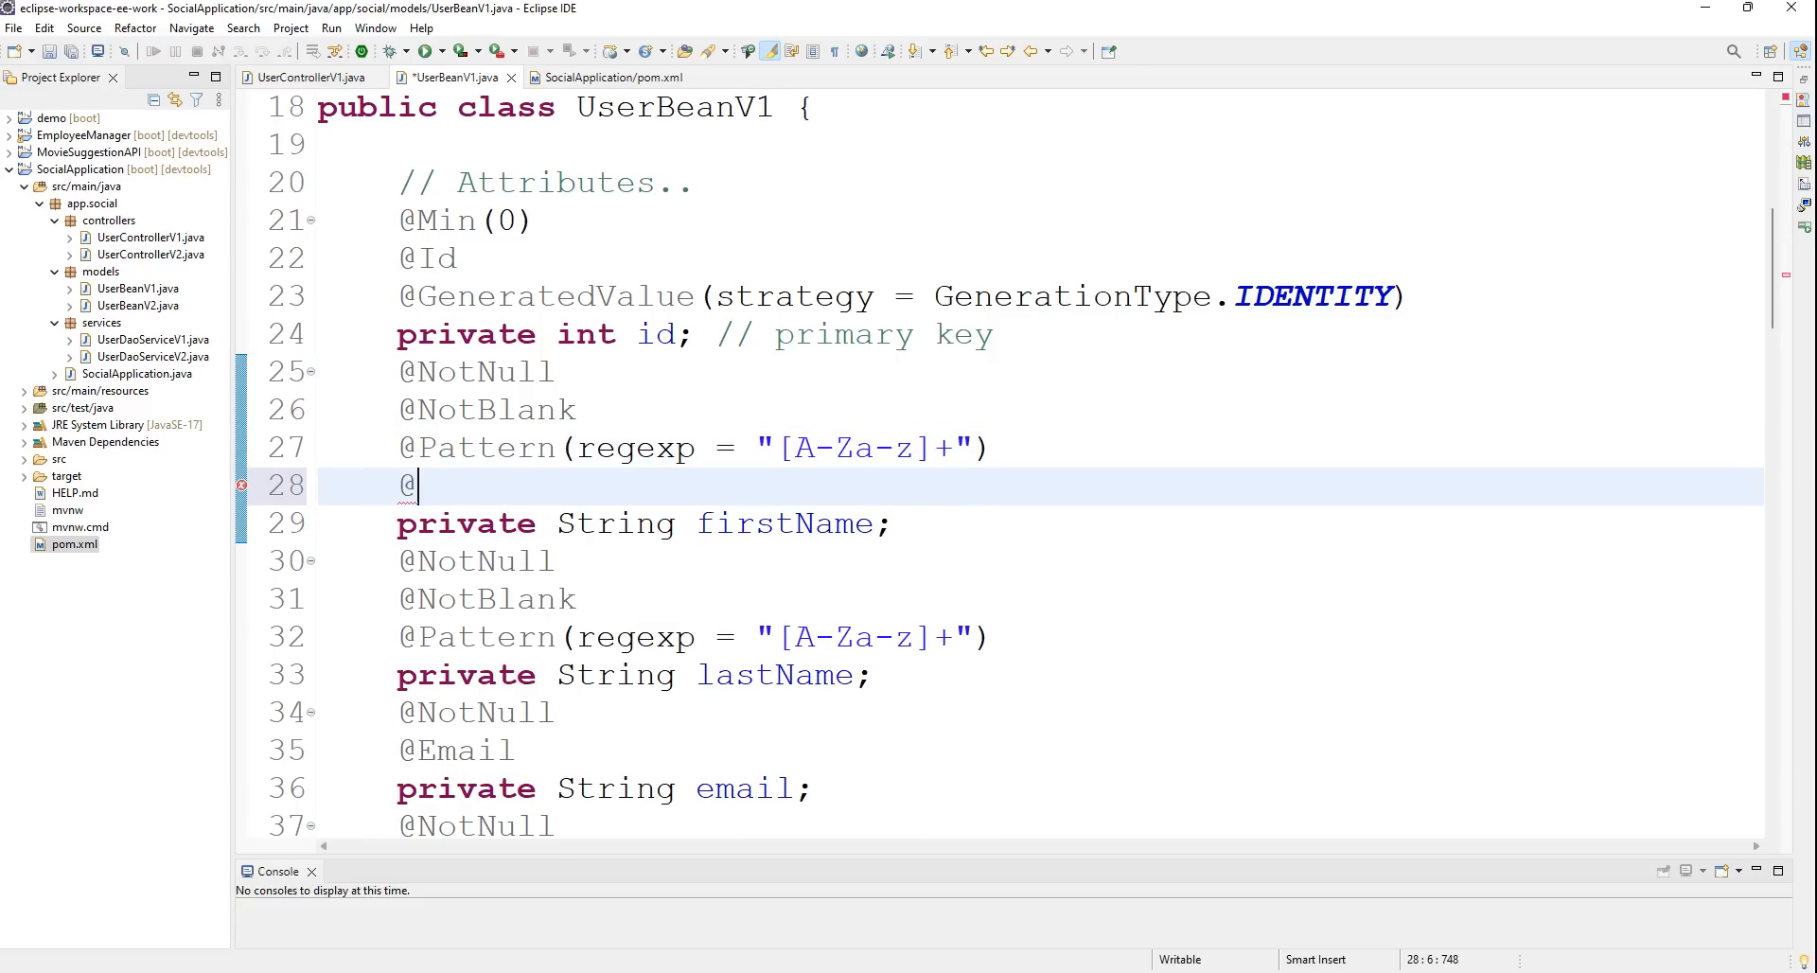
type("Size()")
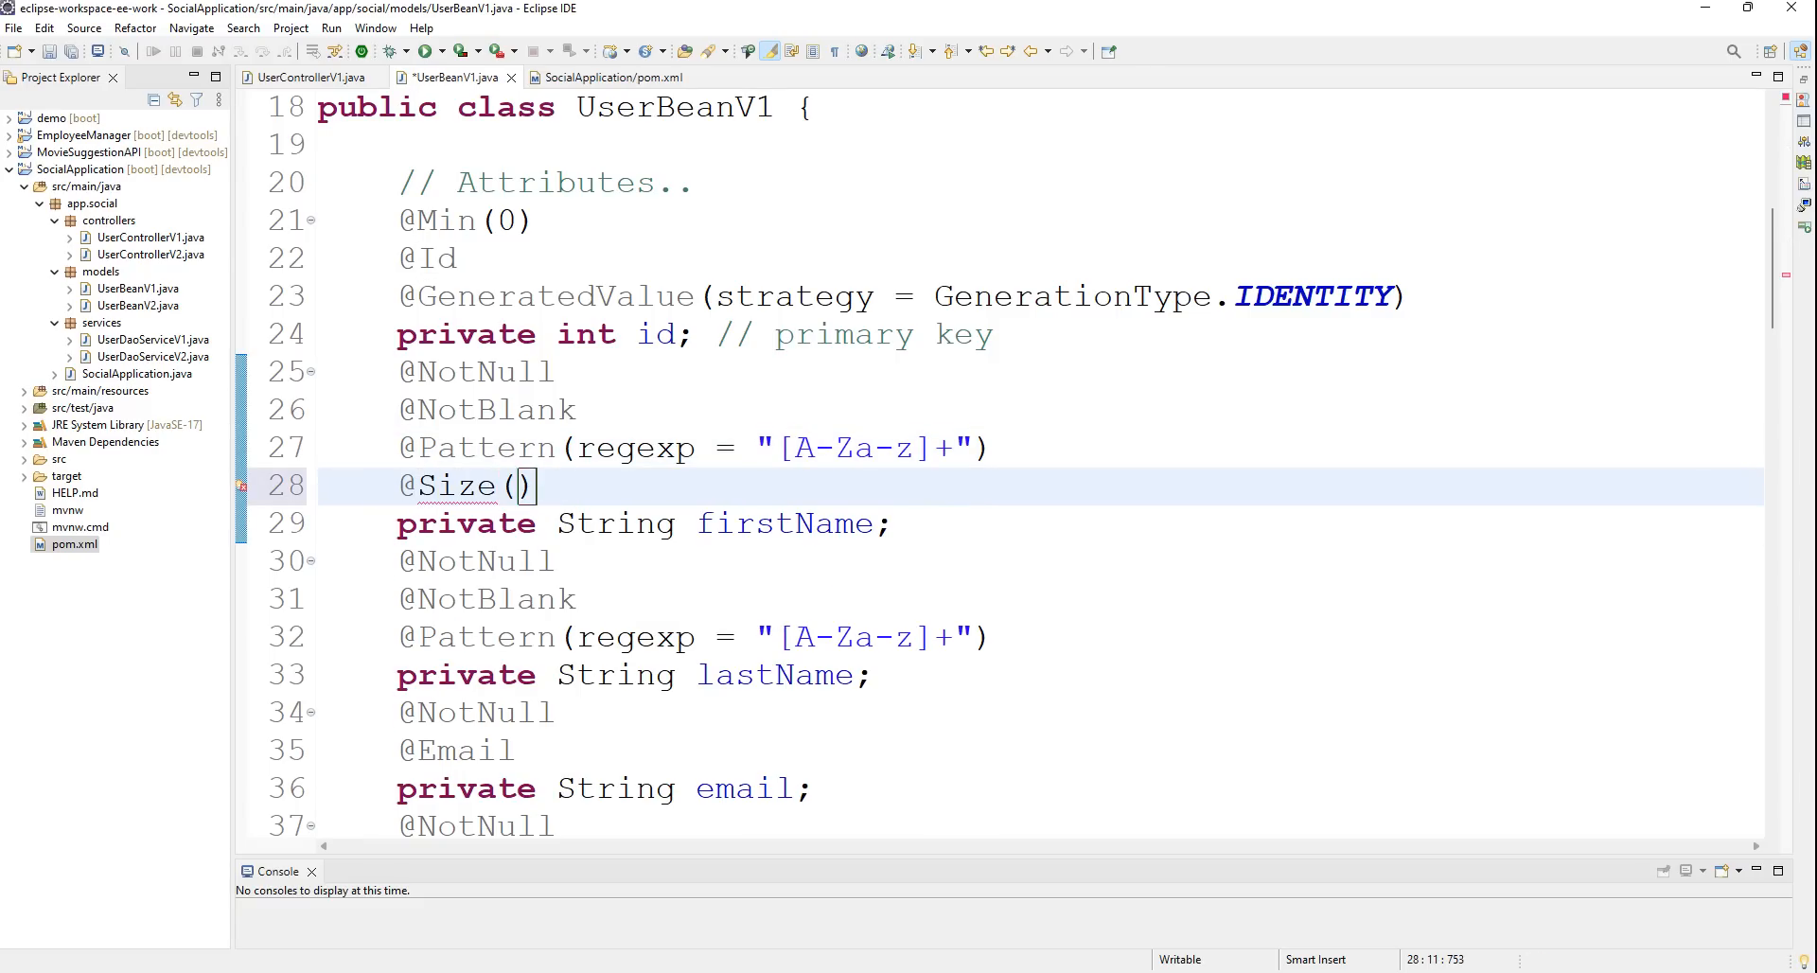
type("max =")
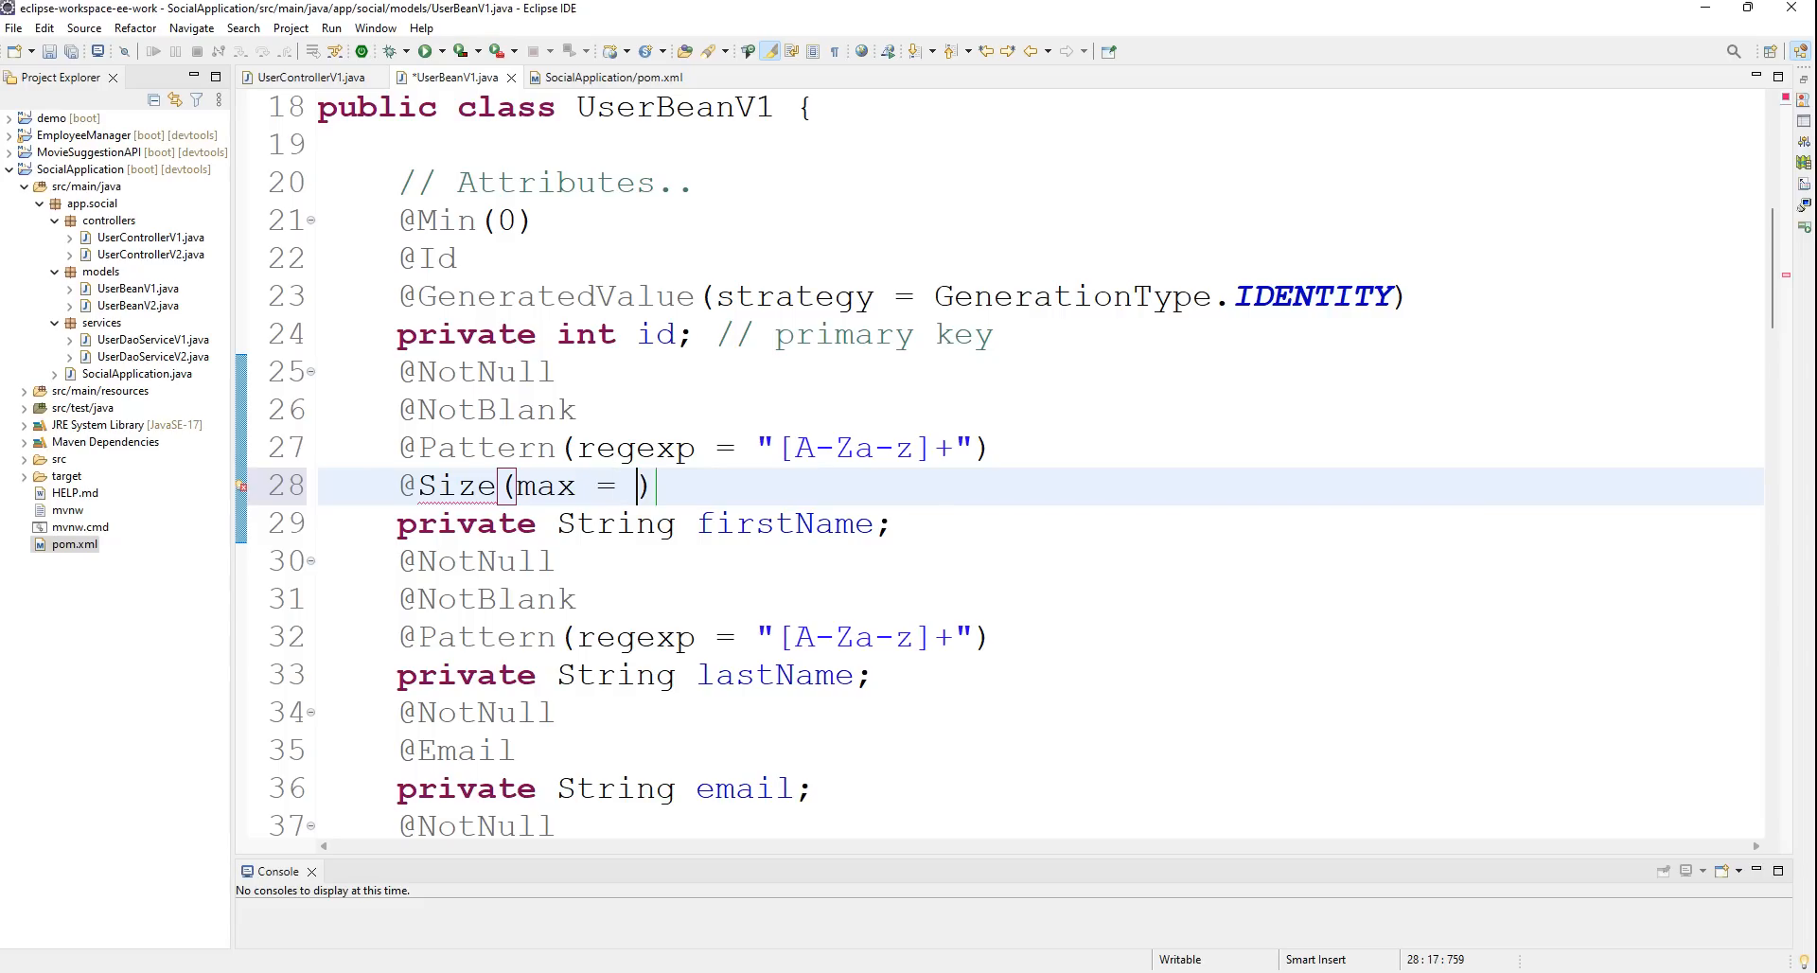
type("75")
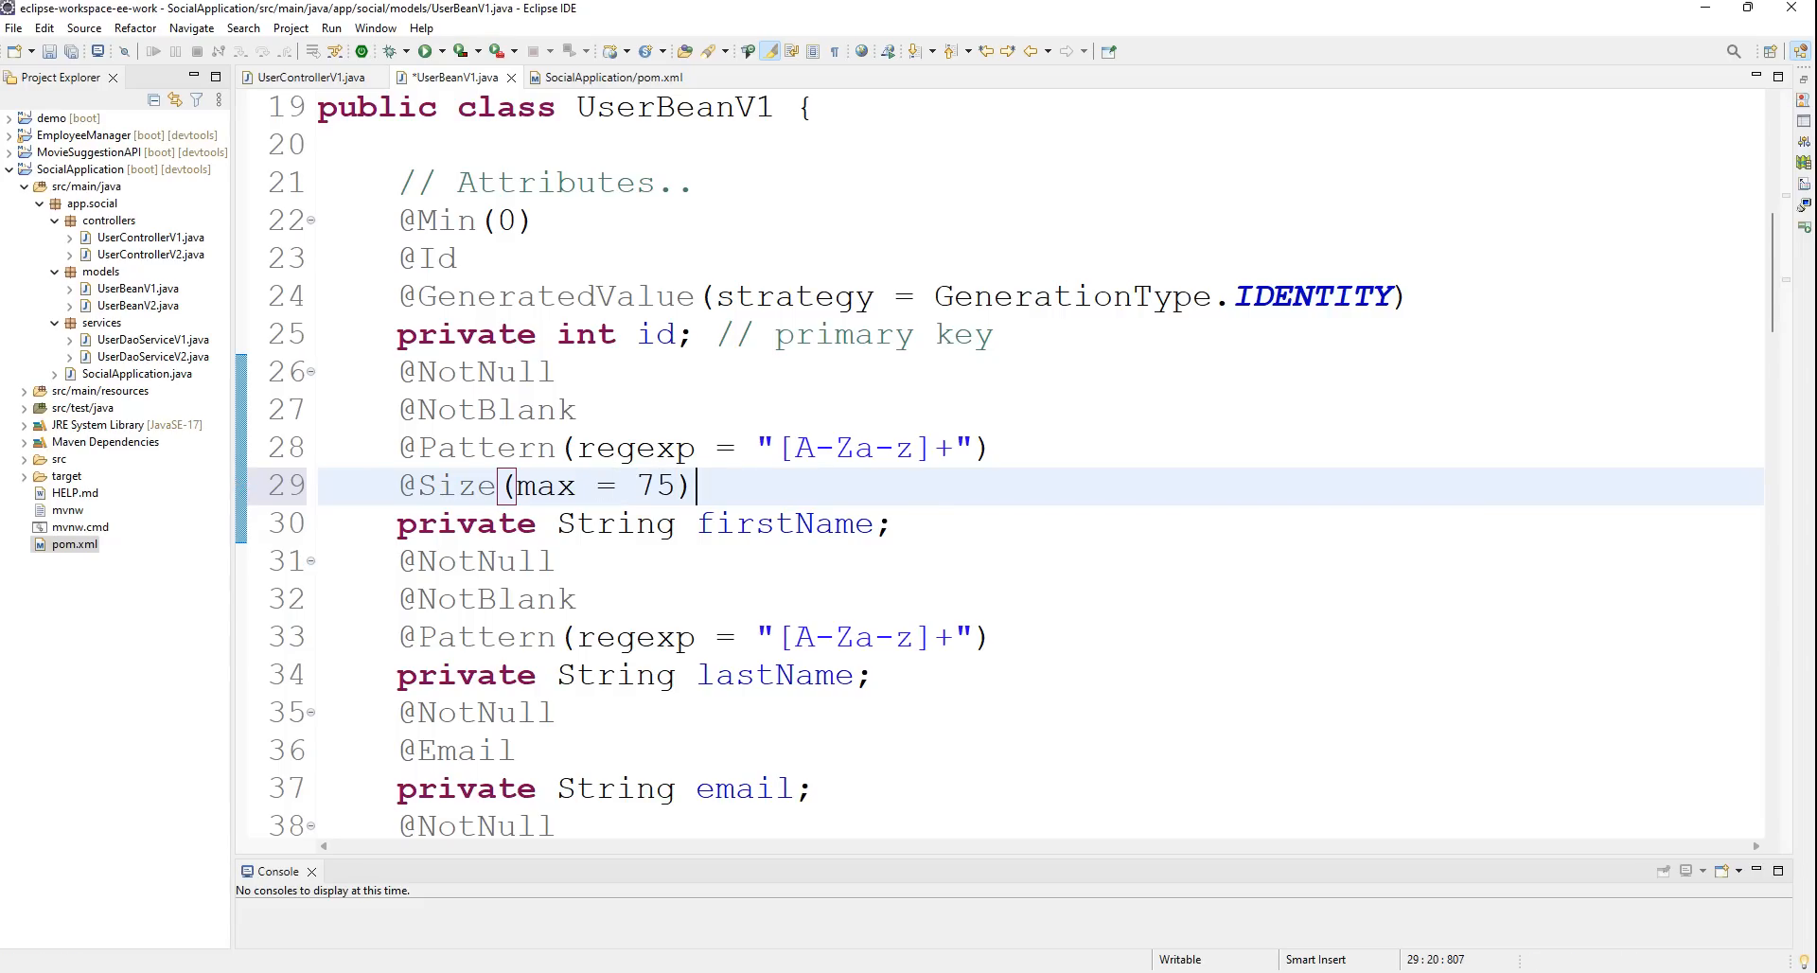
type("@C")
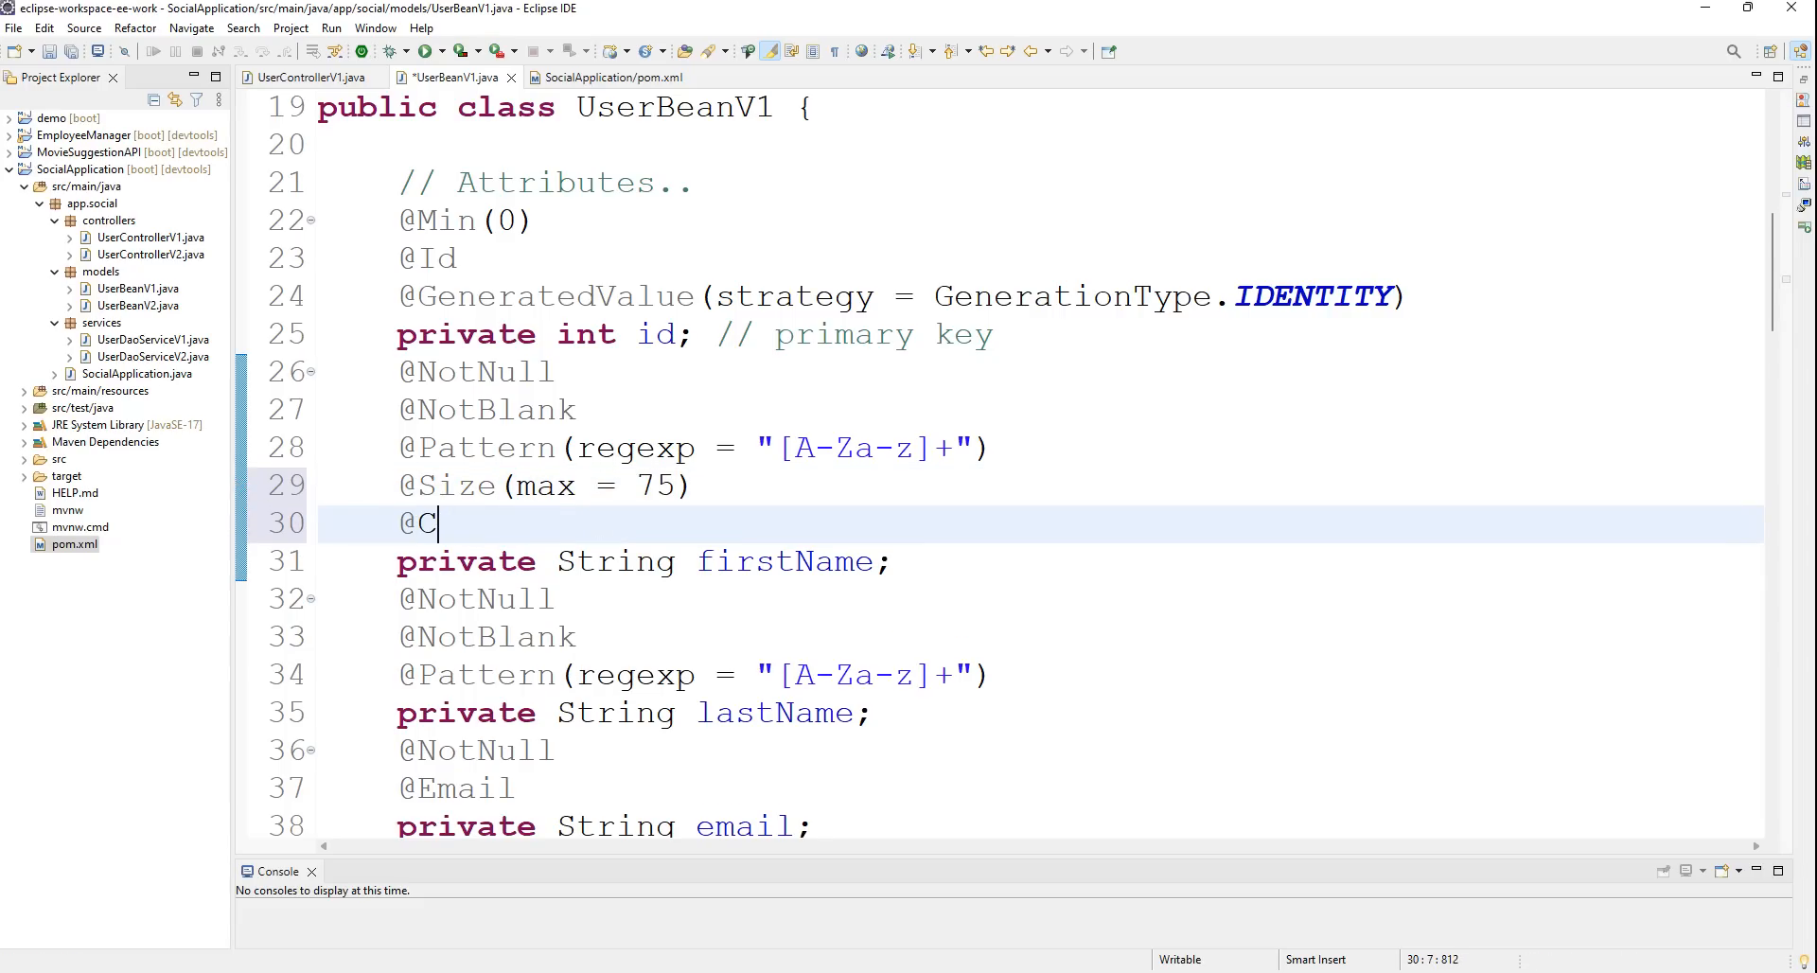
type("olumn")
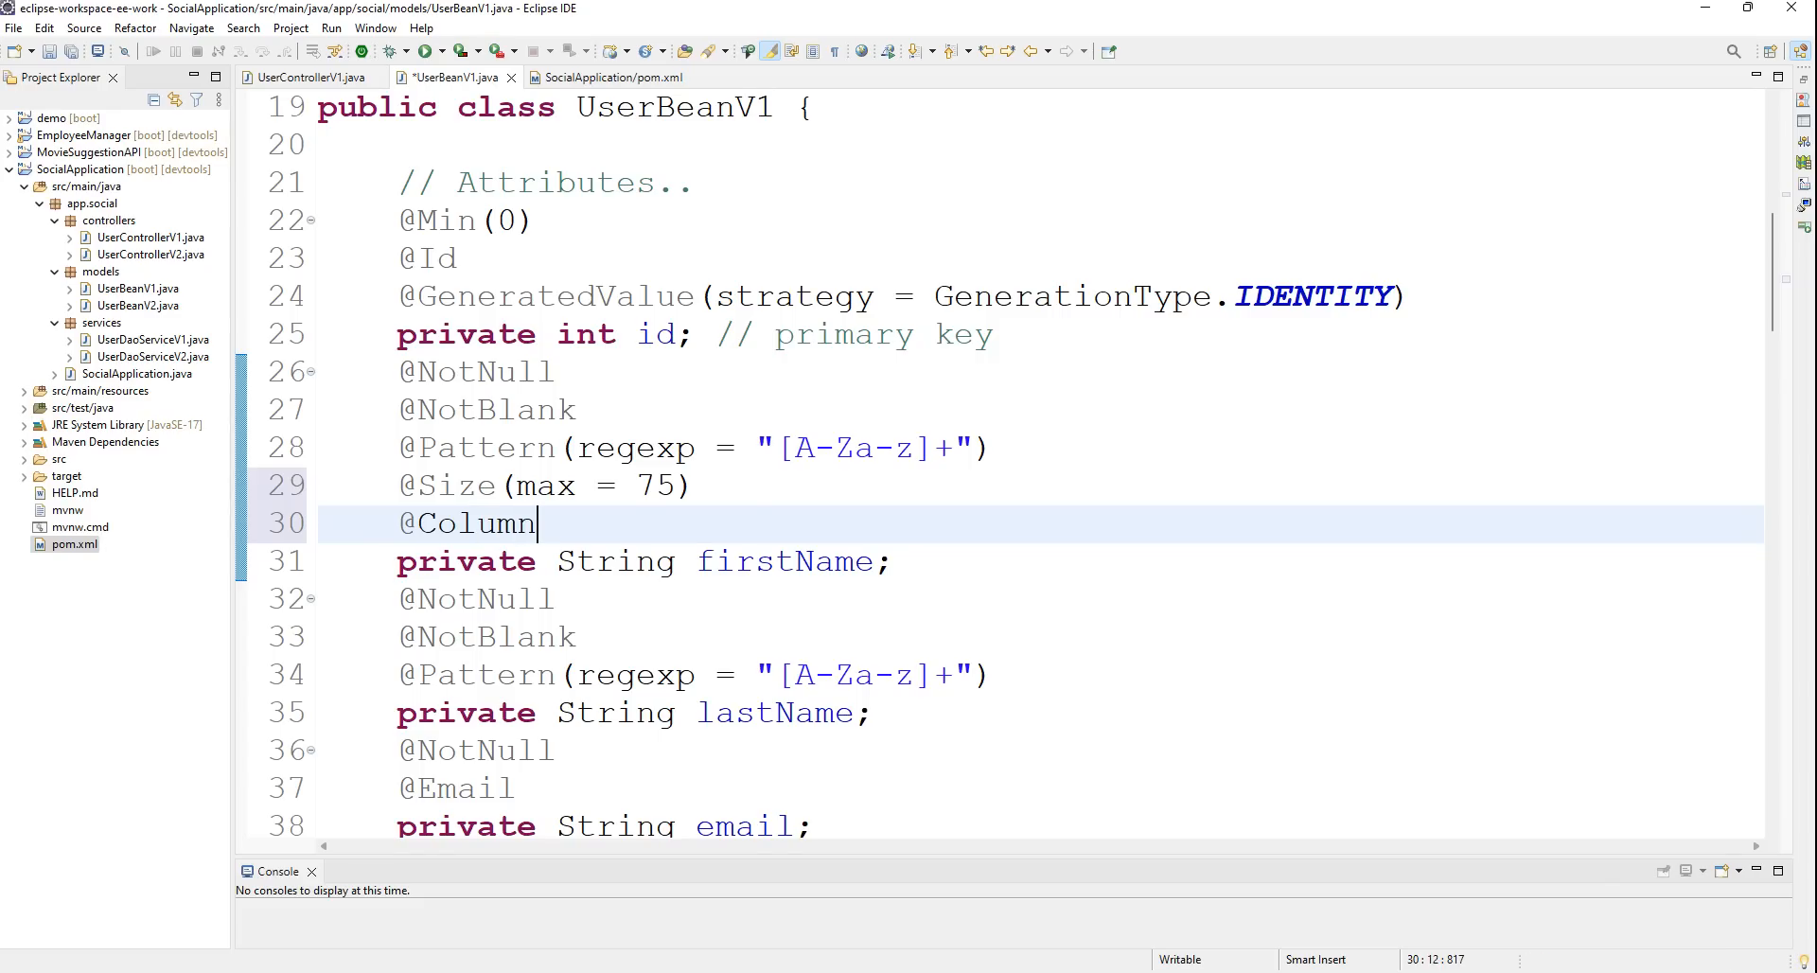
type("(name = \"\")")
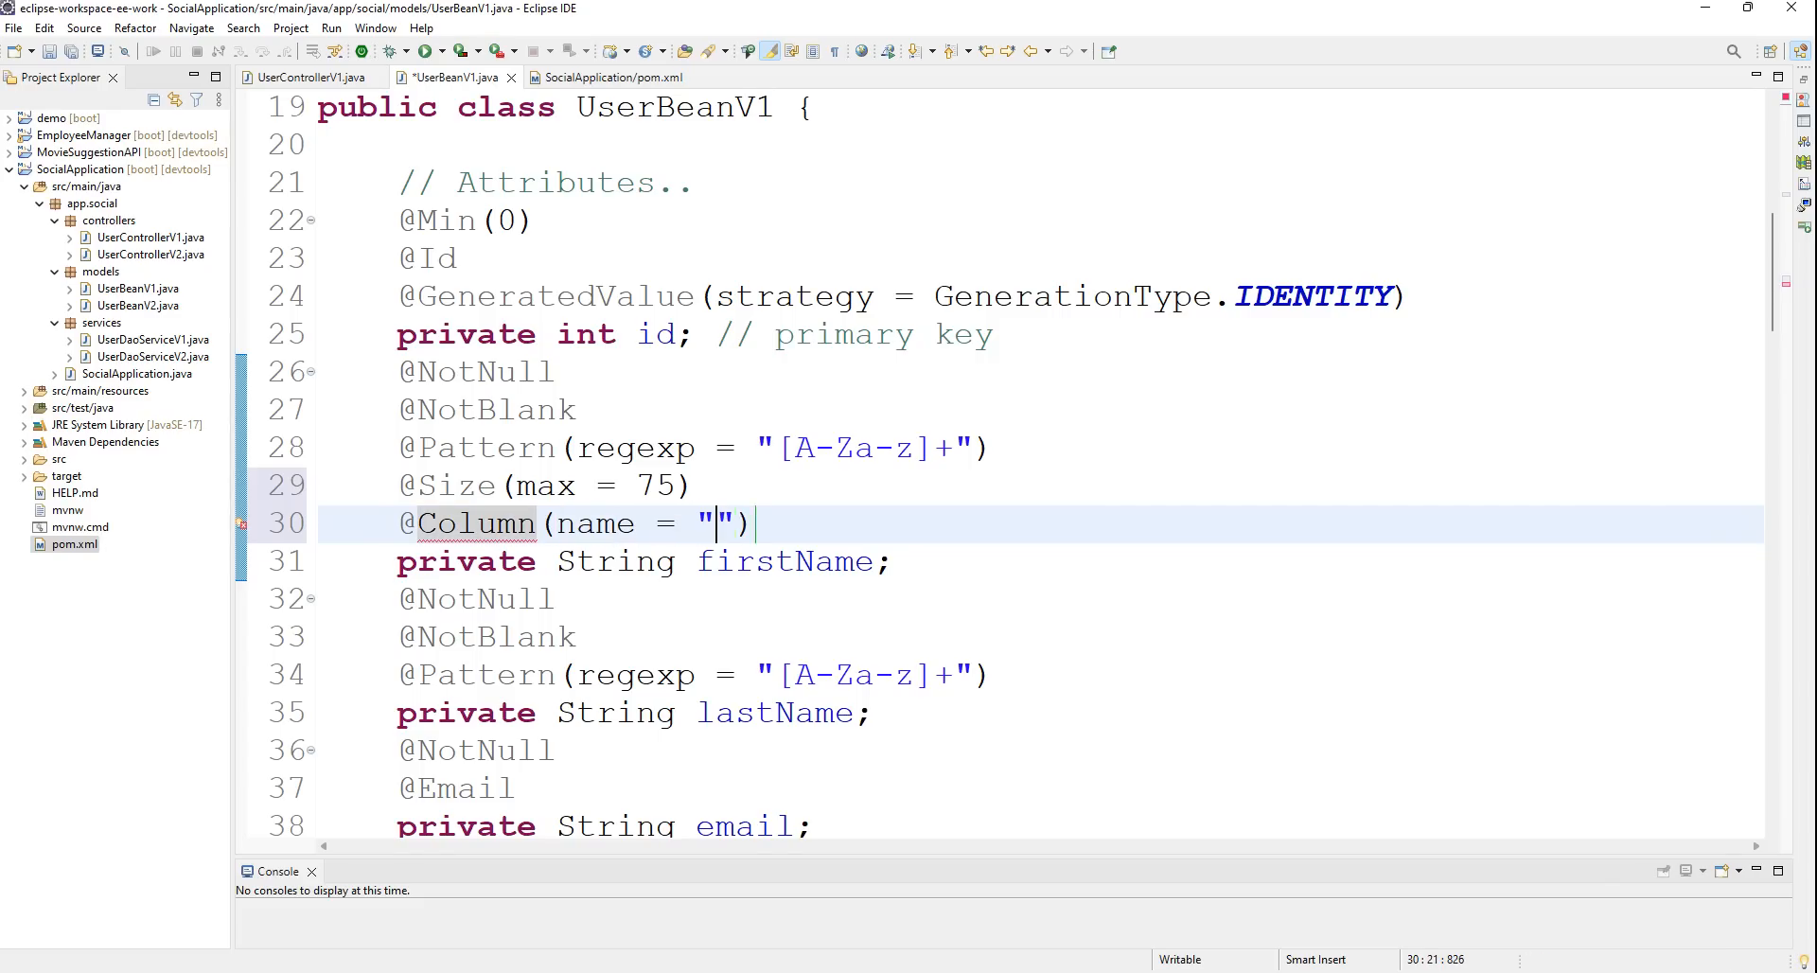
type("firstName")
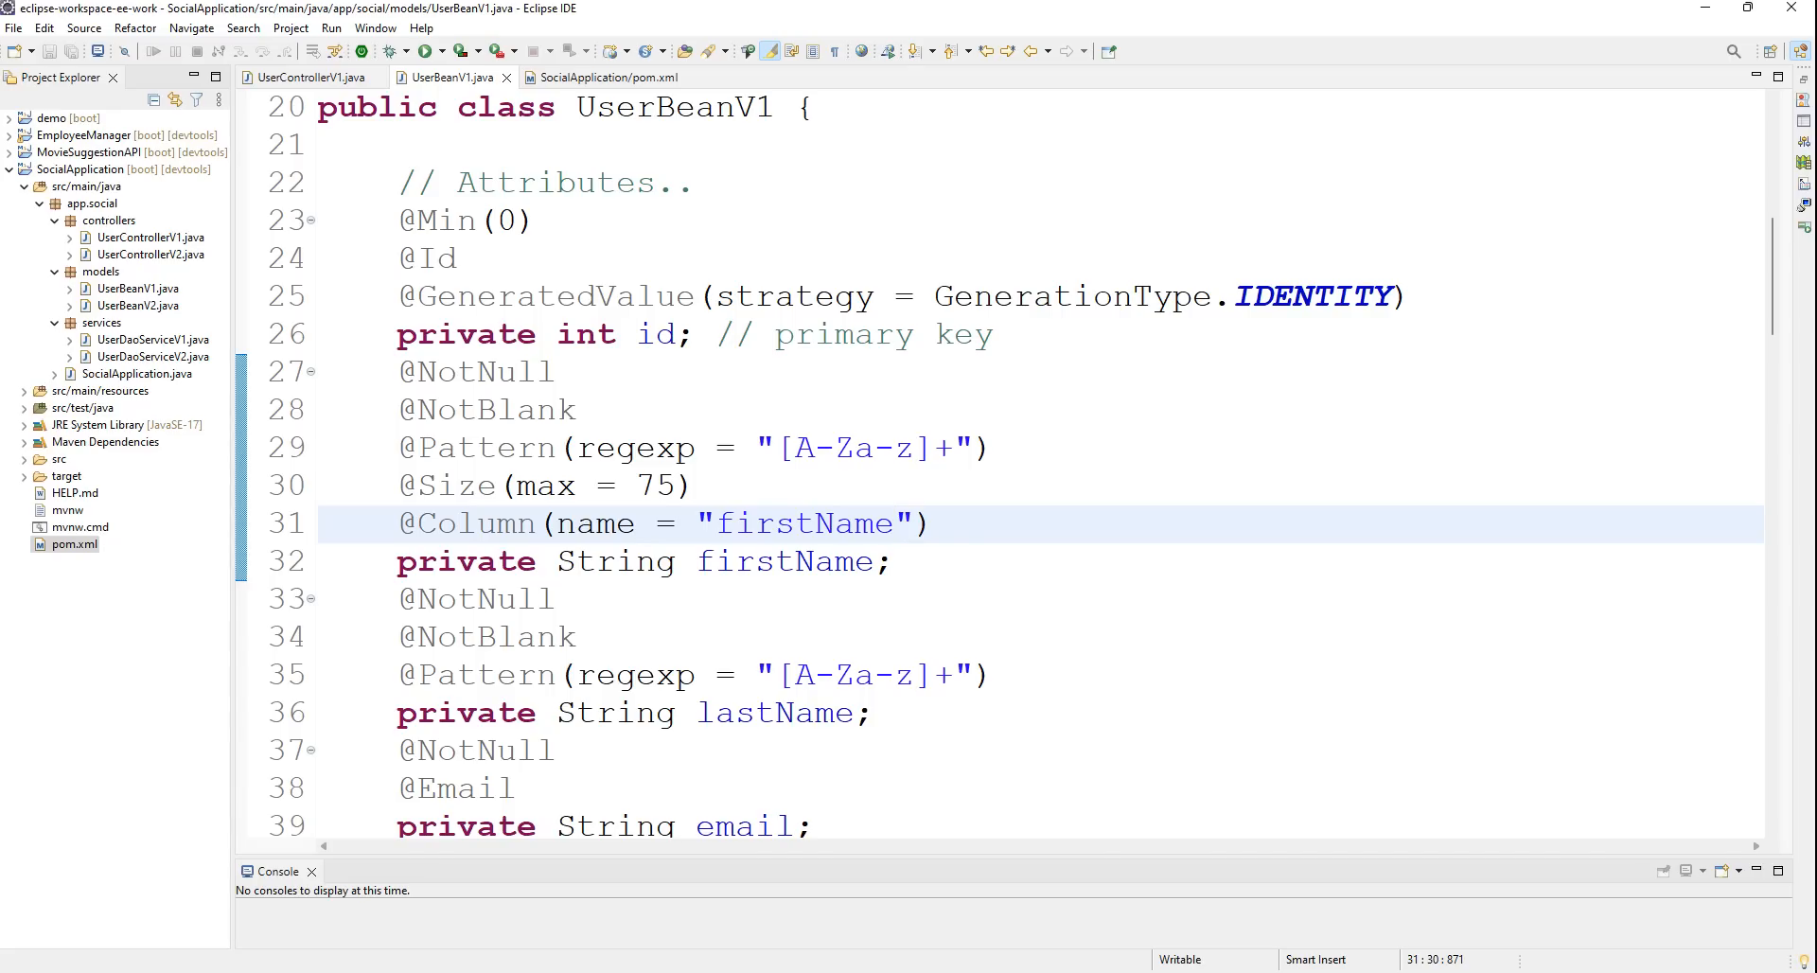
triple_click(661, 523)
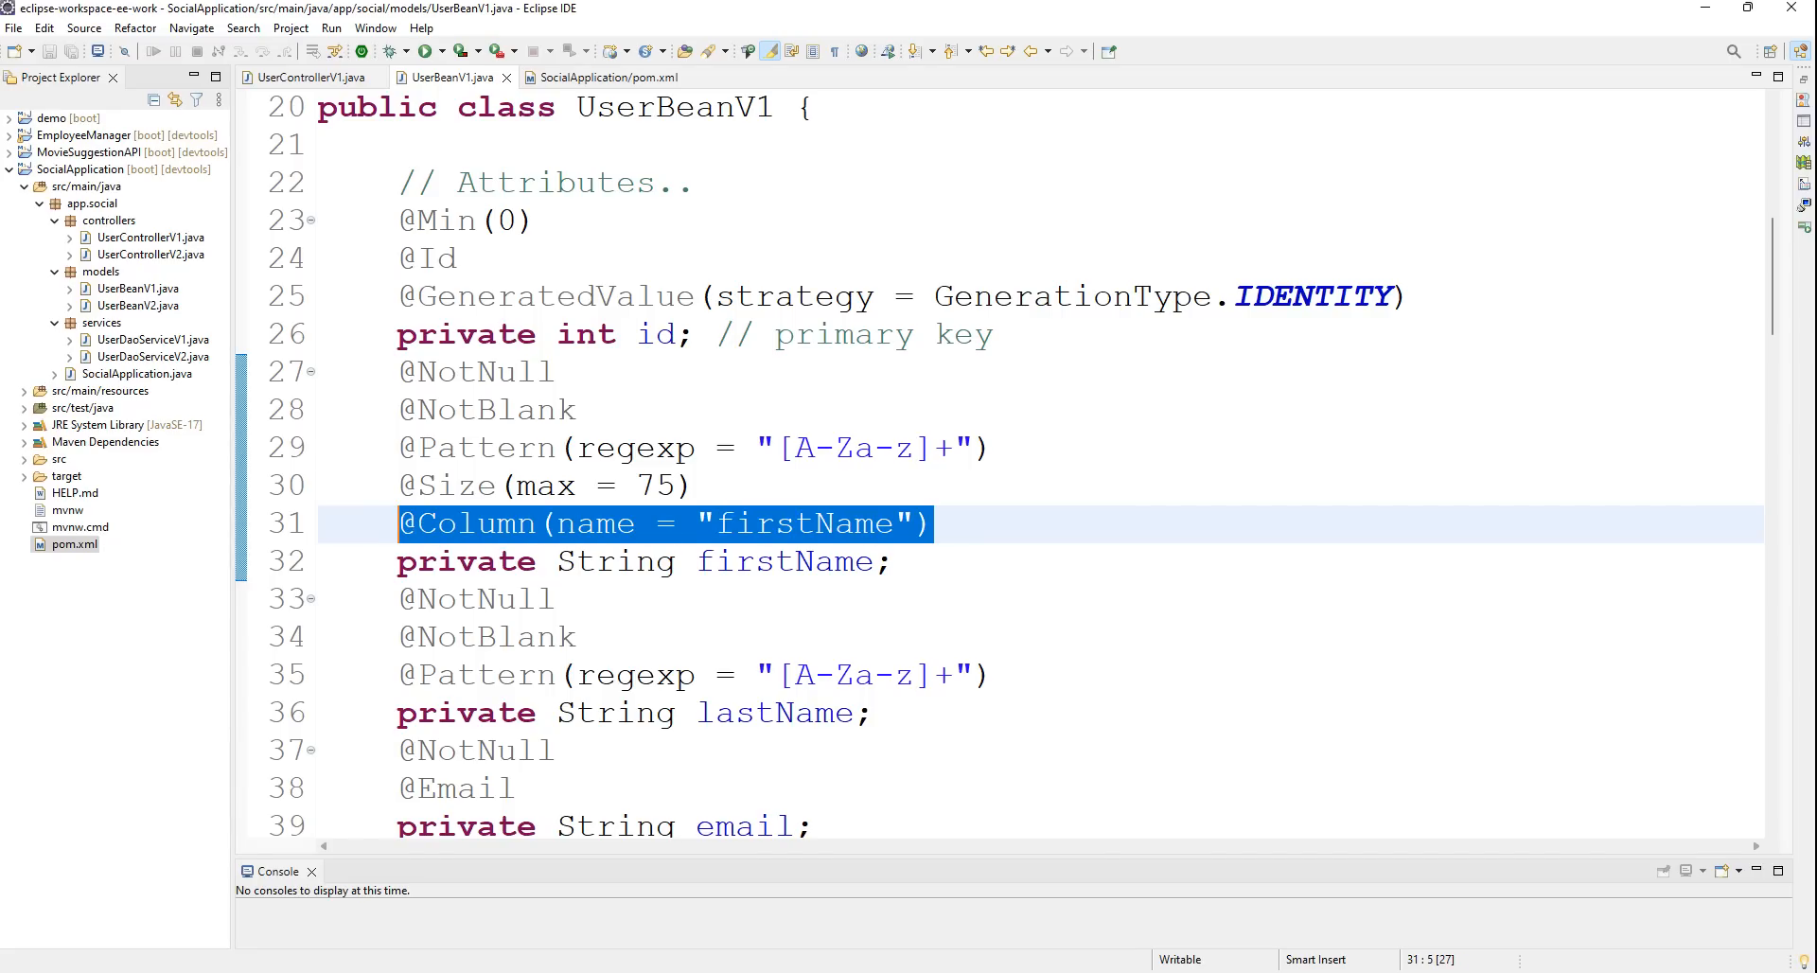
left_click(551, 523)
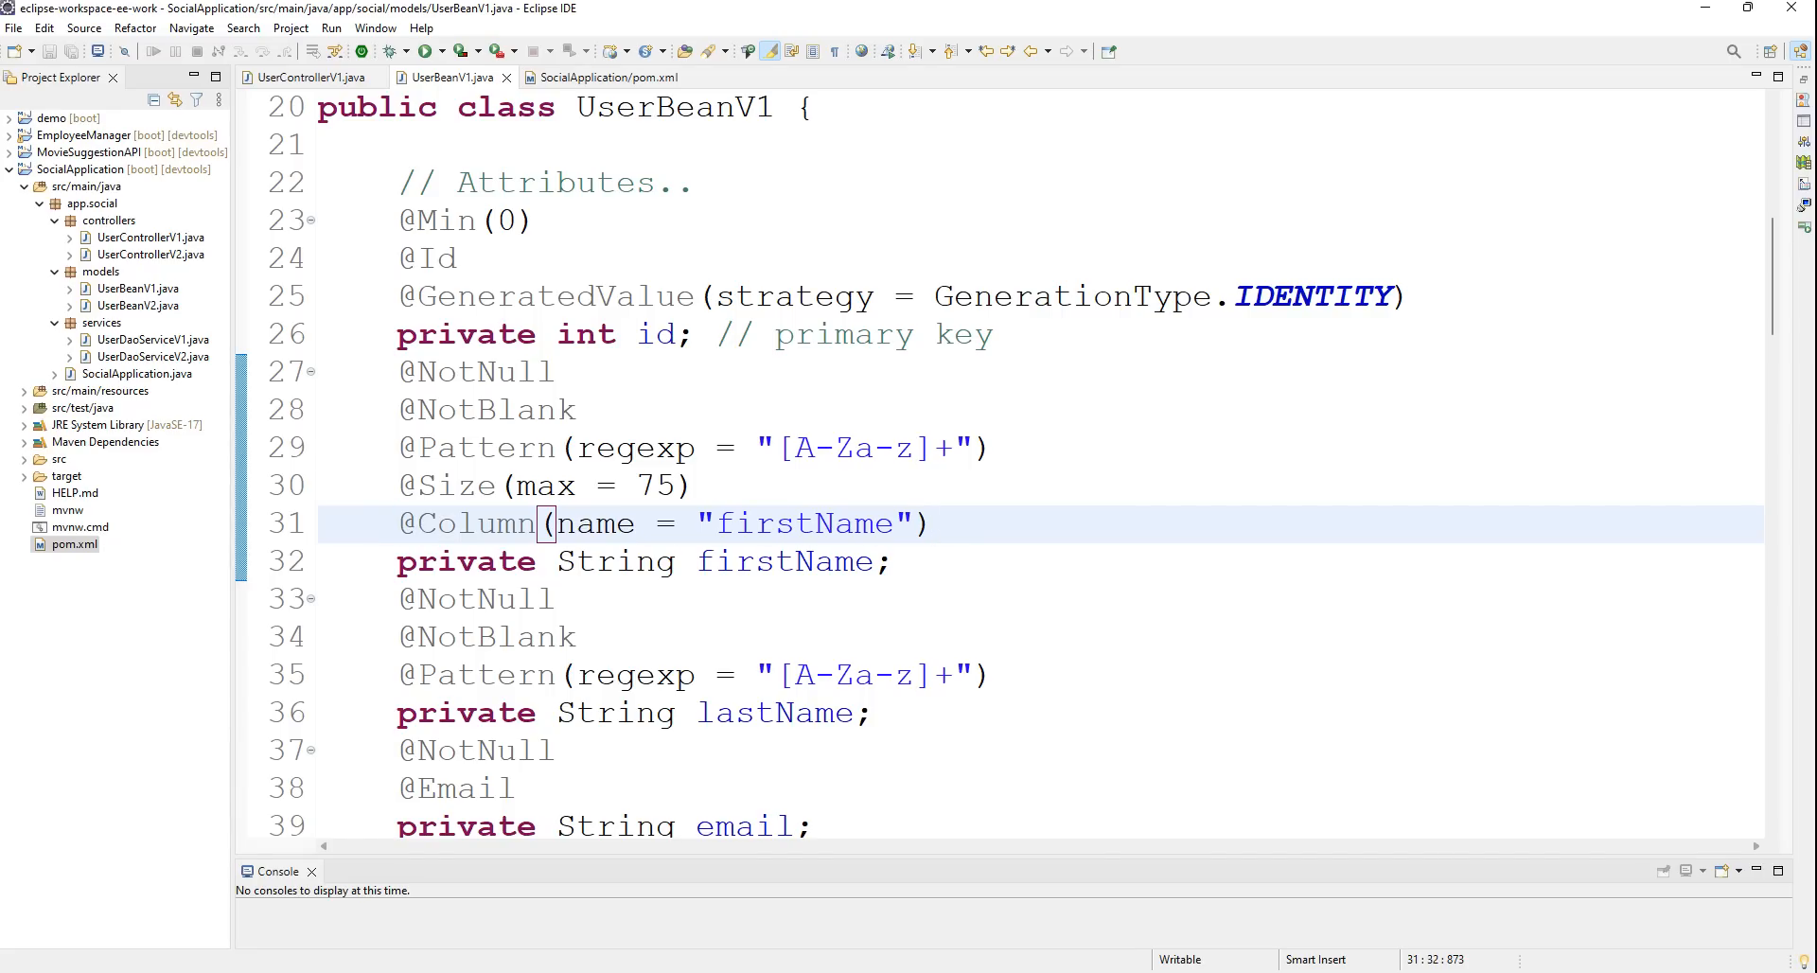
double_click(803, 524)
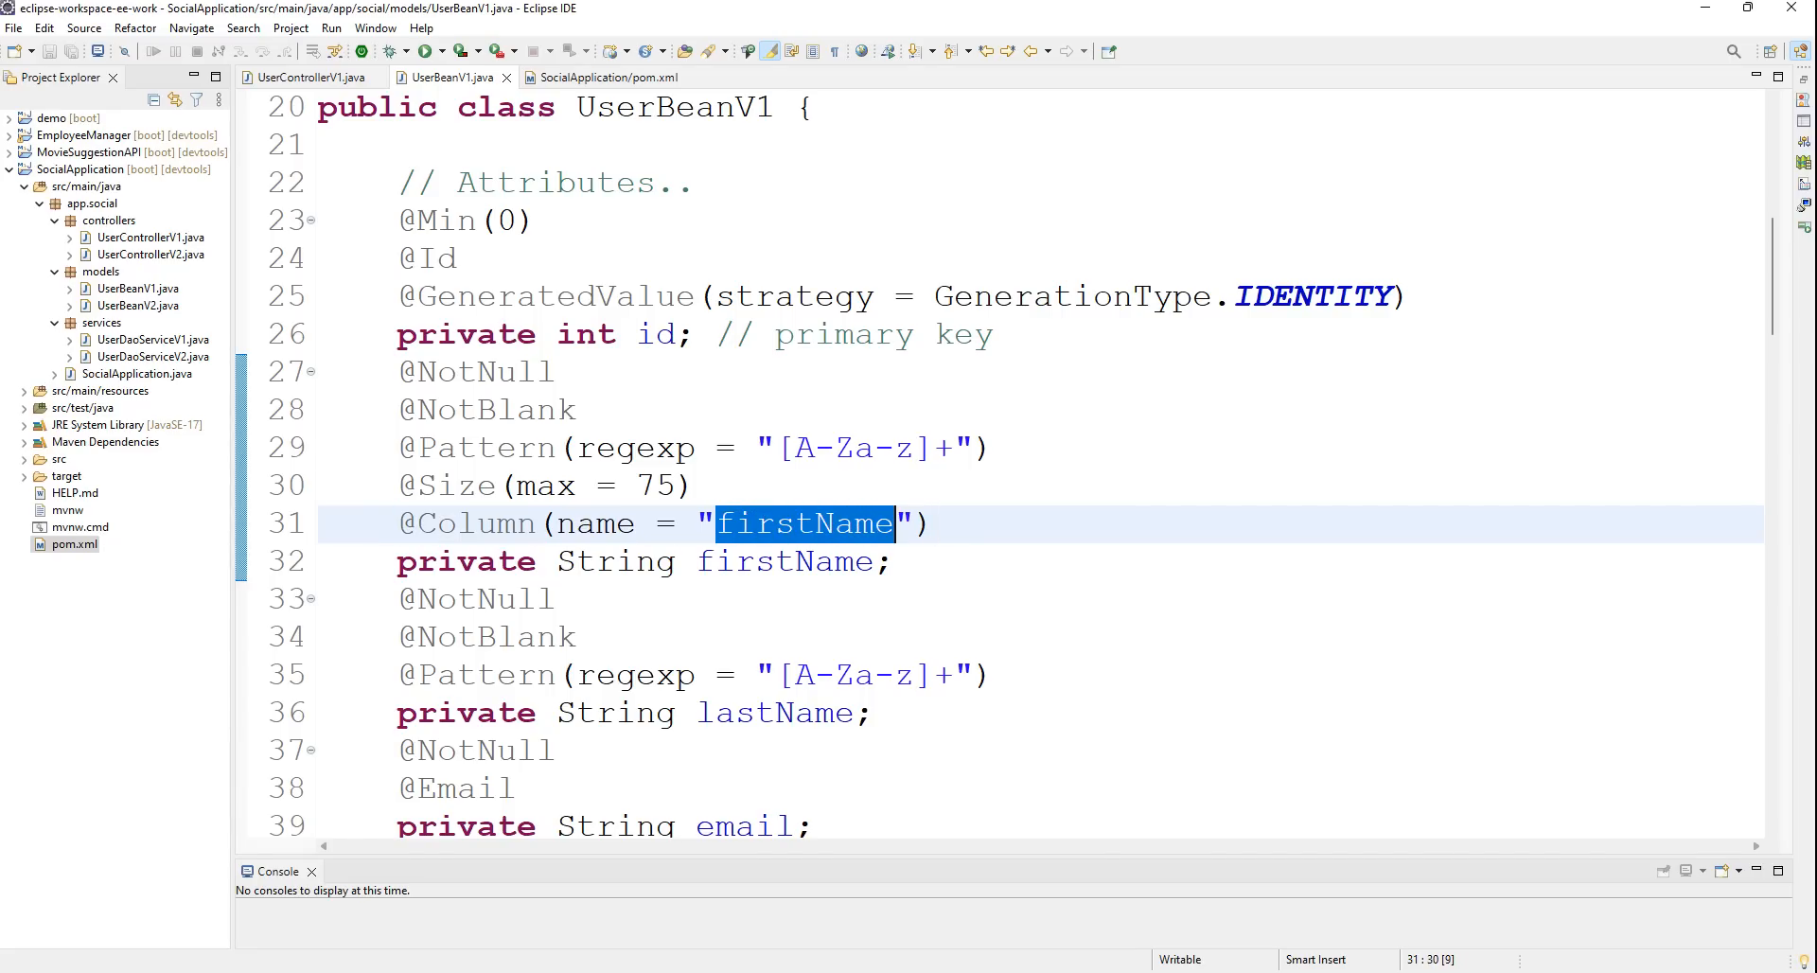
left_click(898, 524)
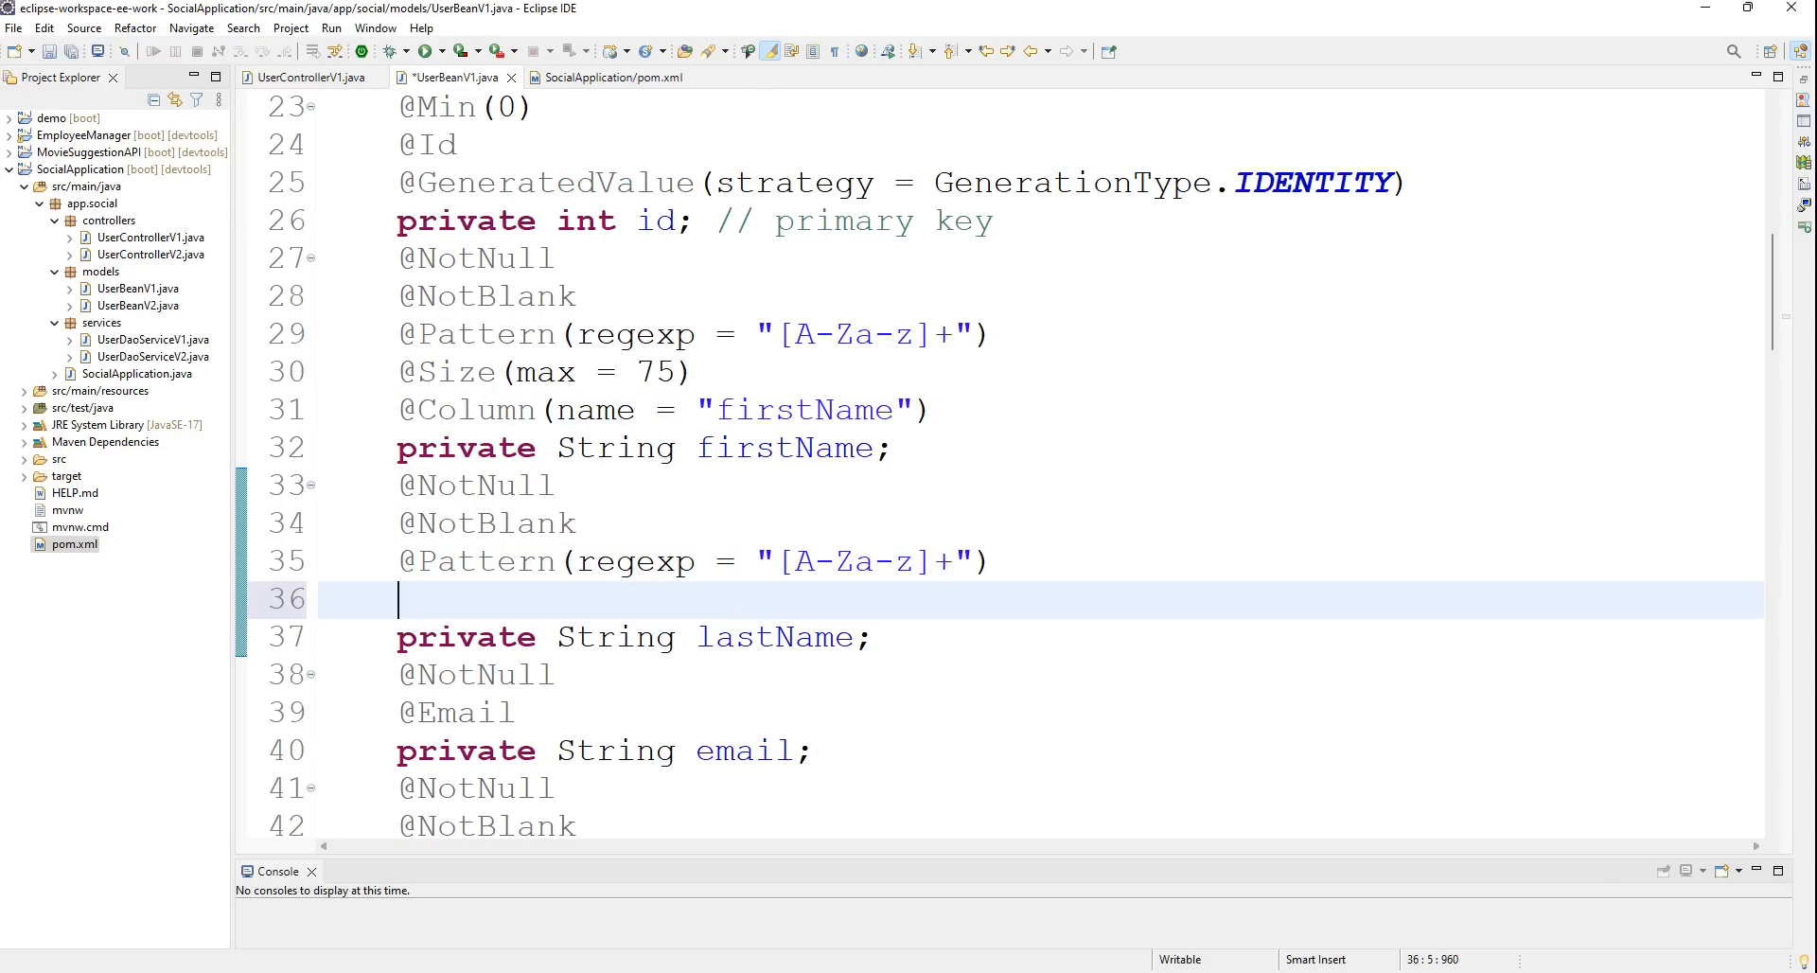
type("@Size(")
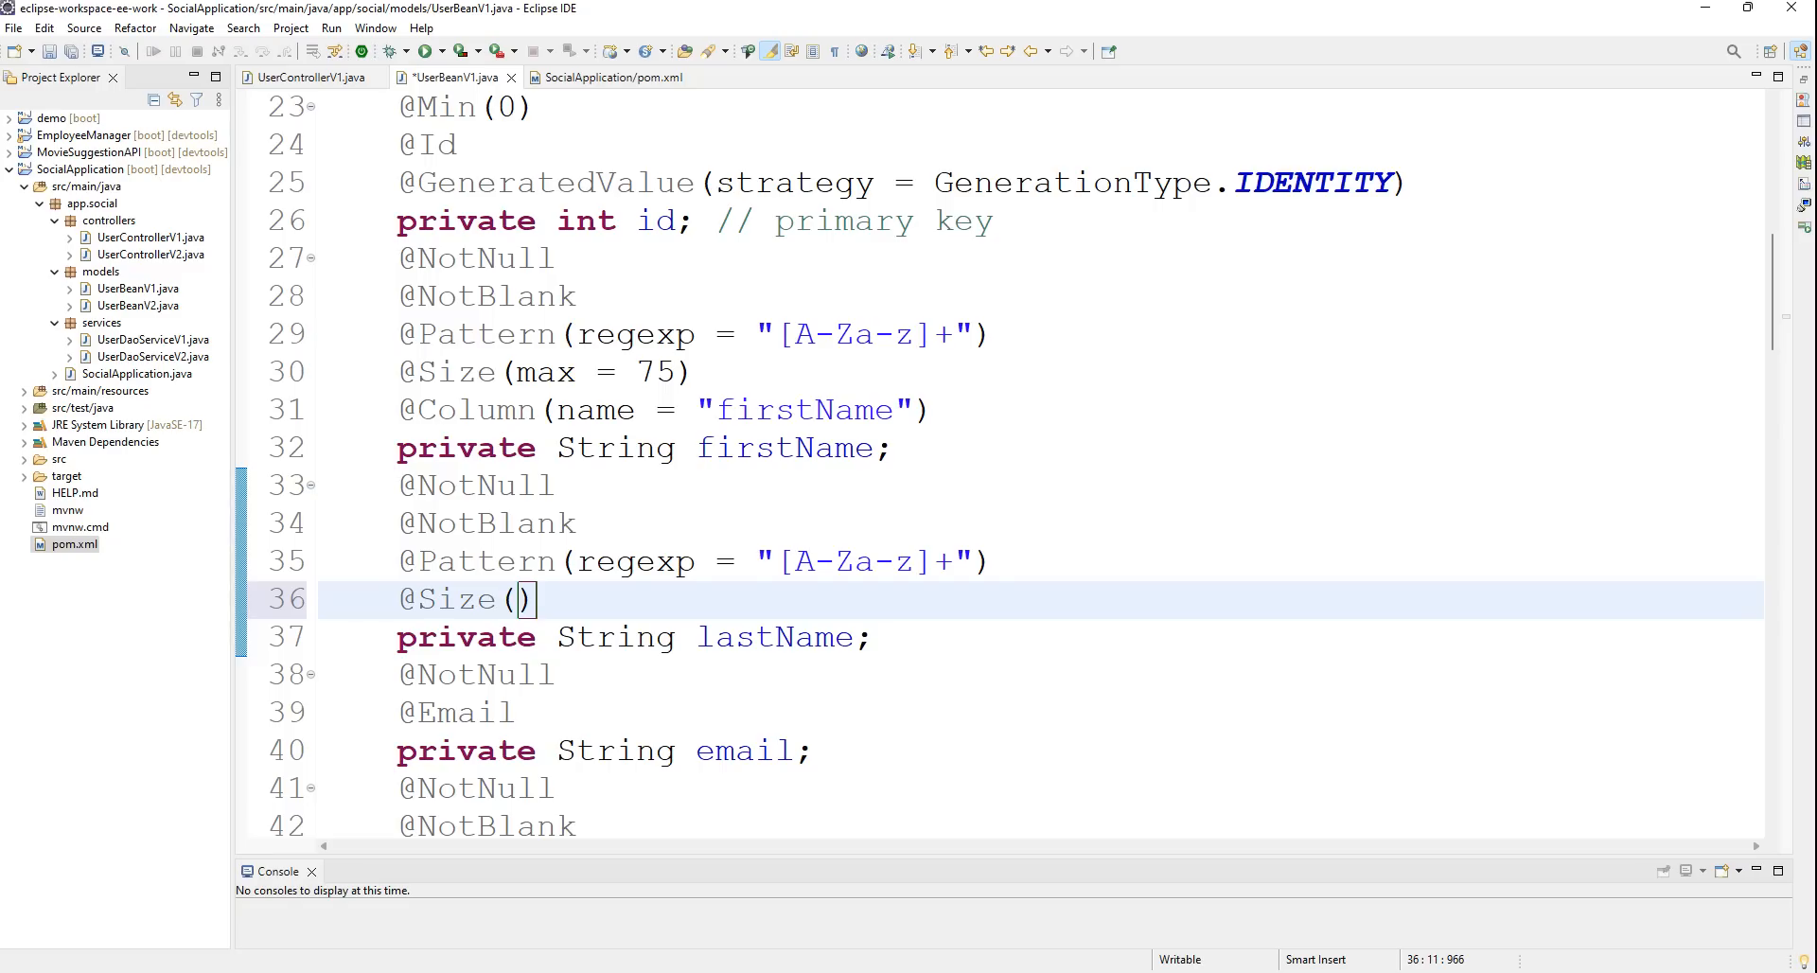
type("max -")
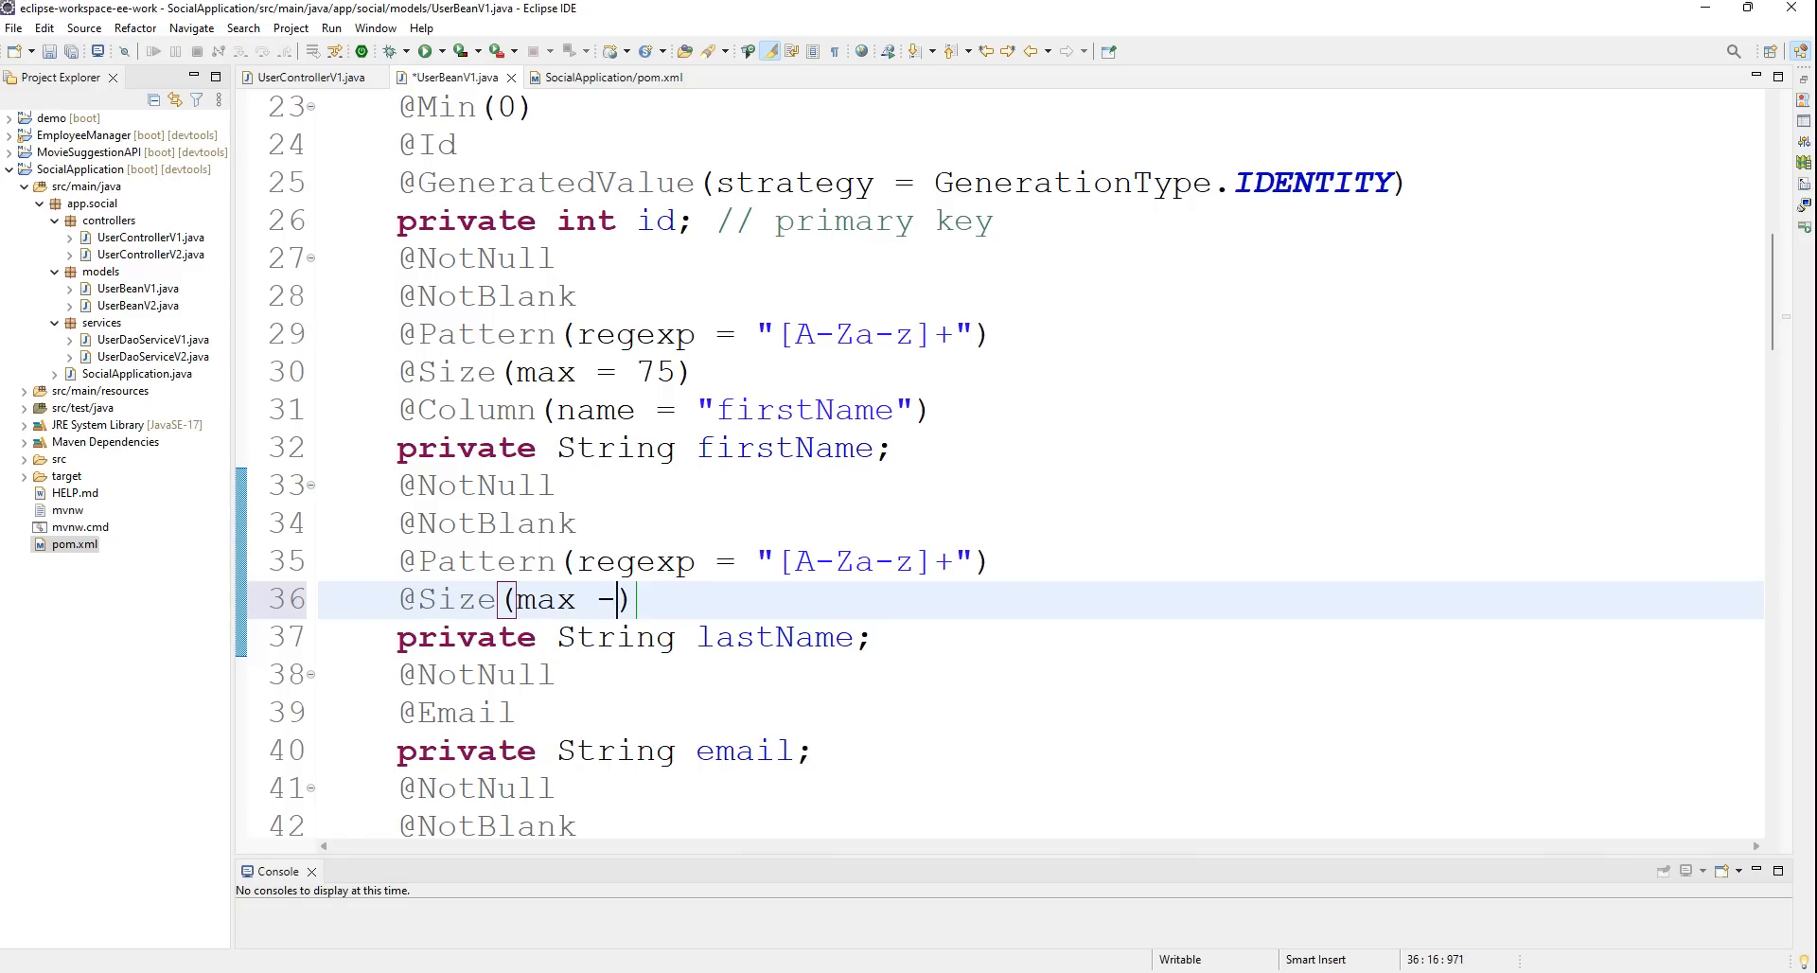
type("= 75")
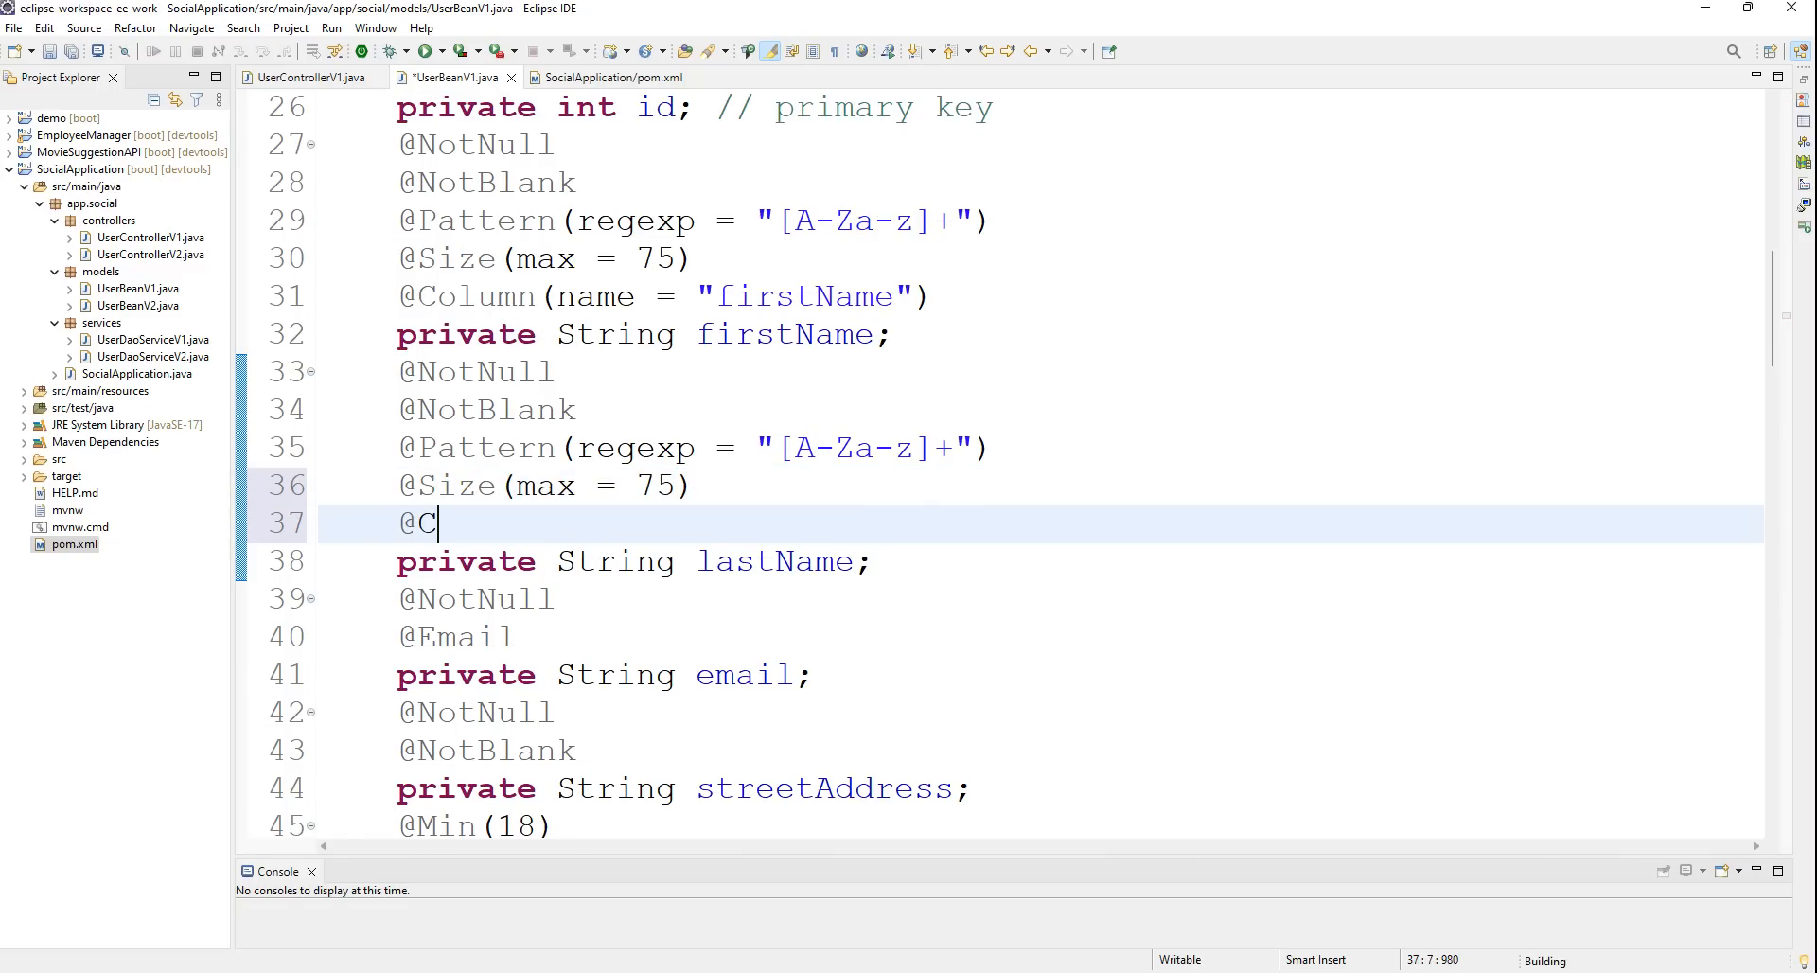
type("olumn(n")
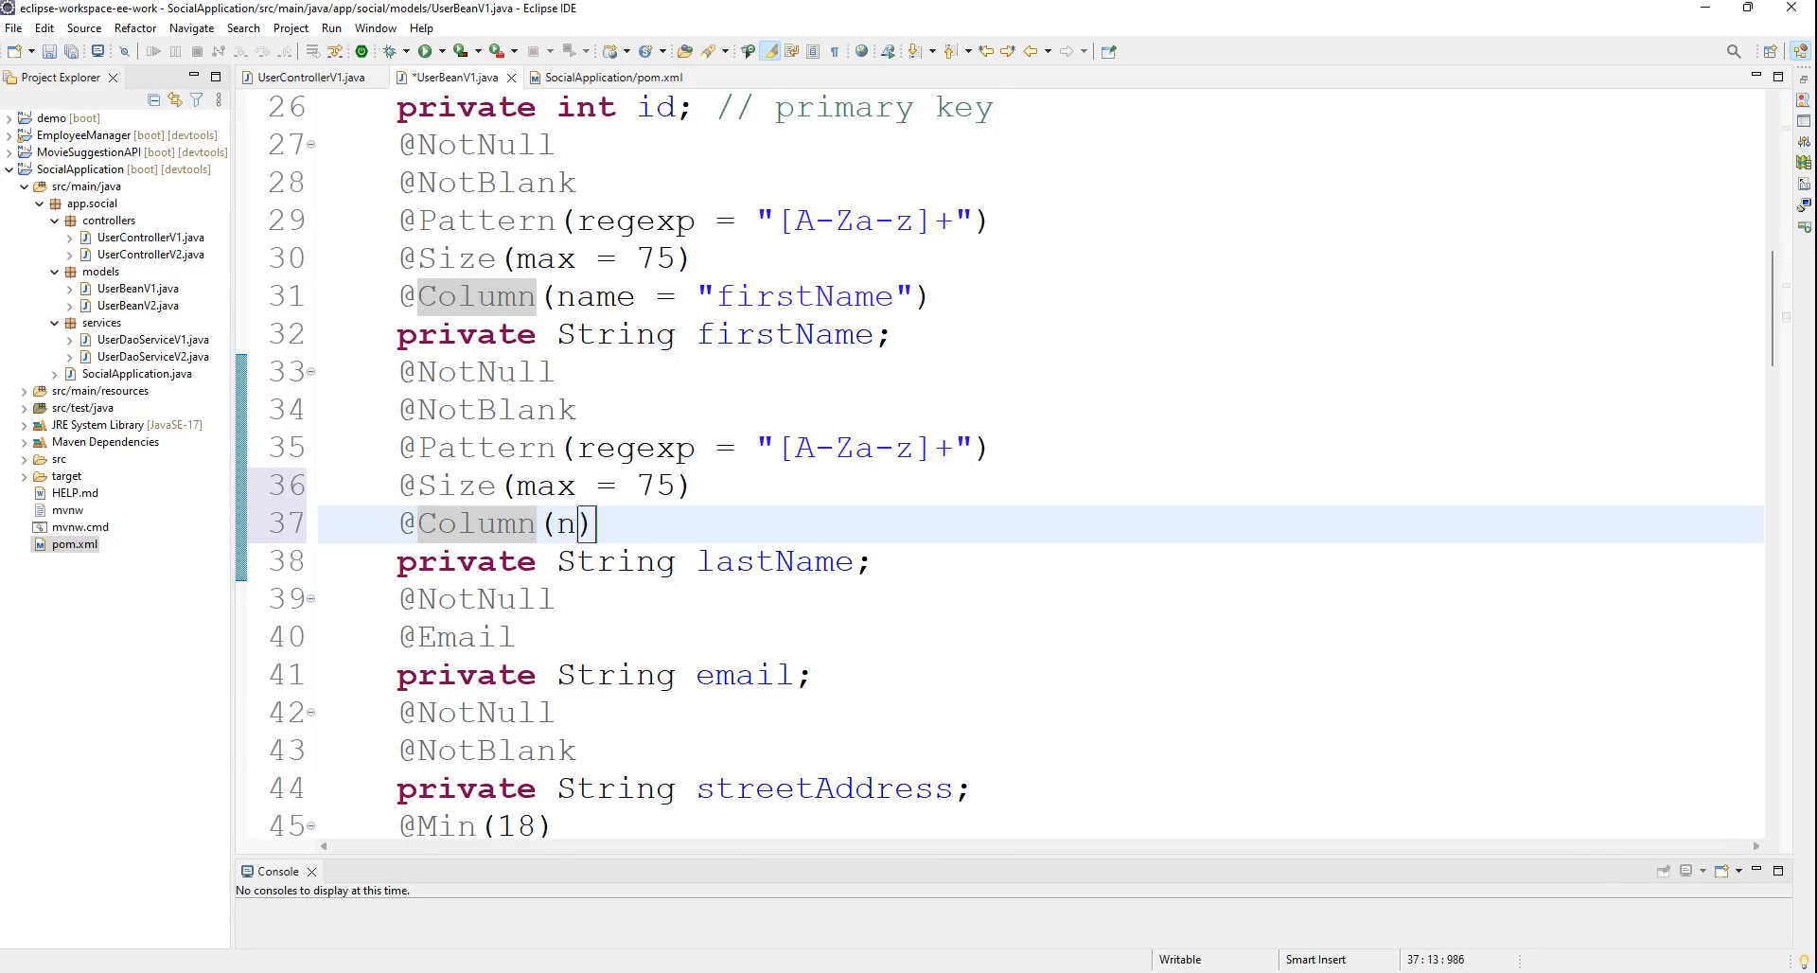
type("ame = \"lastNa\"")
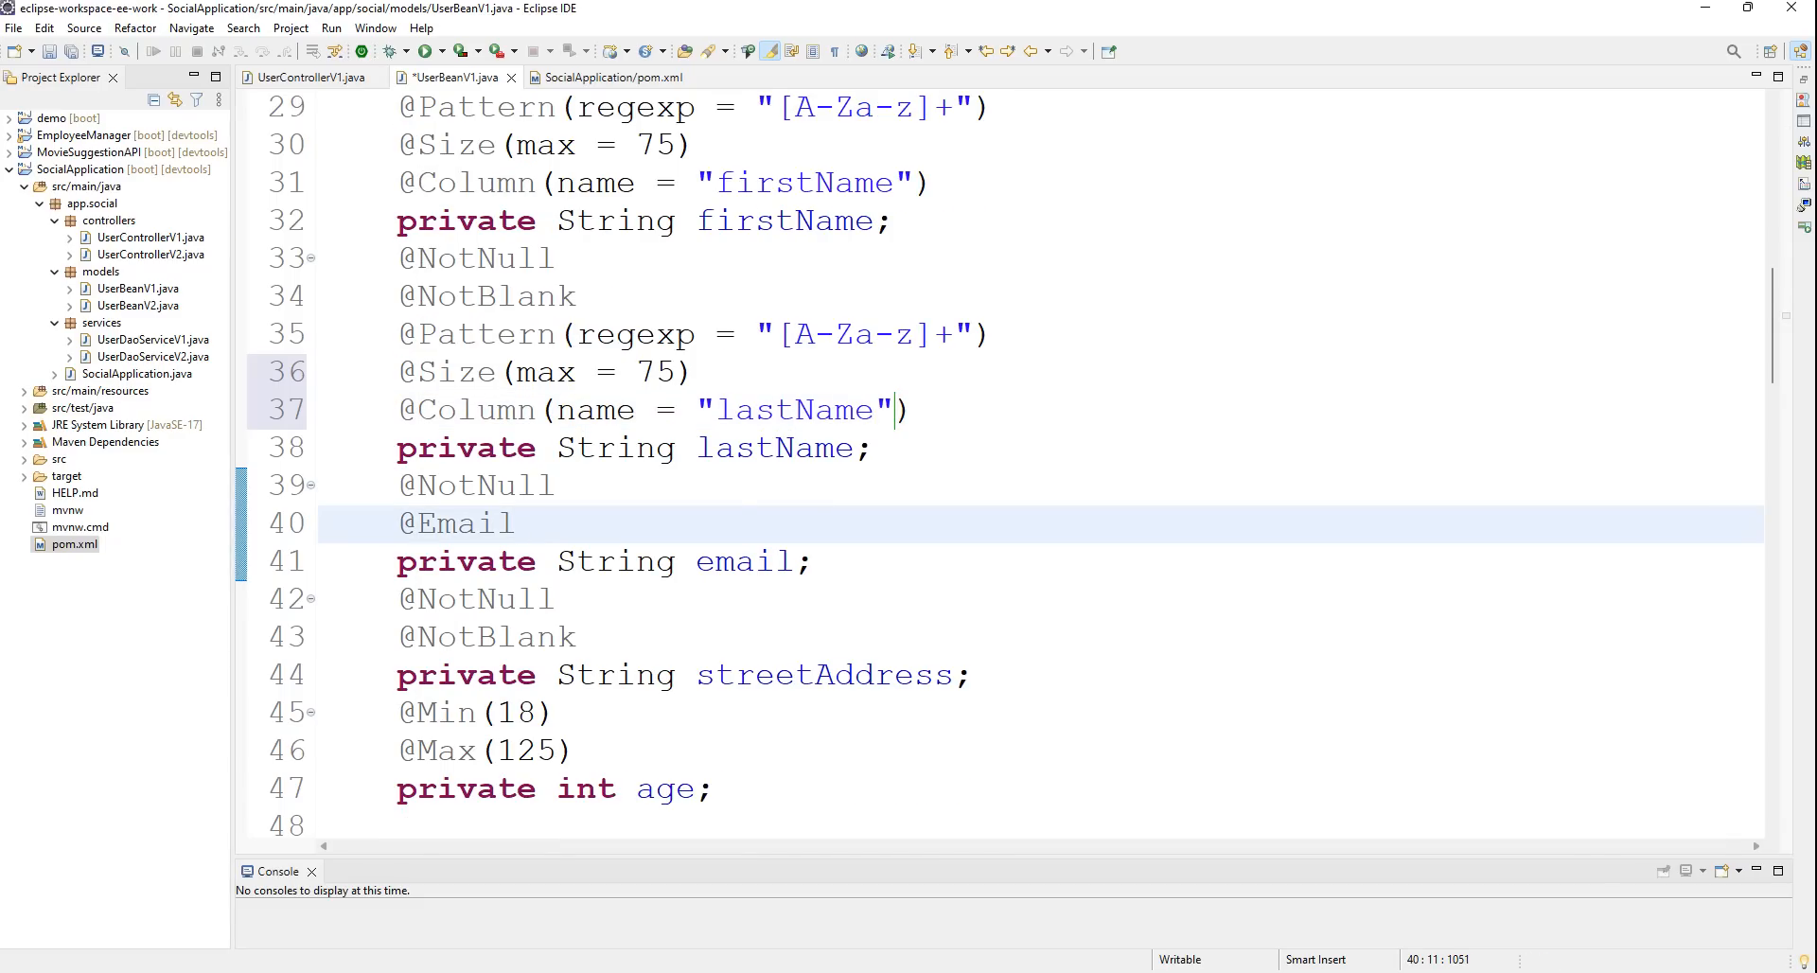
type("@Size(max =")
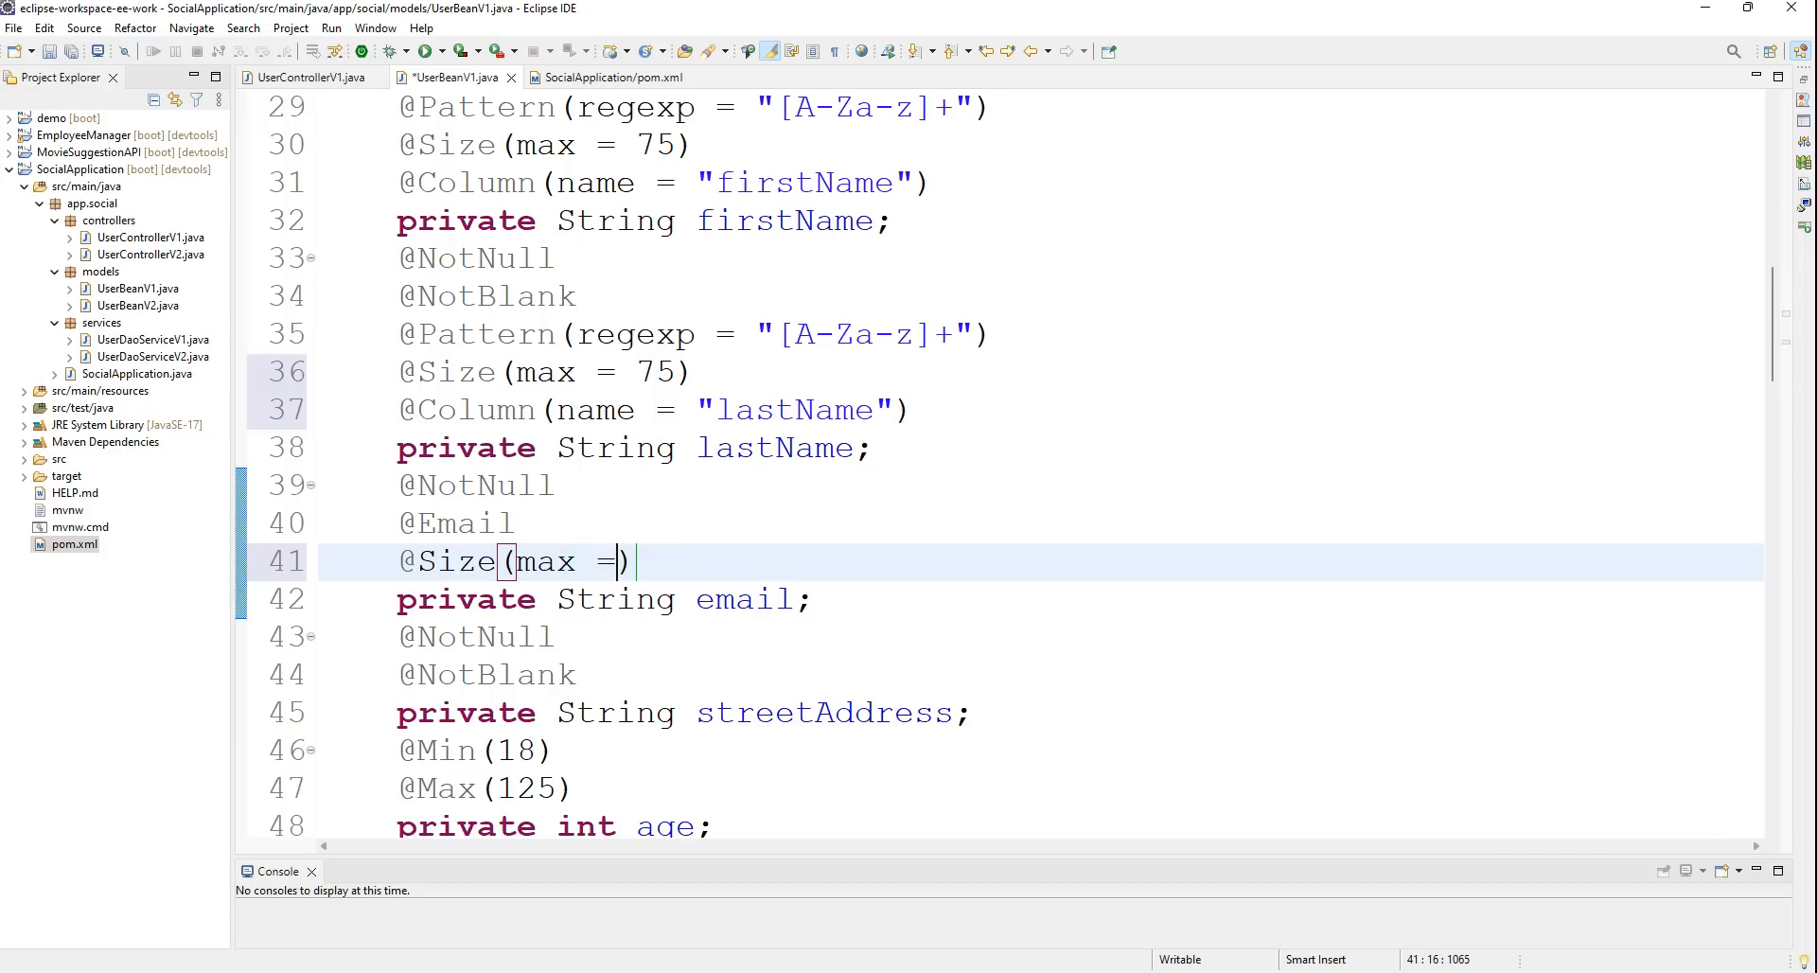
type("100")
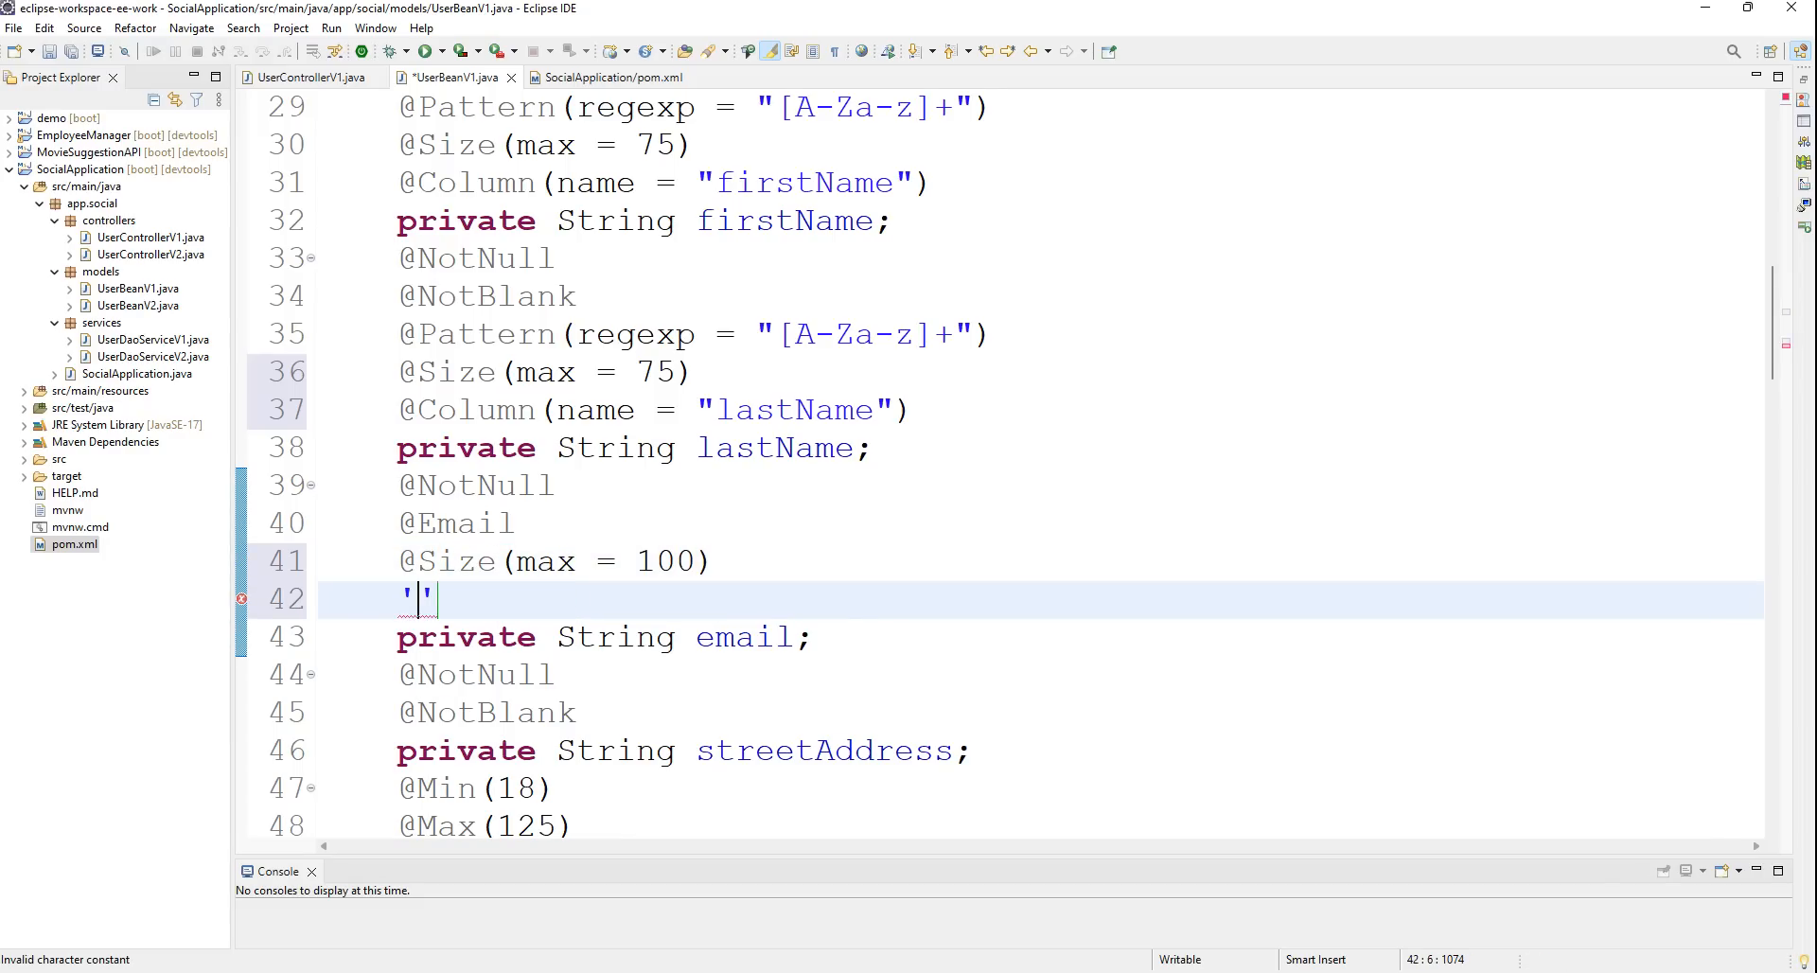
type("@Column(n)")
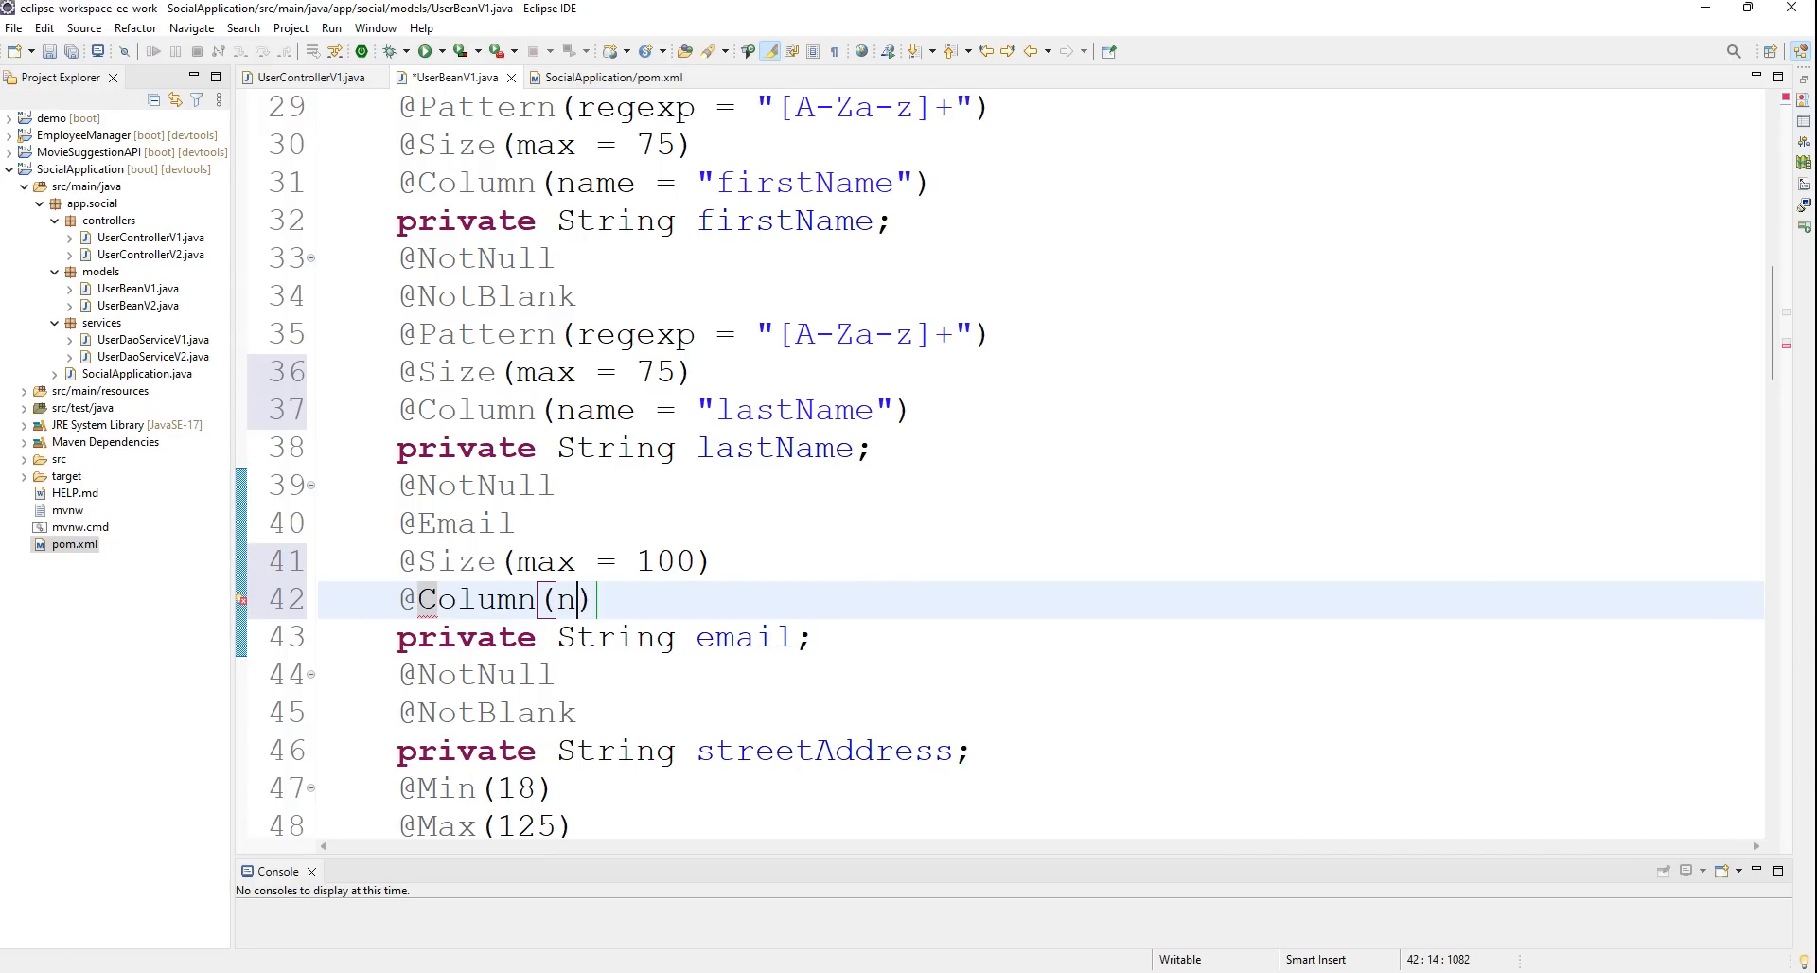
type("ame = \"email\"")
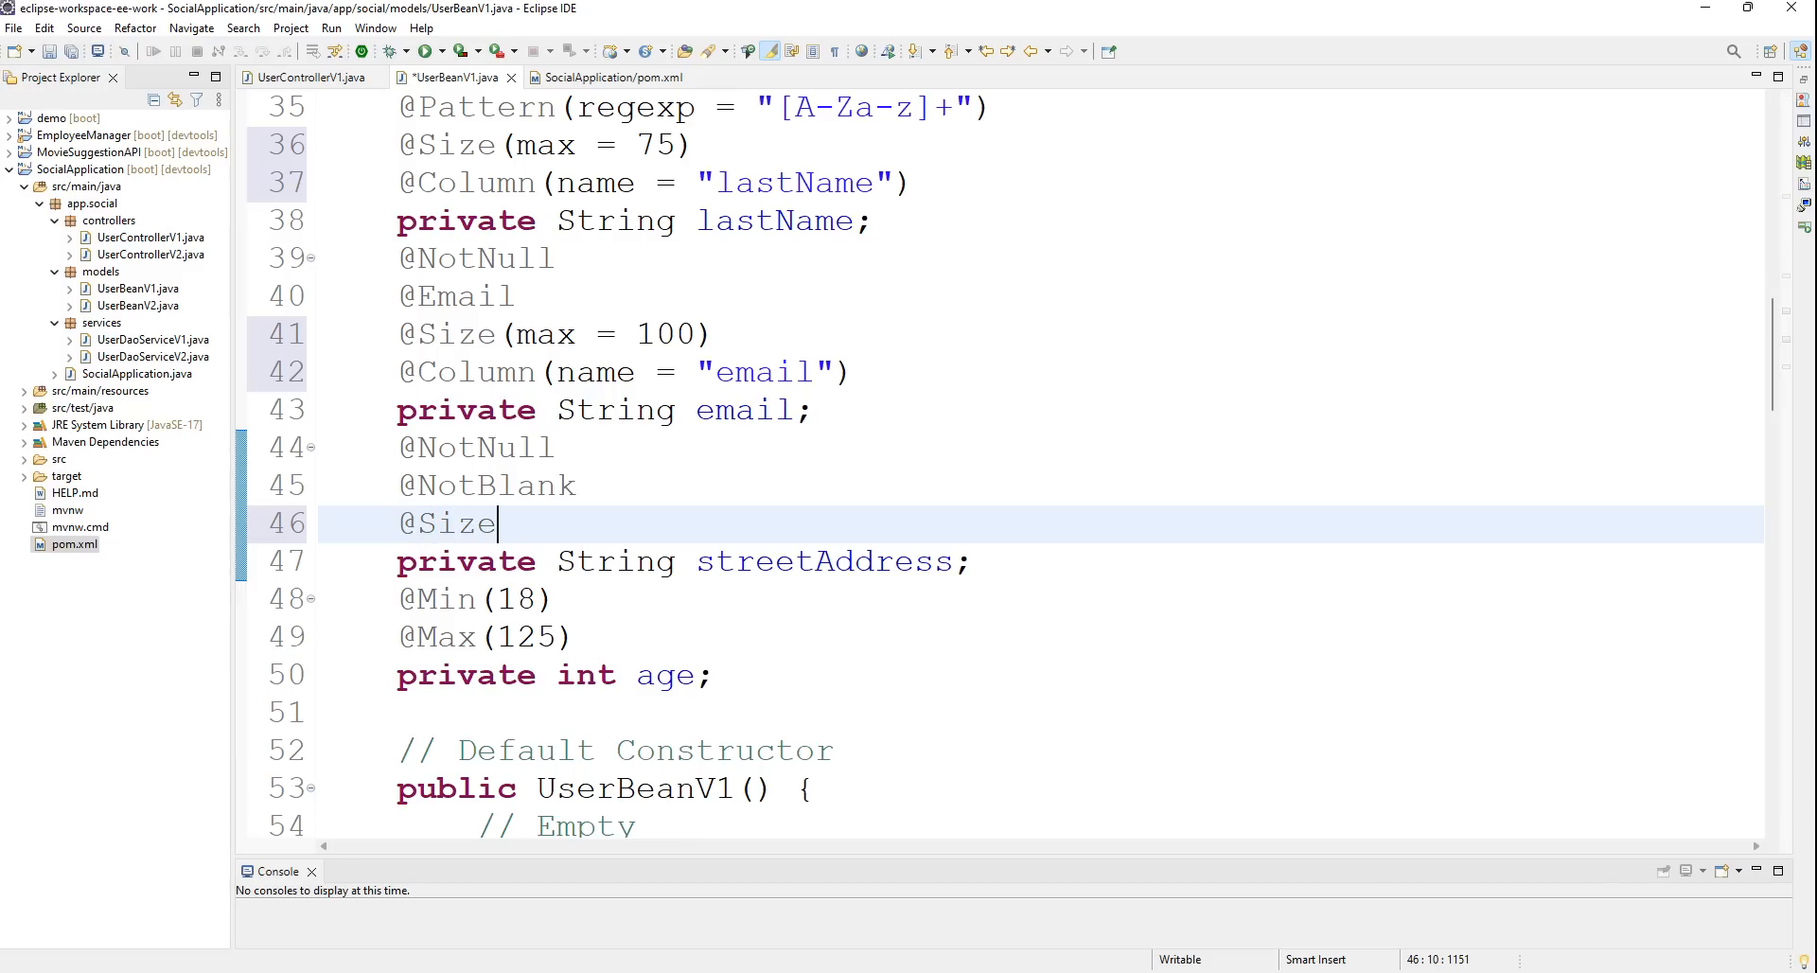
type("(max = 125)")
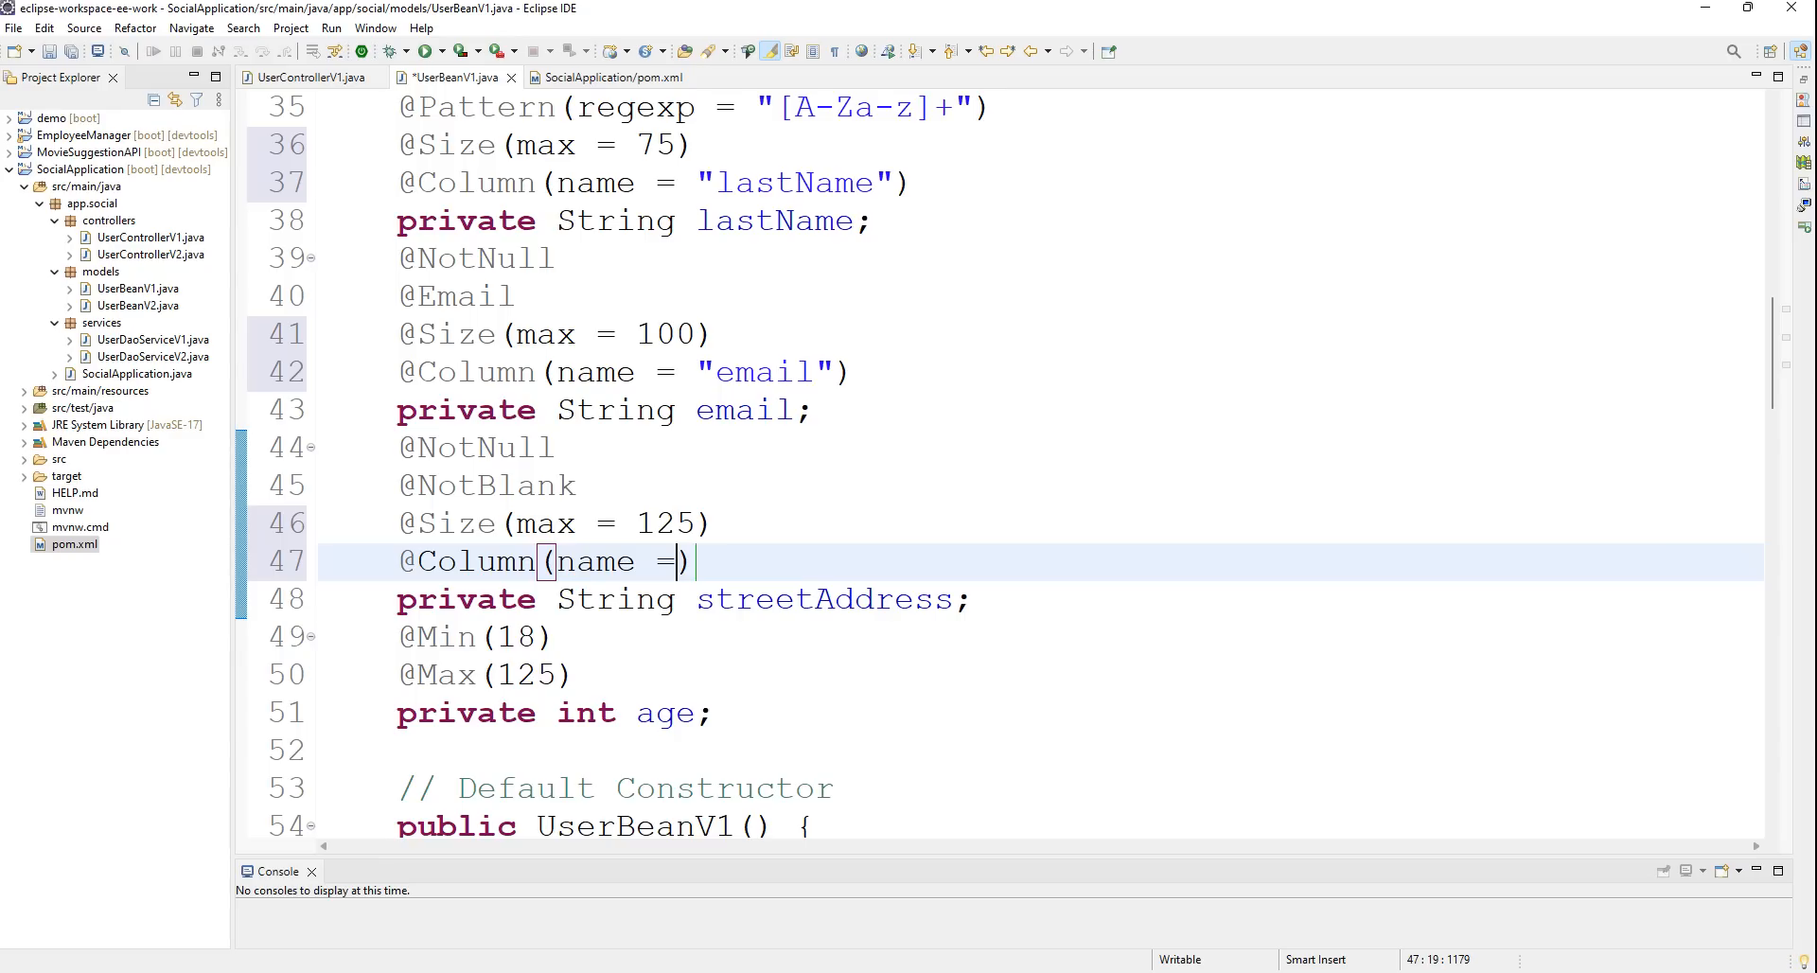
type("\"streetAddre\"")
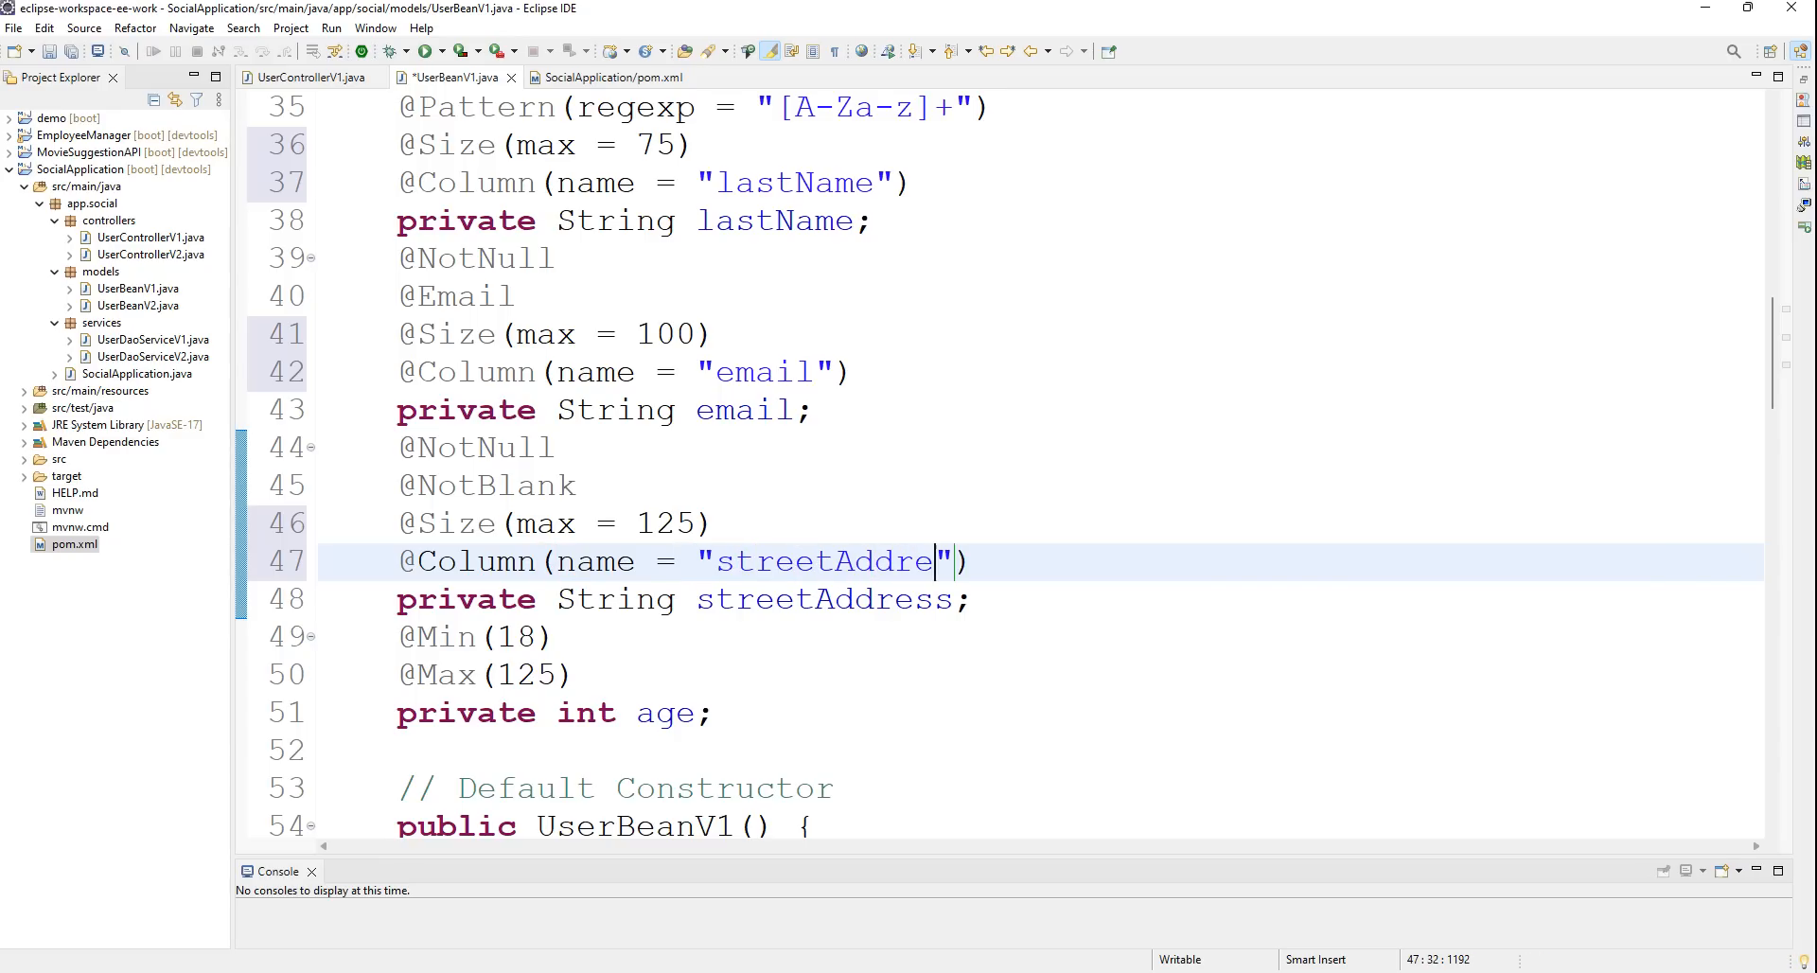
type("ss")
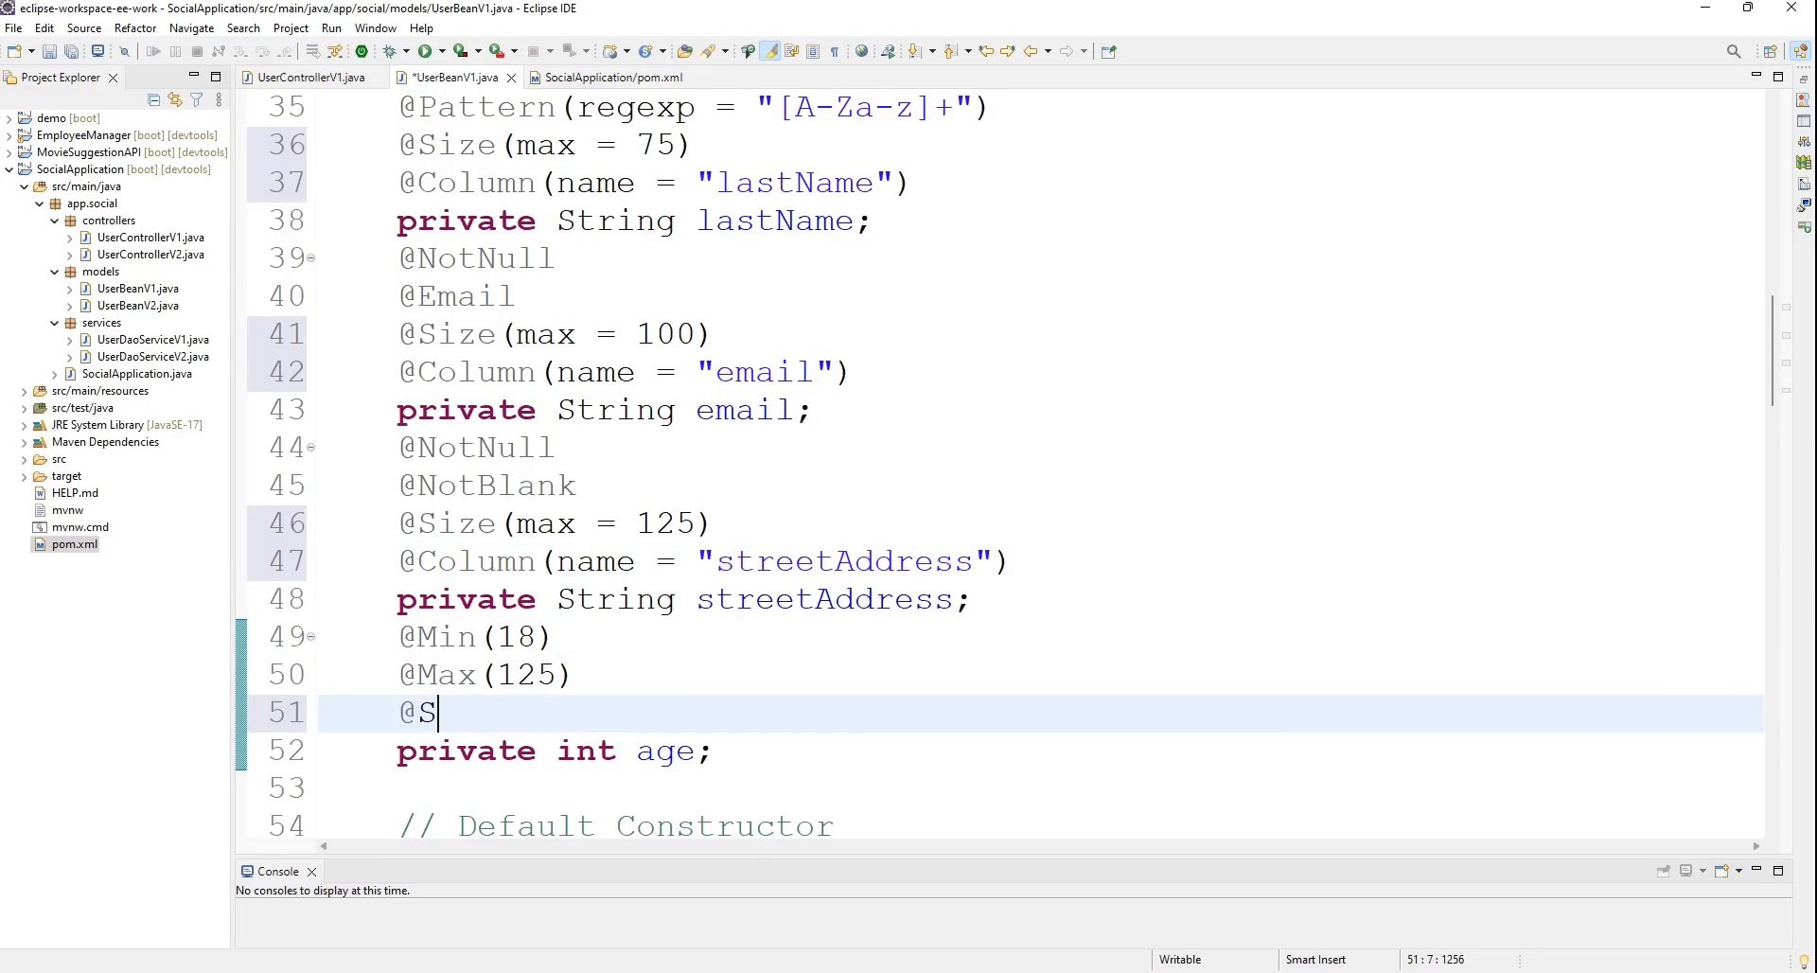
key("BackSpace")
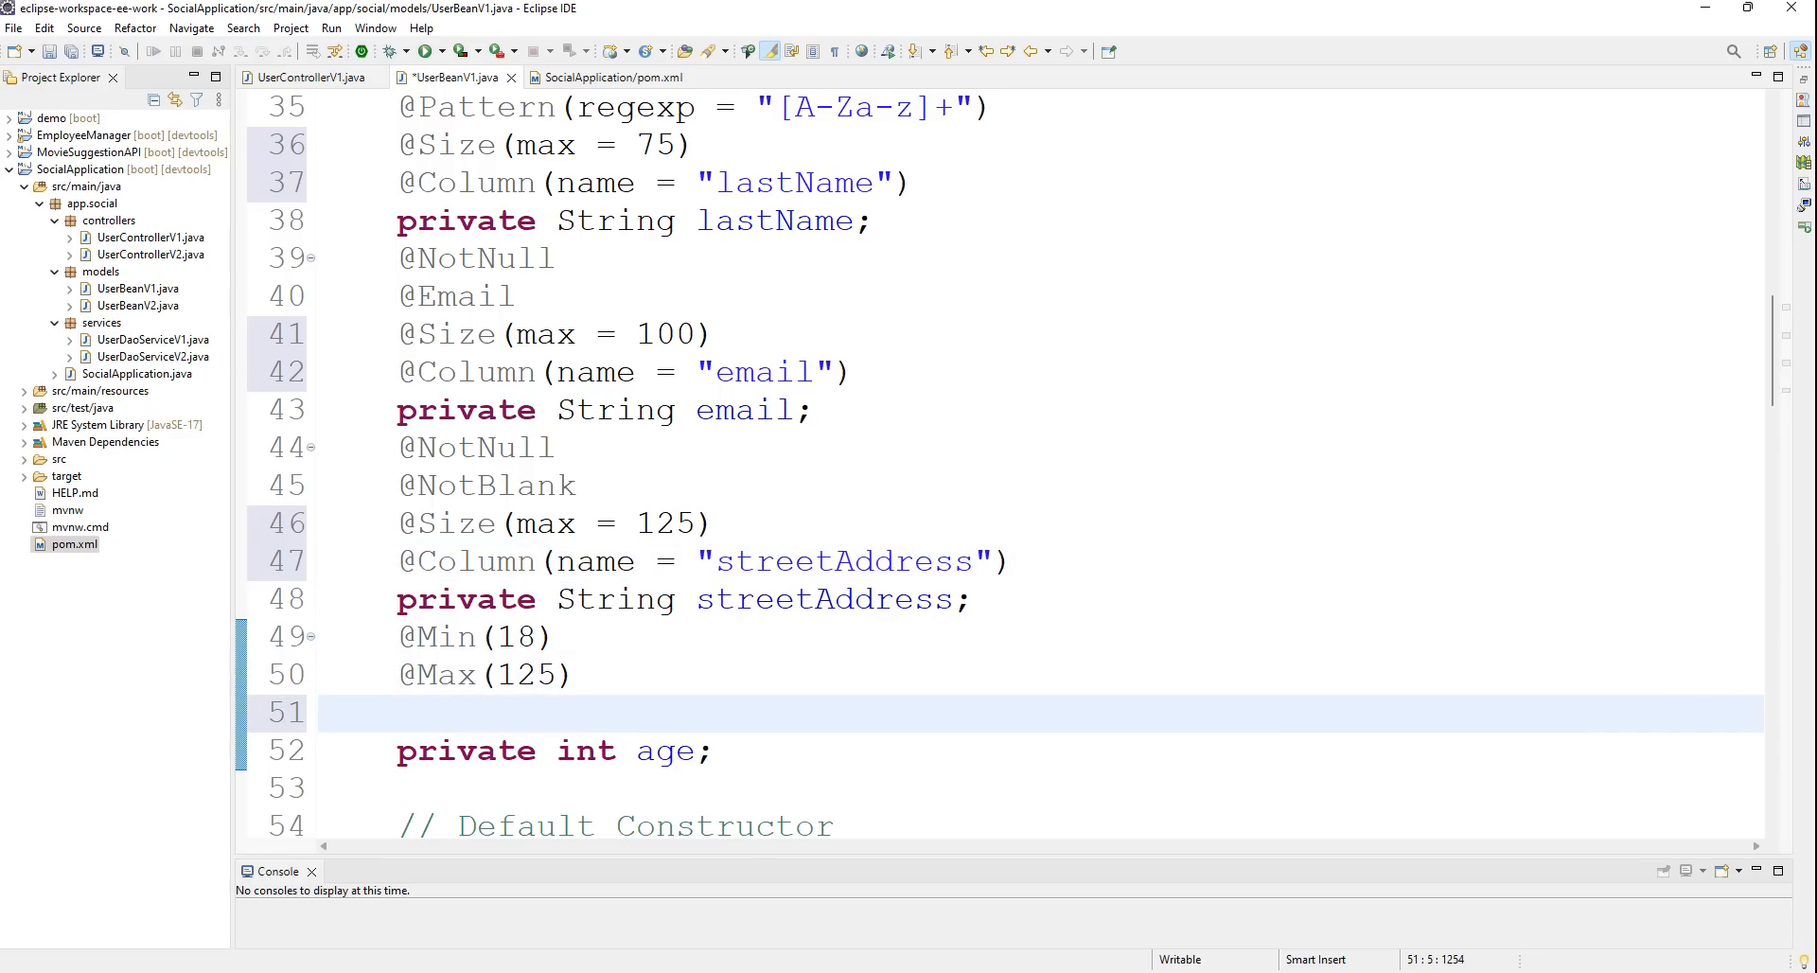
type("@Column(")
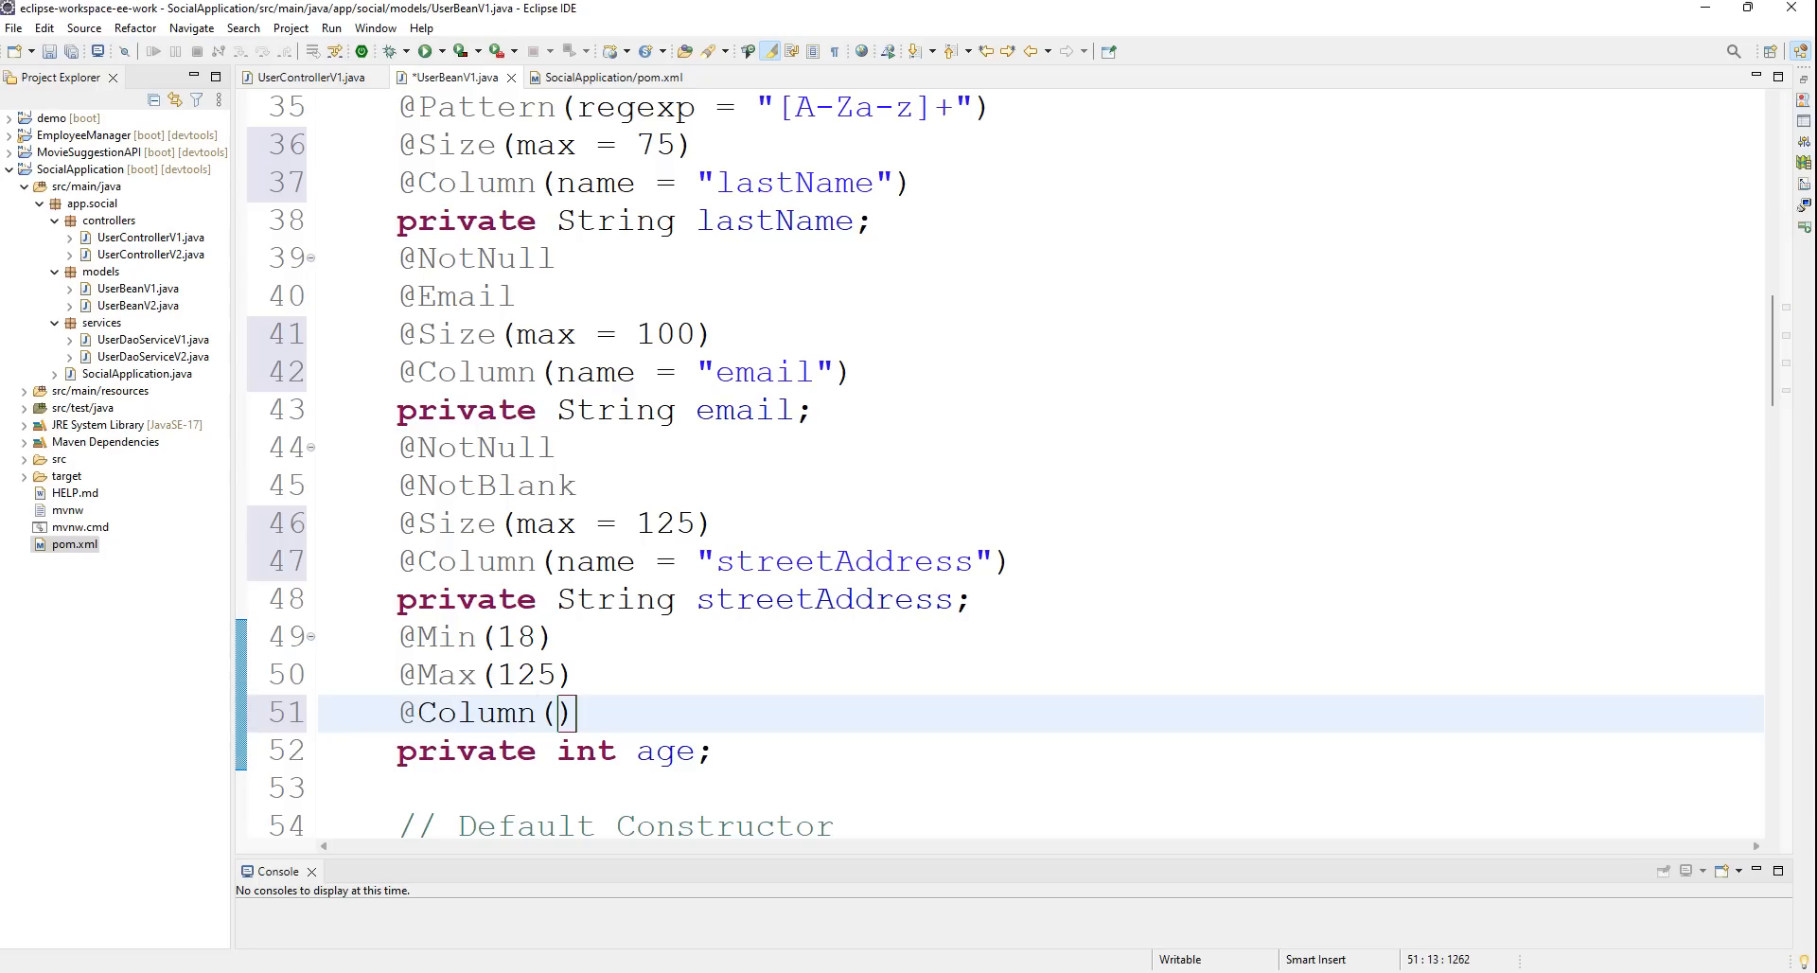
type("name = \"age\"")
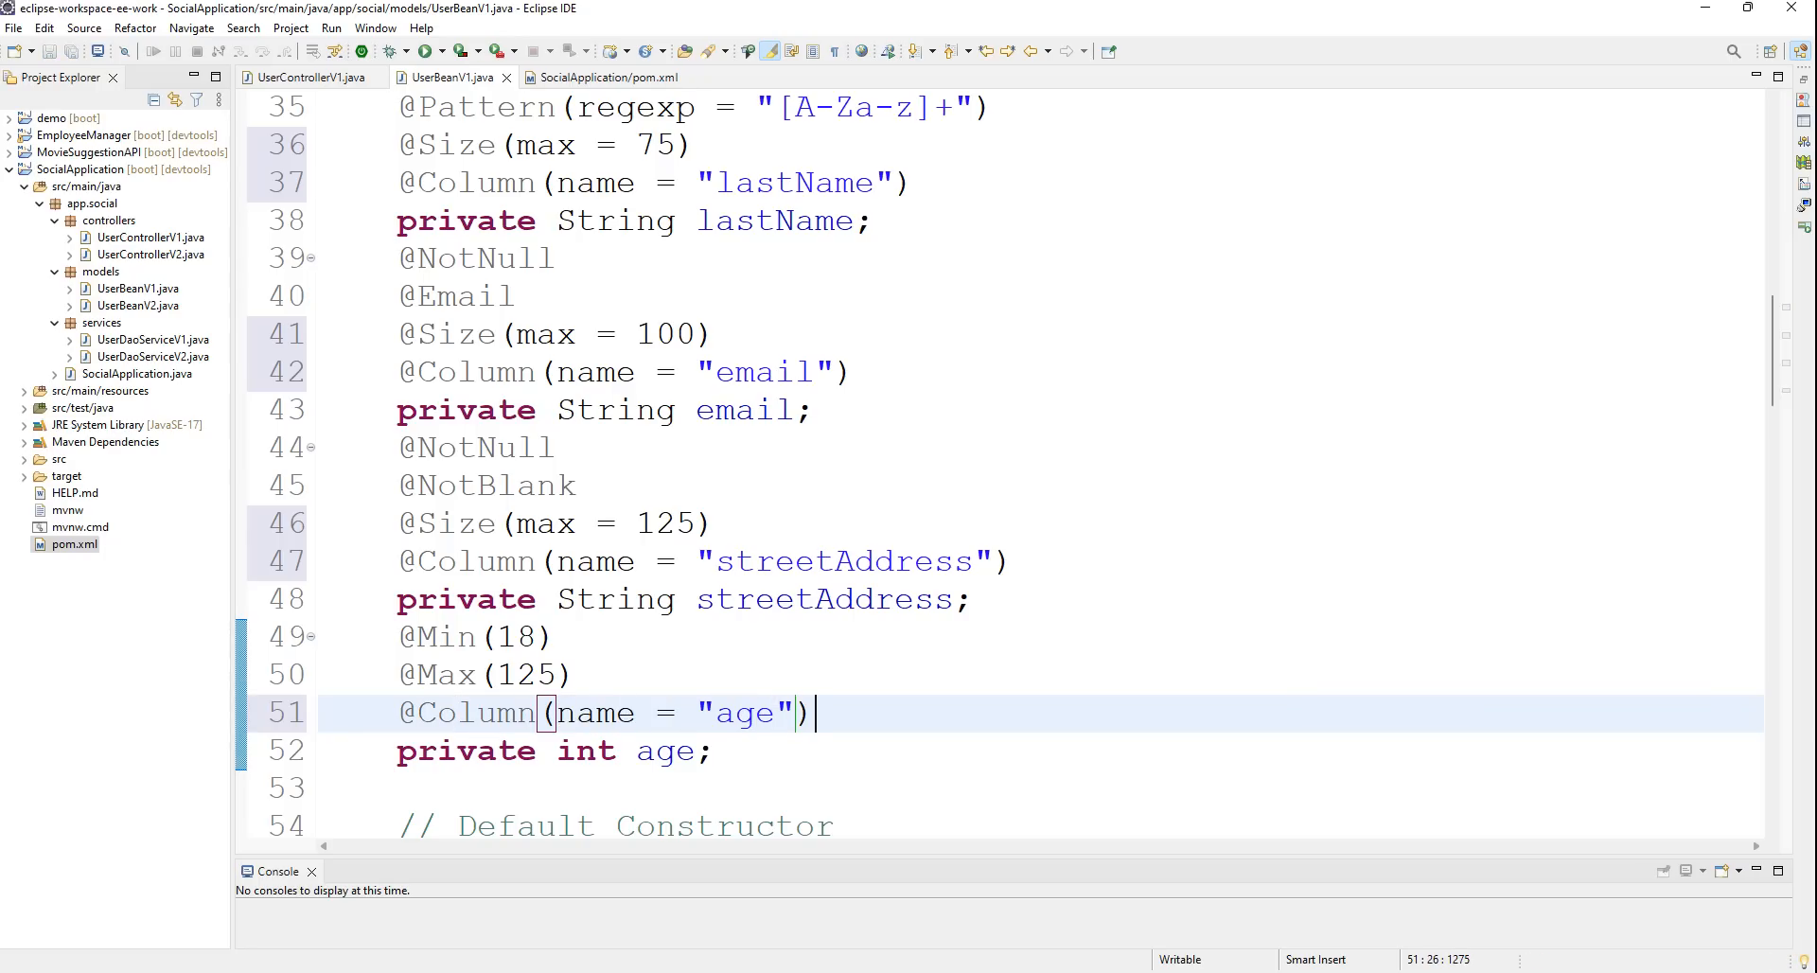
scroll("down", 3)
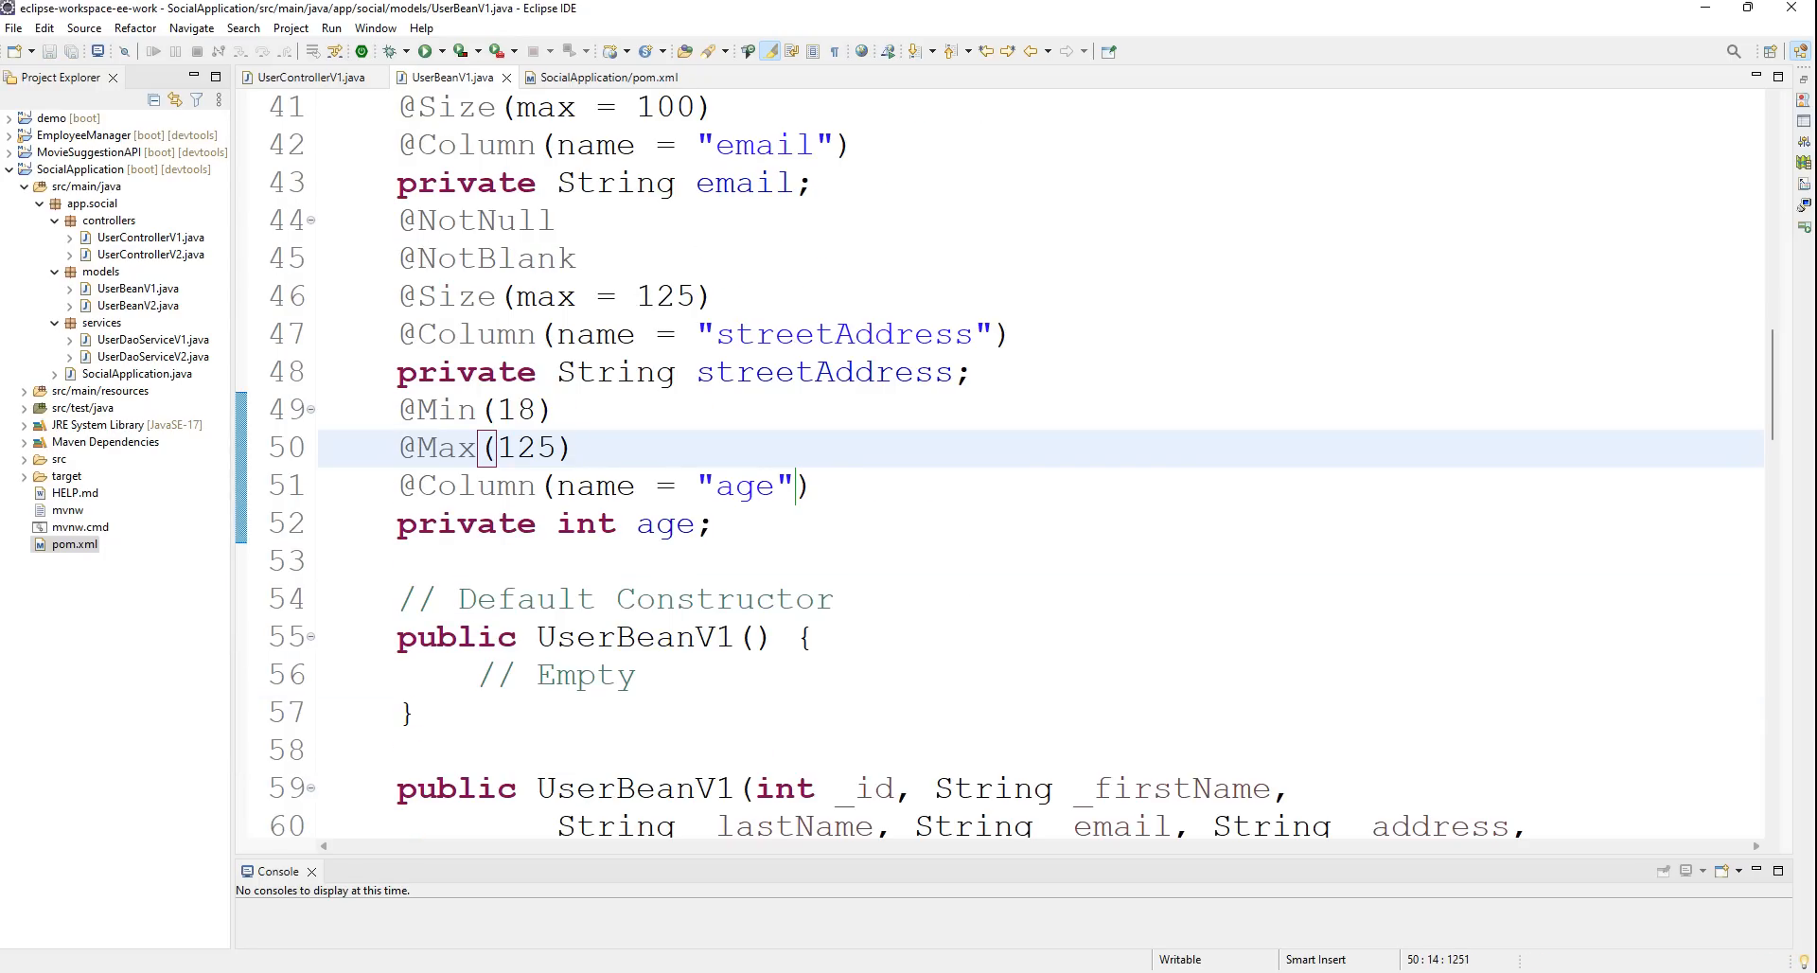
scroll("up", 3)
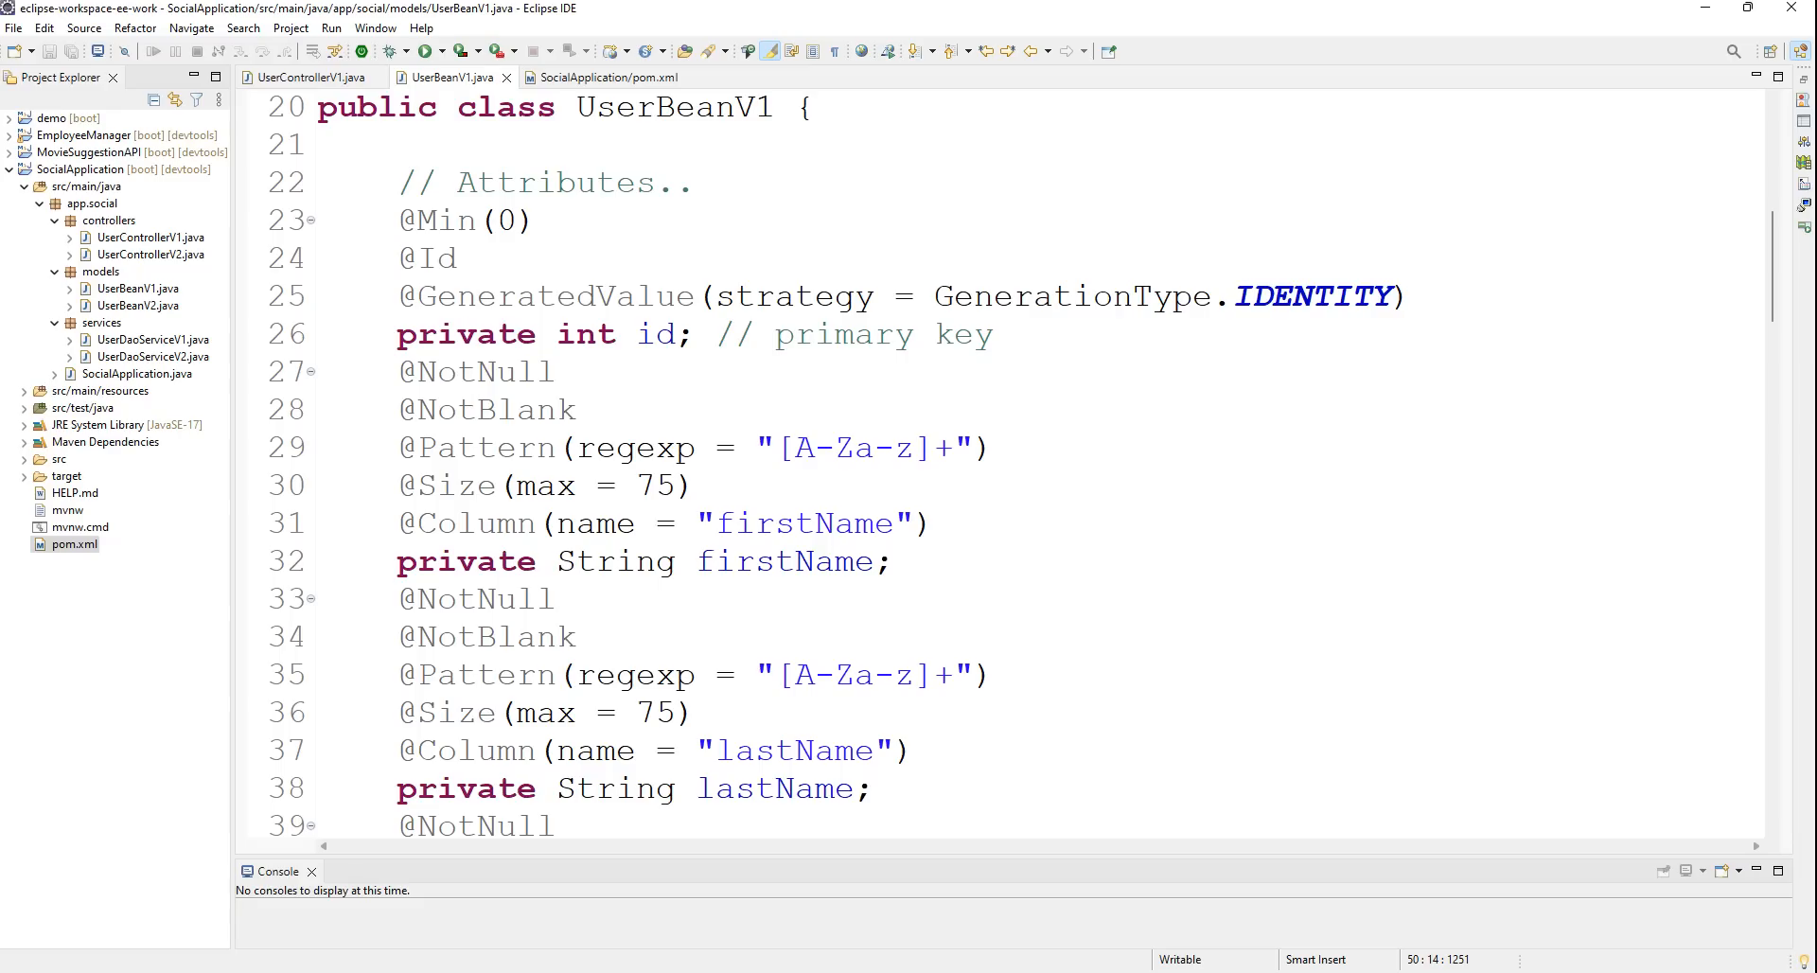
scroll("up", 3)
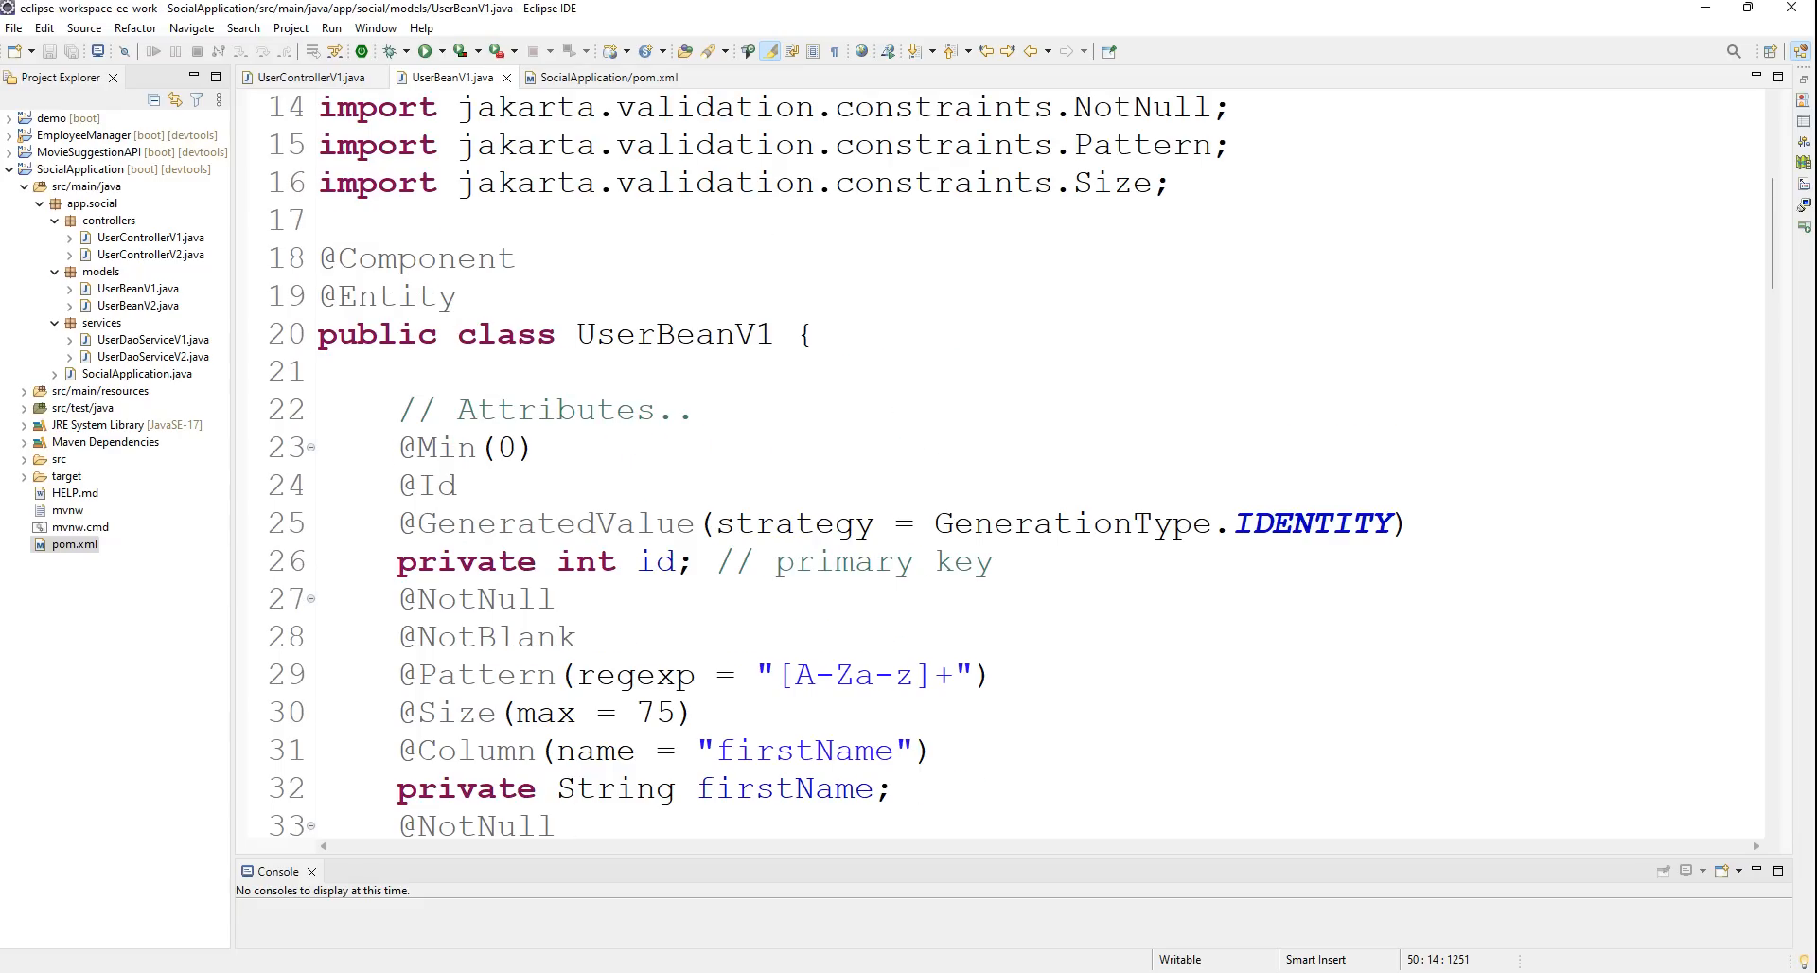
mouse_move(672, 335)
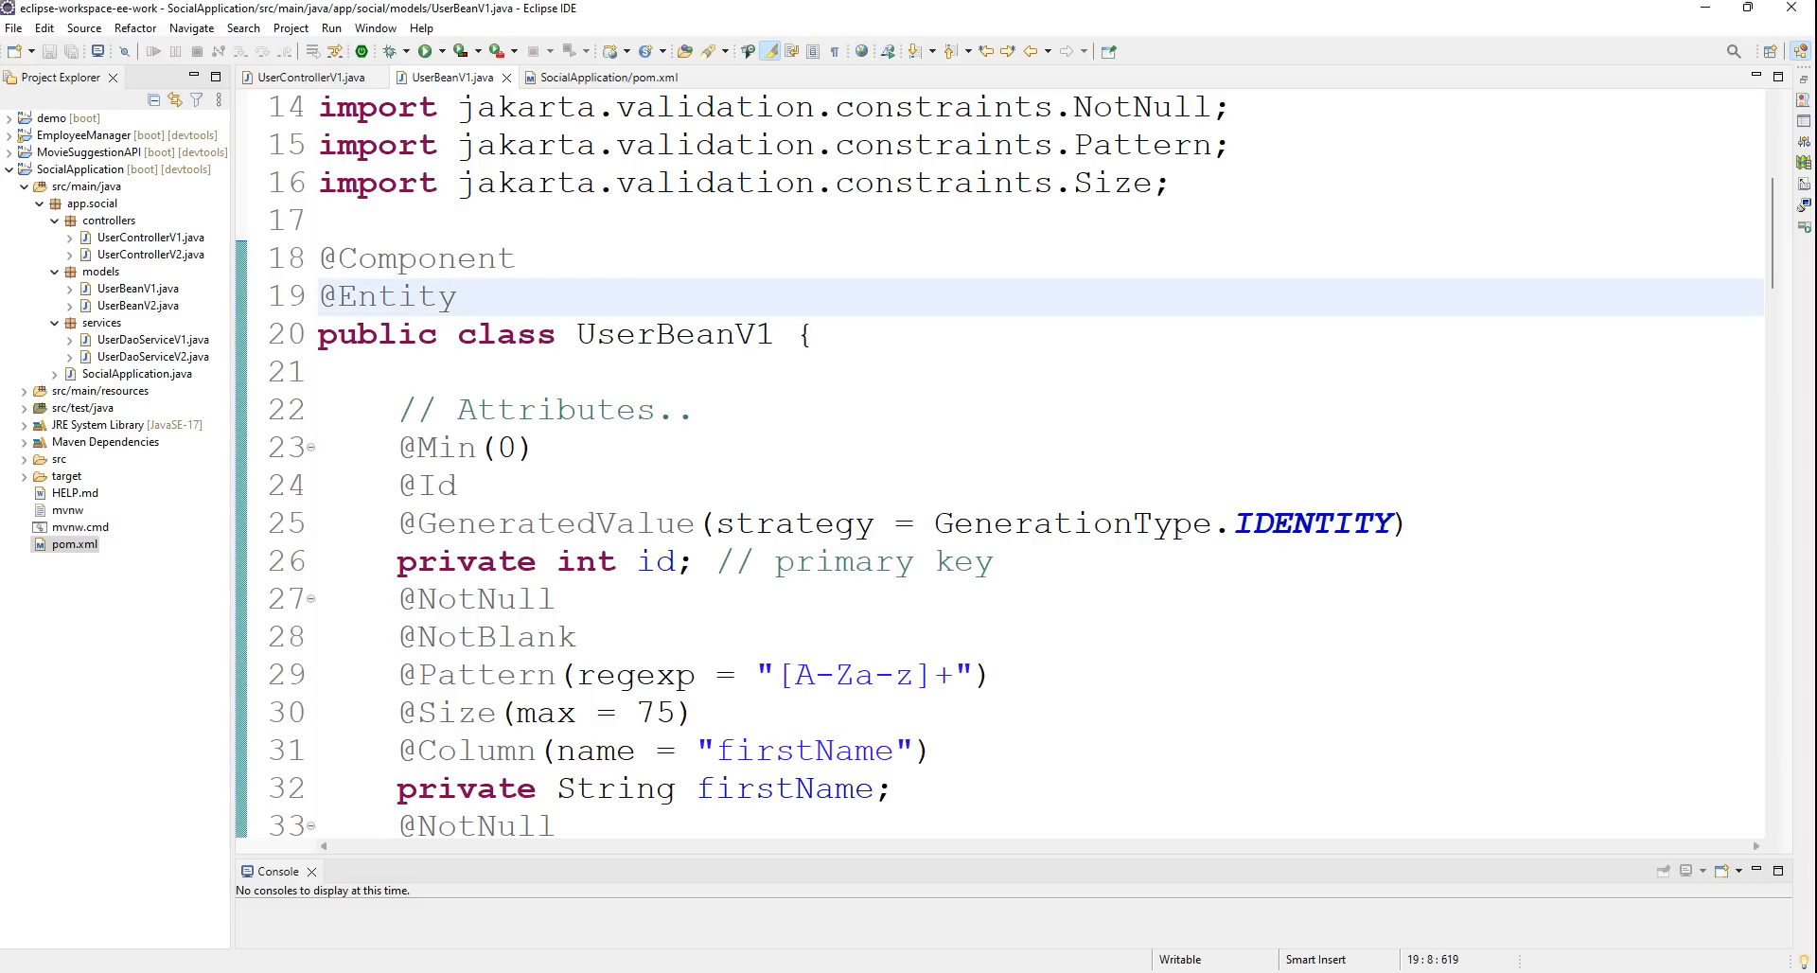
left_click(461, 297)
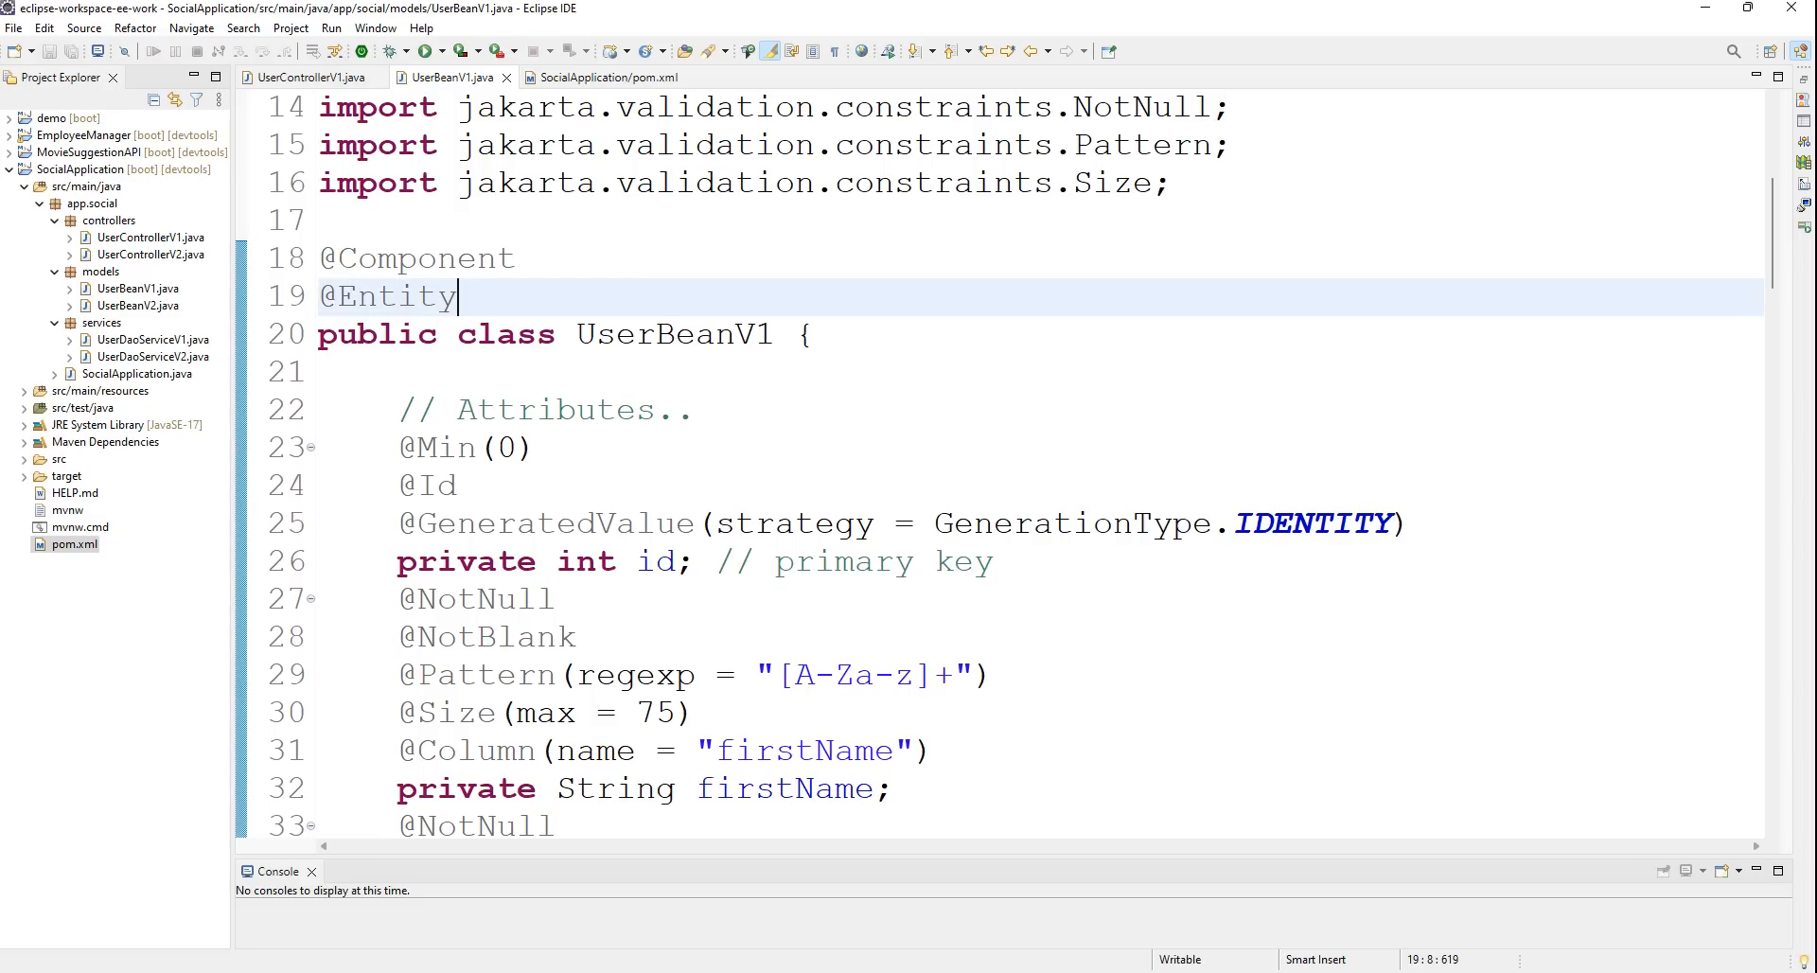